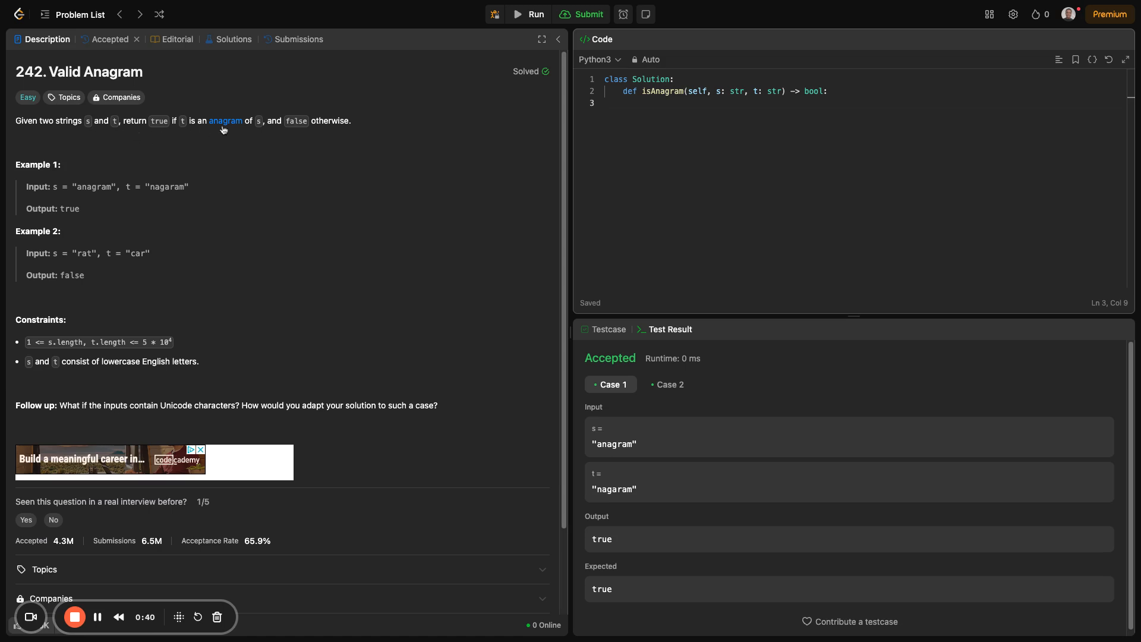
pyautogui.moveTo(272, 130)
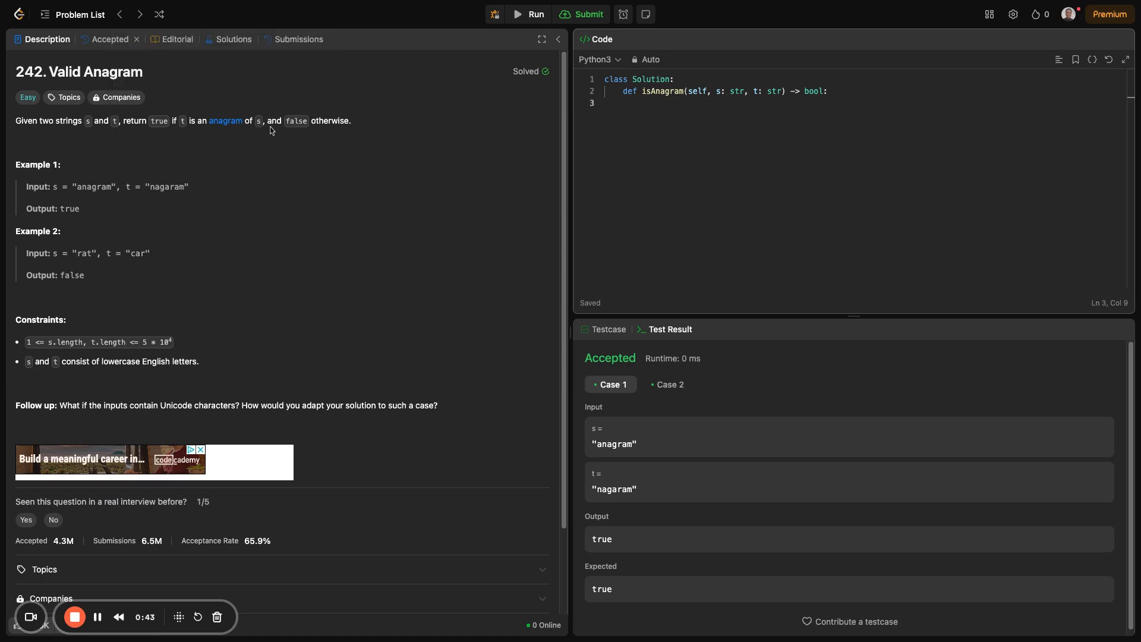
pyautogui.moveTo(335, 139)
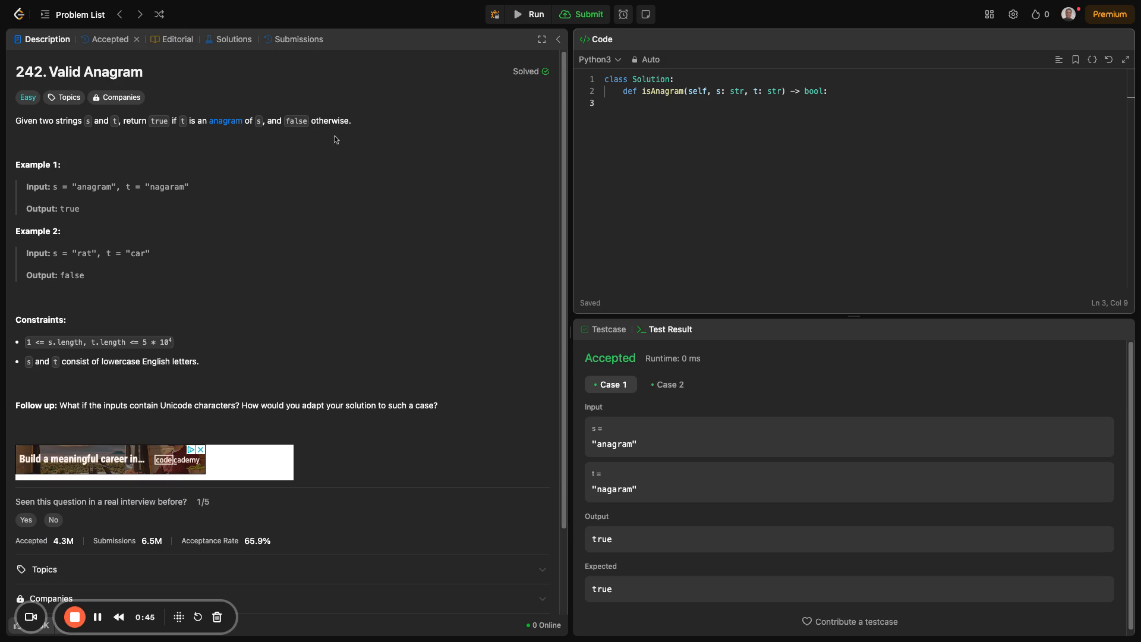
pyautogui.moveTo(337, 149)
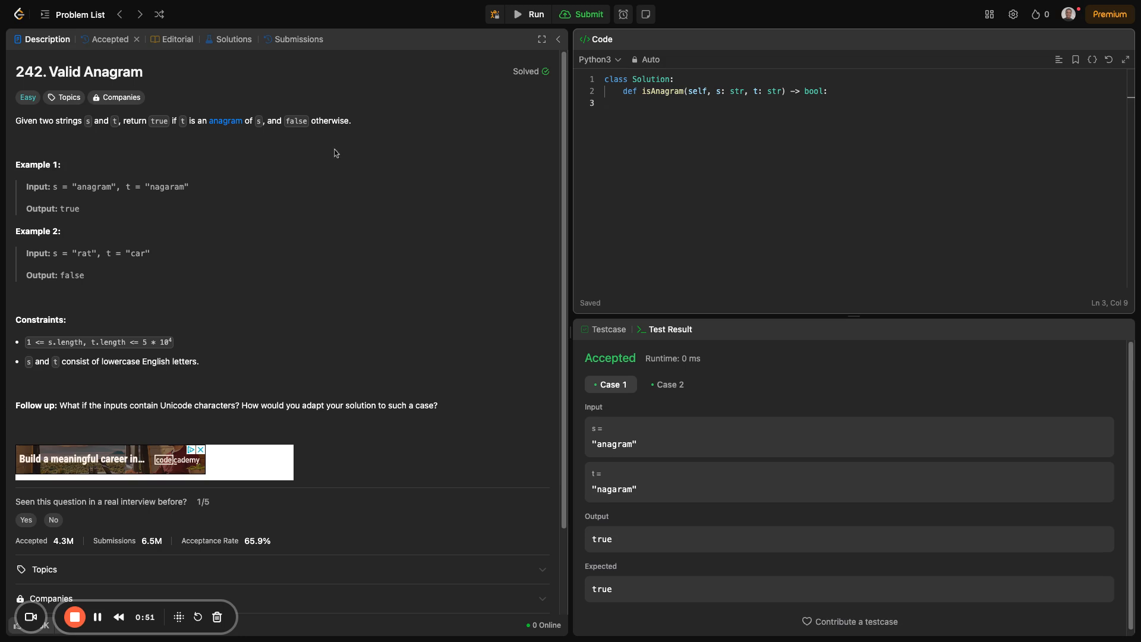
pyautogui.moveTo(335, 156)
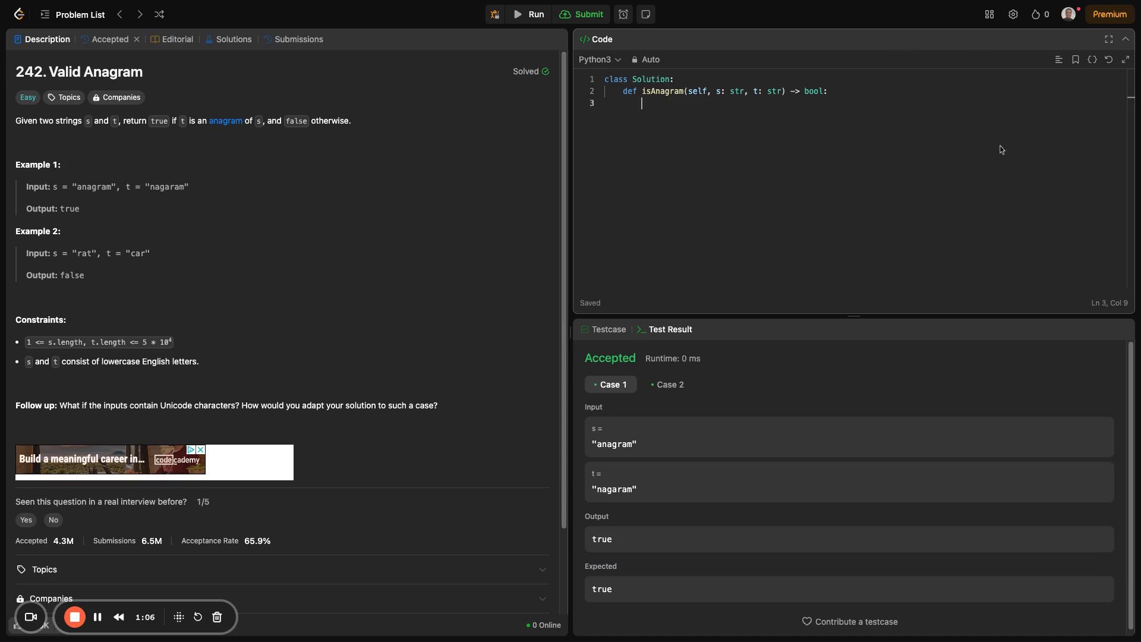
pyautogui.moveTo(951, 119)
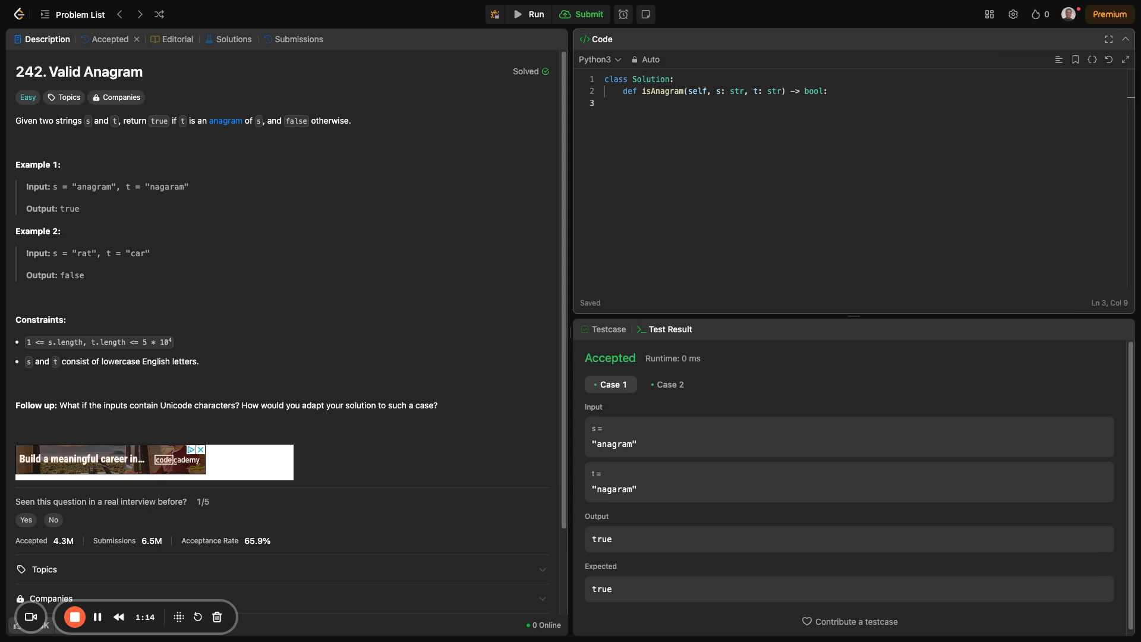
# - Draft an example comment with the anagram strings rat and tar inside isAnagram
pyautogui.write('s')
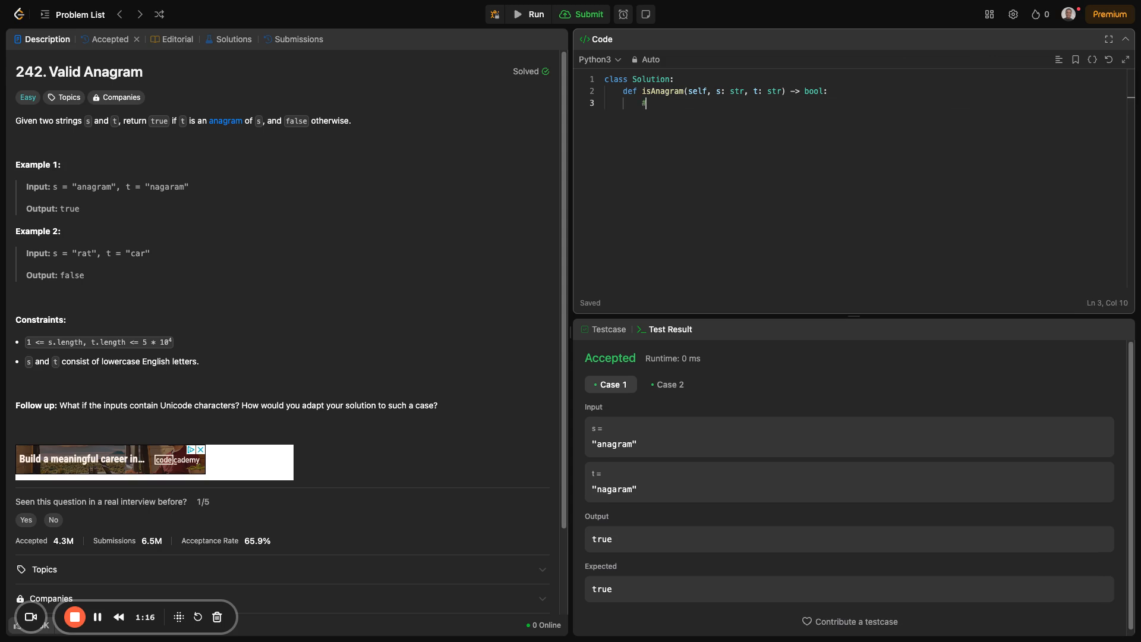
pyautogui.write('# car')
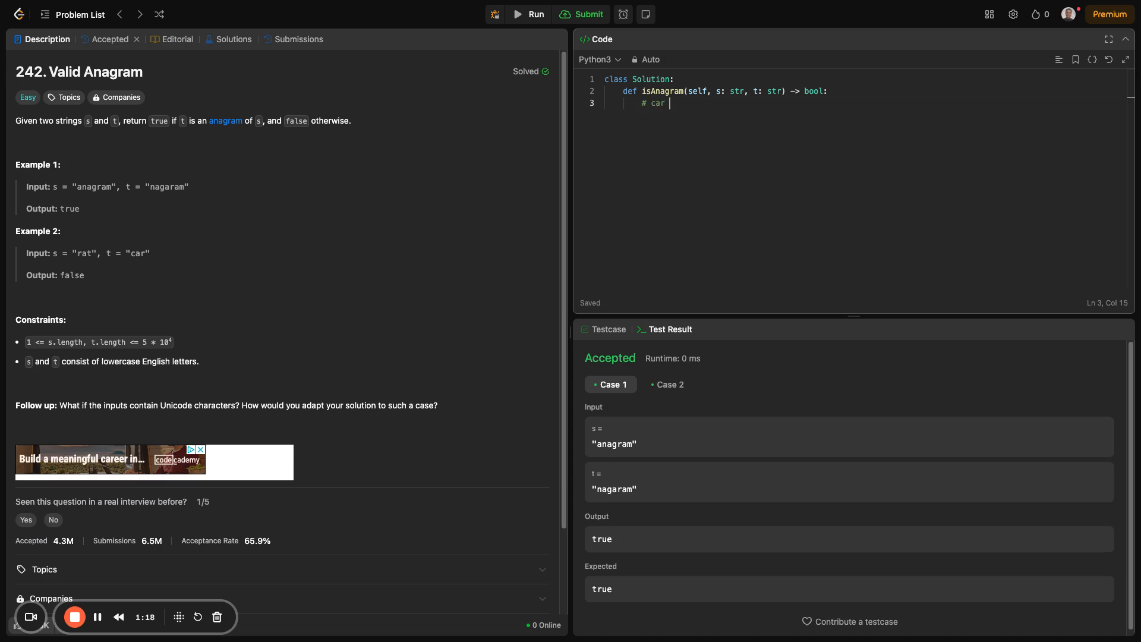
pyautogui.press('Backspace')
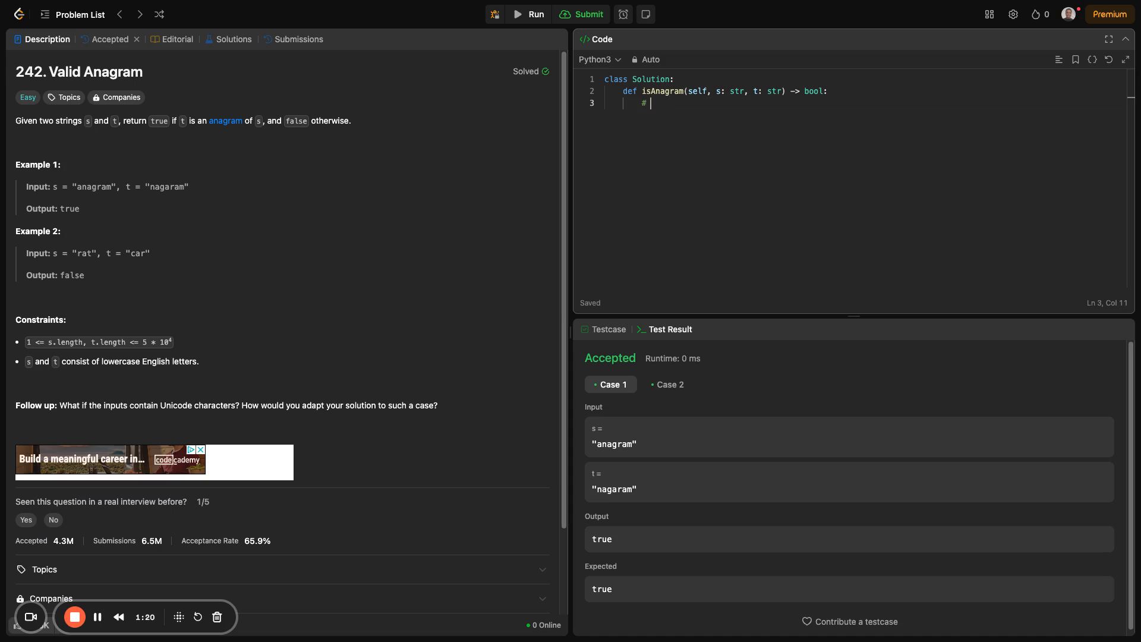
pyautogui.write('rat is an anagram of')
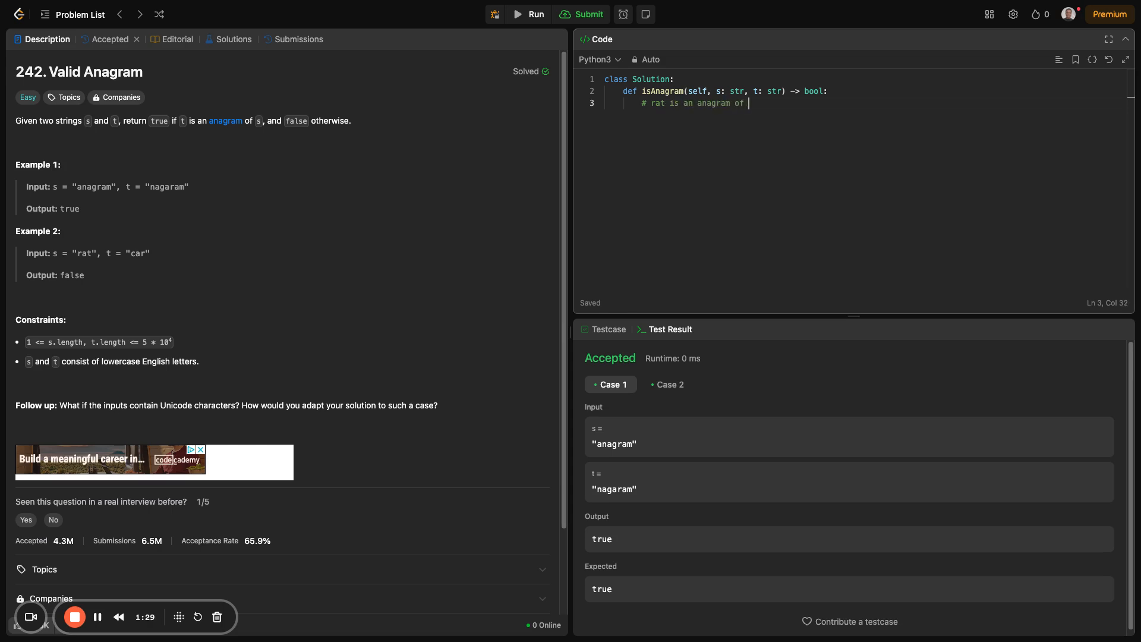
pyautogui.write('tar')
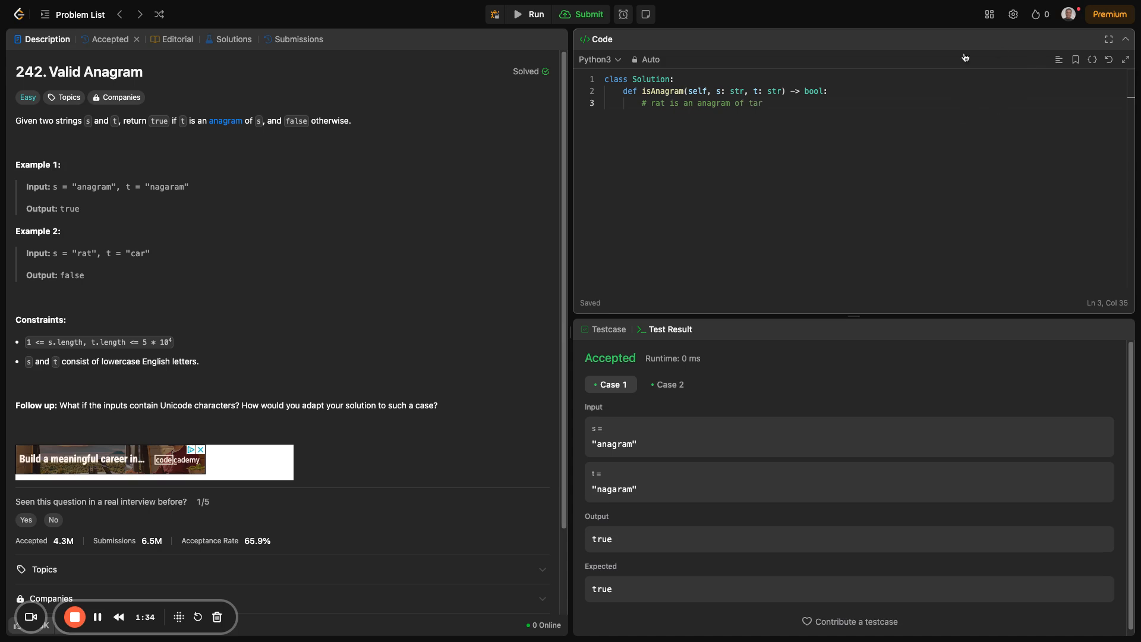
pyautogui.click(658, 103)
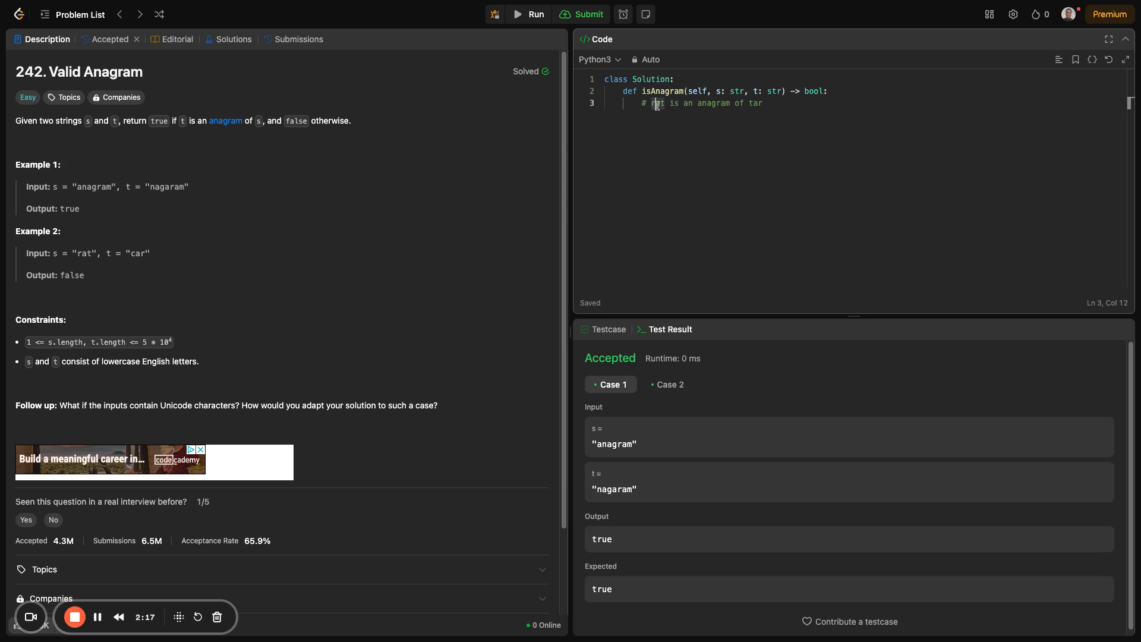
pyautogui.moveTo(726, 137)
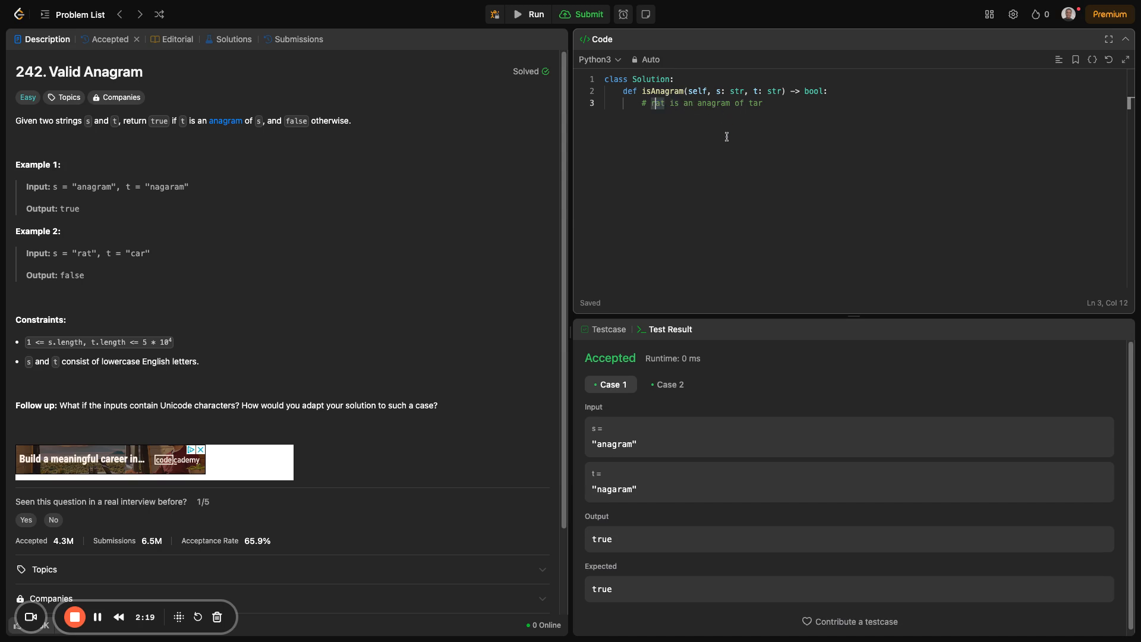
pyautogui.write('a')
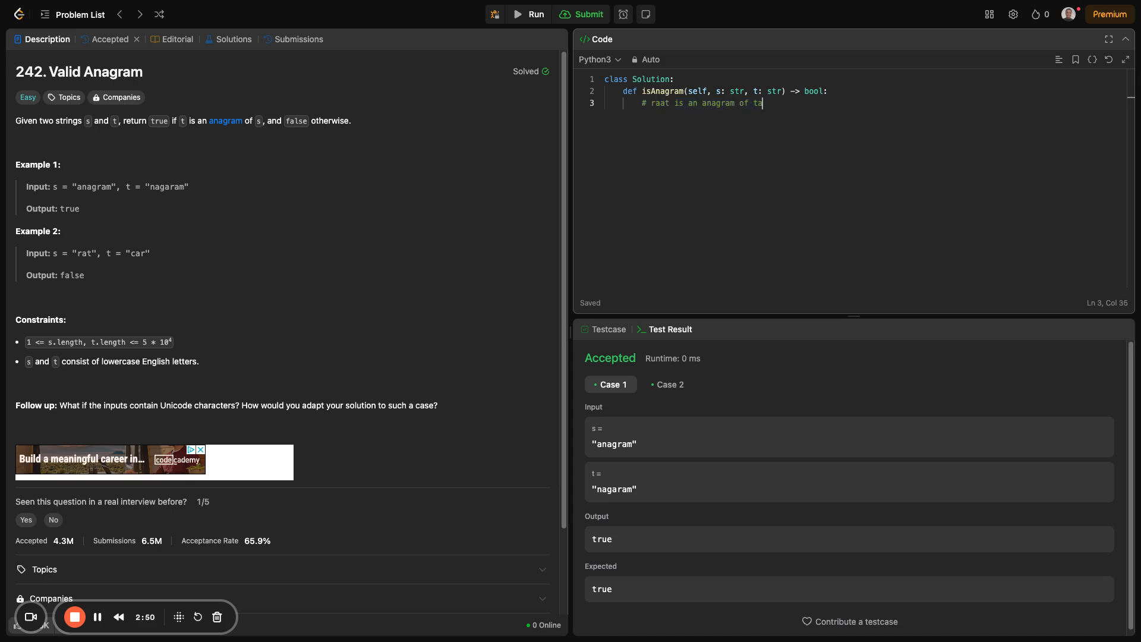
# - Replace the example comment with a single '# Sorting method' comment
pyautogui.press('Backspace')
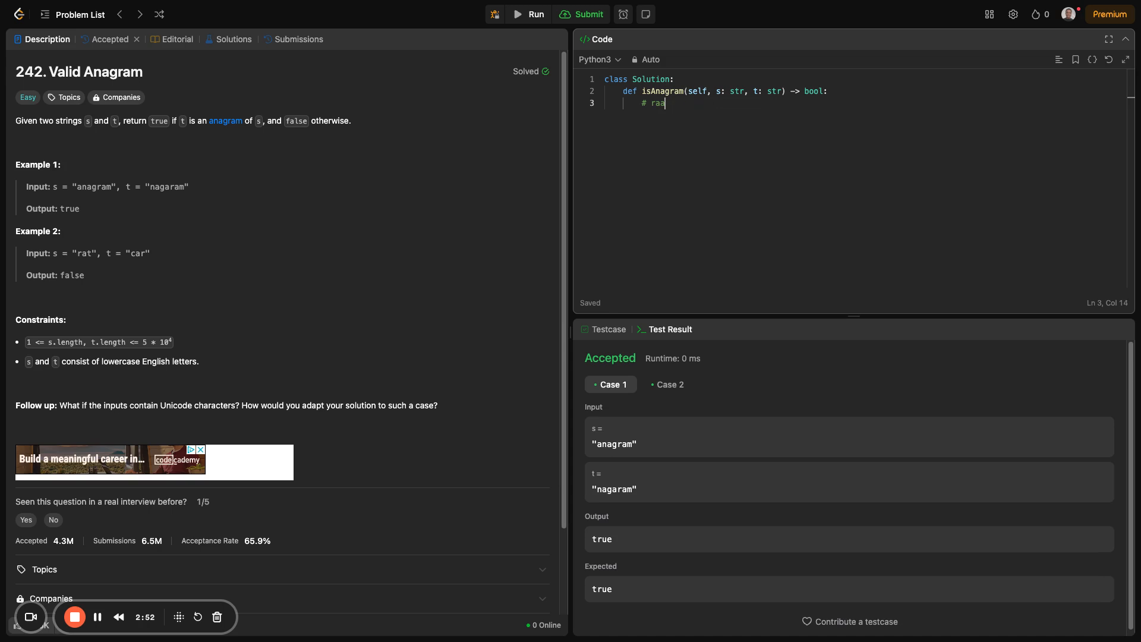
pyautogui.write('Sorting method')
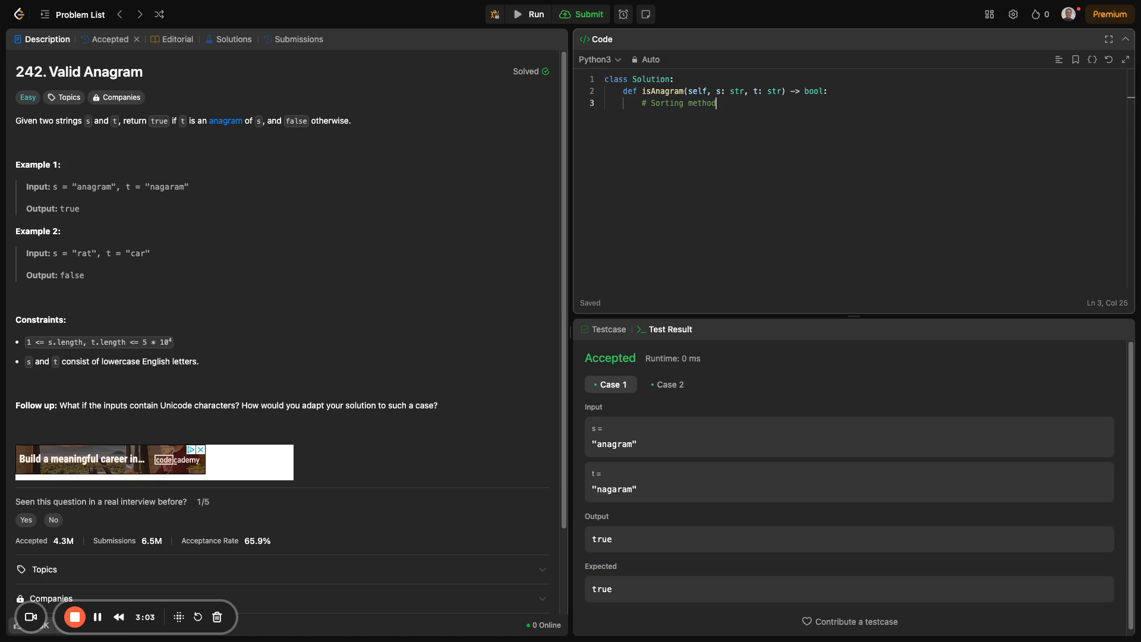
# - Add a guard returning False when len(s) != len(t)
pyautogui.press('Enter')
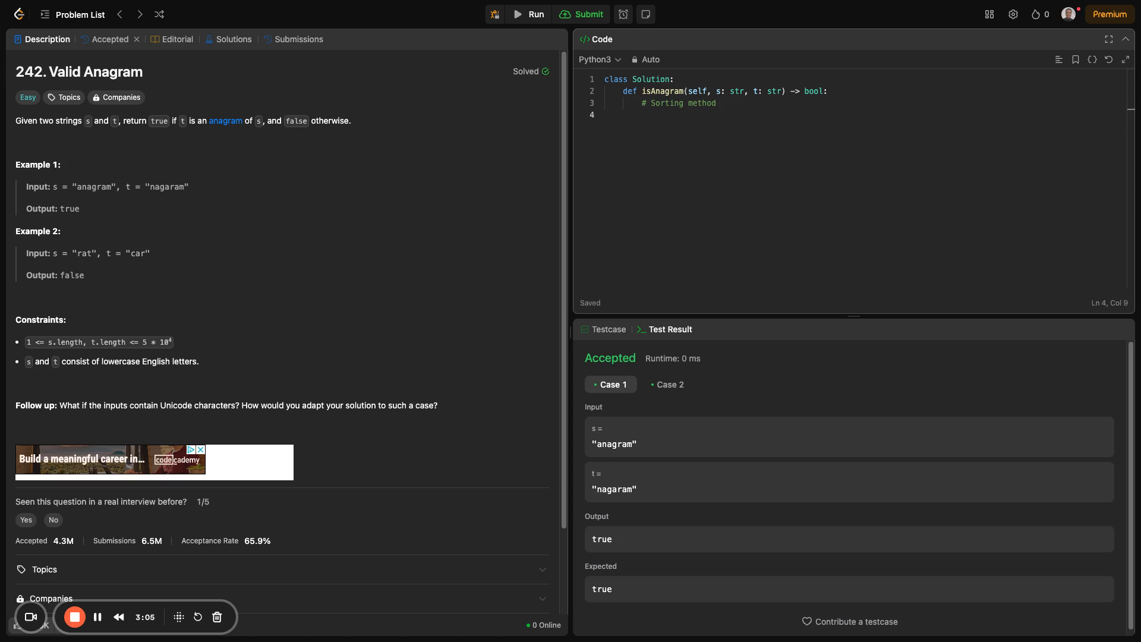
pyautogui.write('if len')
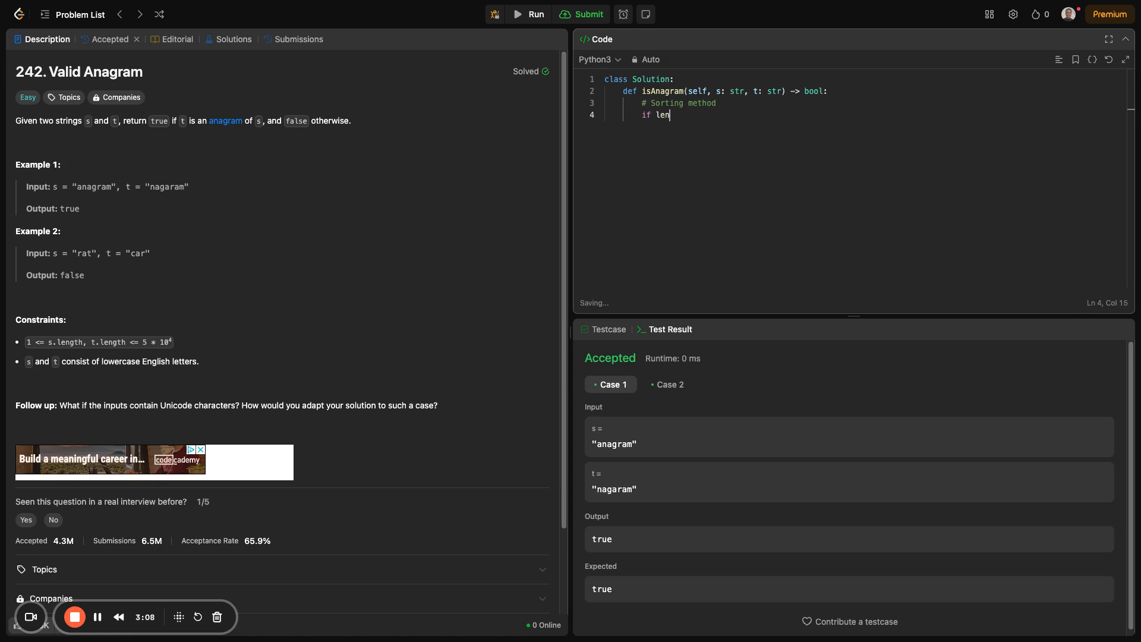
pyautogui.write('(s) !=')
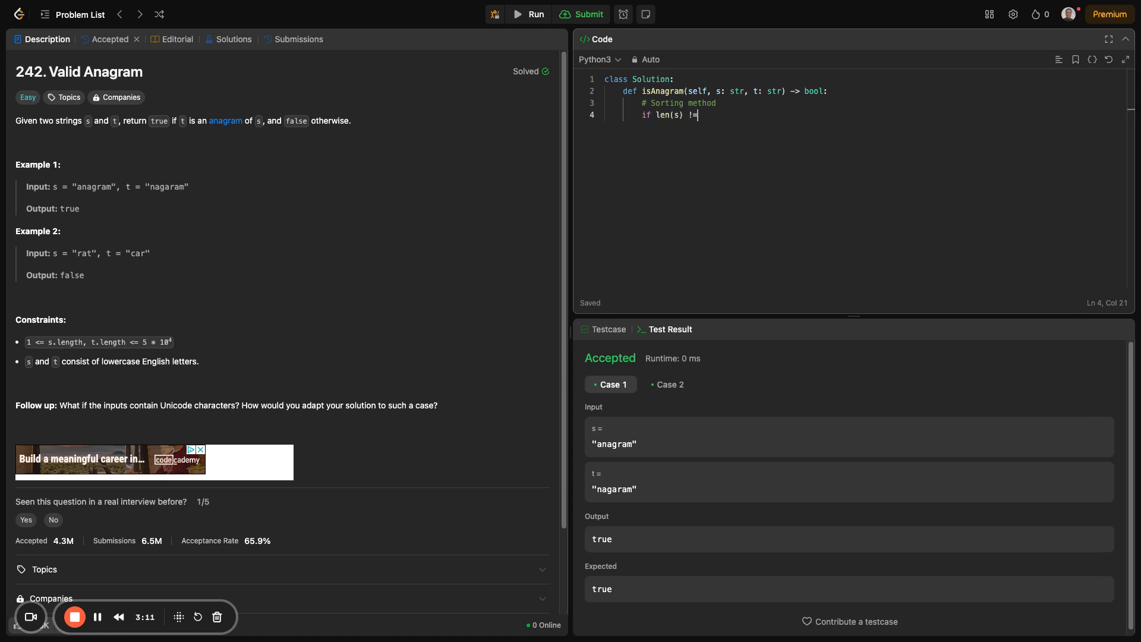
pyautogui.write('len()')
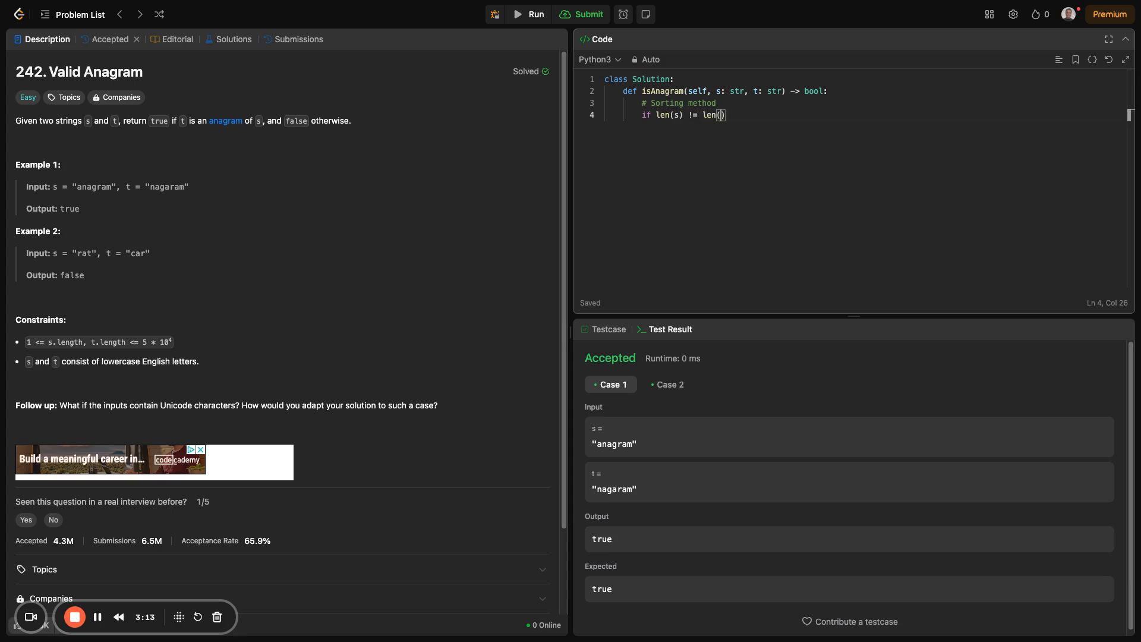
pyautogui.write('t):')
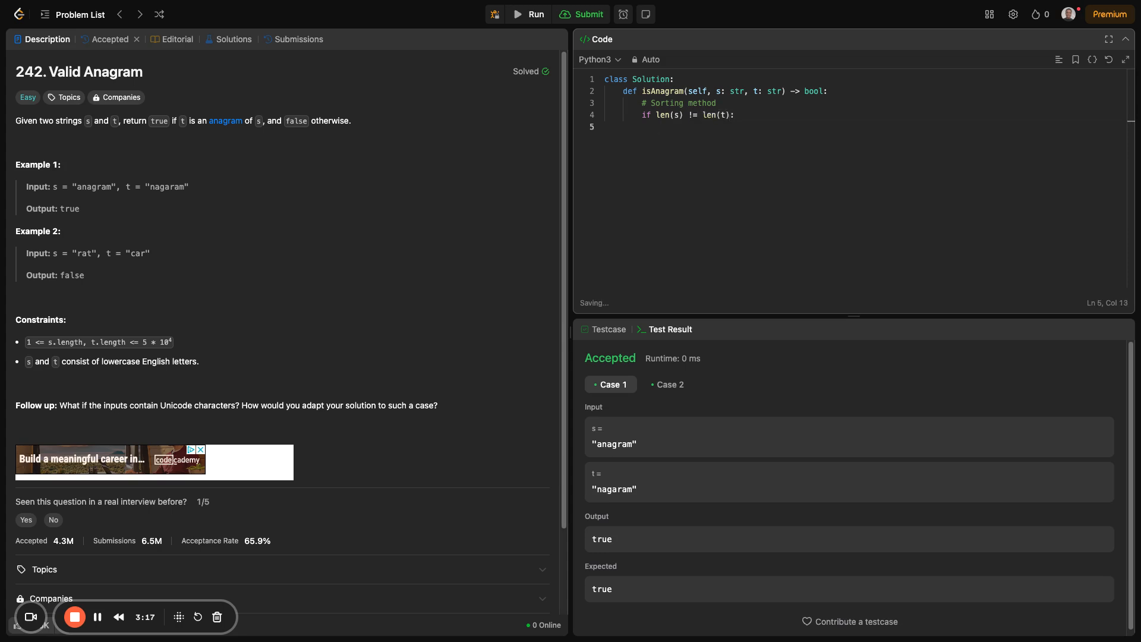
pyautogui.write('retrun')
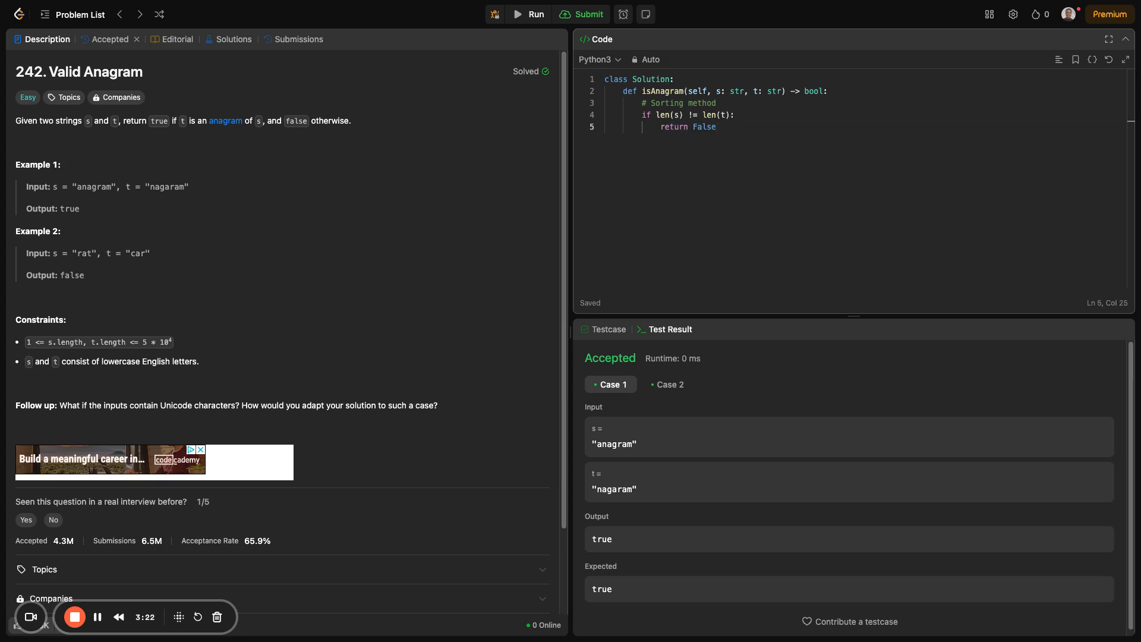
# - Return sorted(s) == sorted(t) as the anagram check
pyautogui.press('Enter')
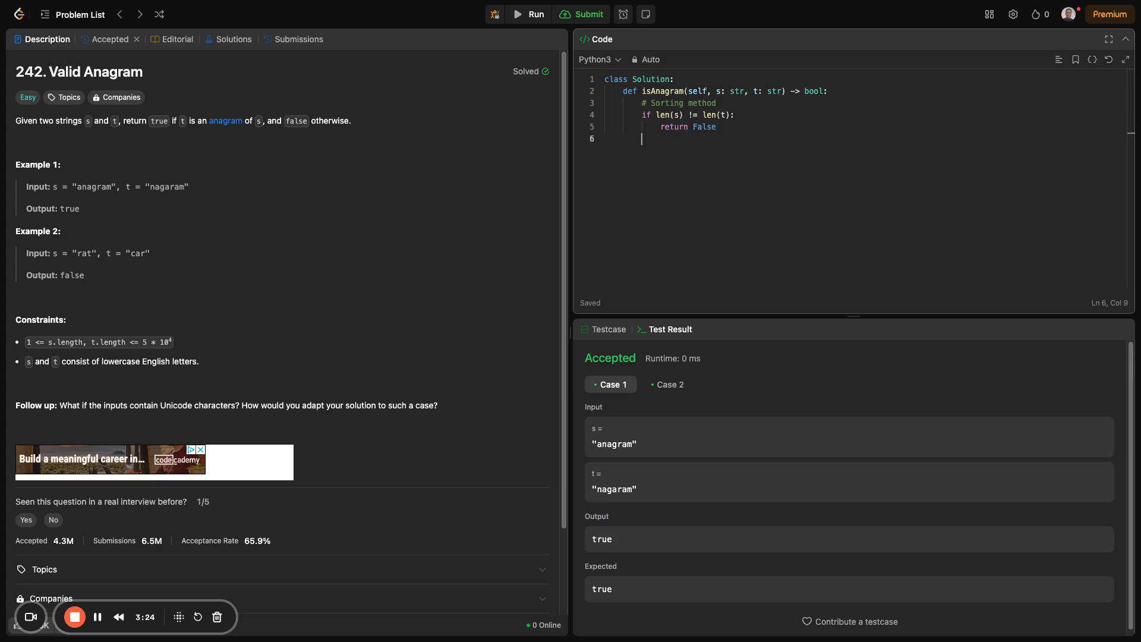
pyautogui.write('r')
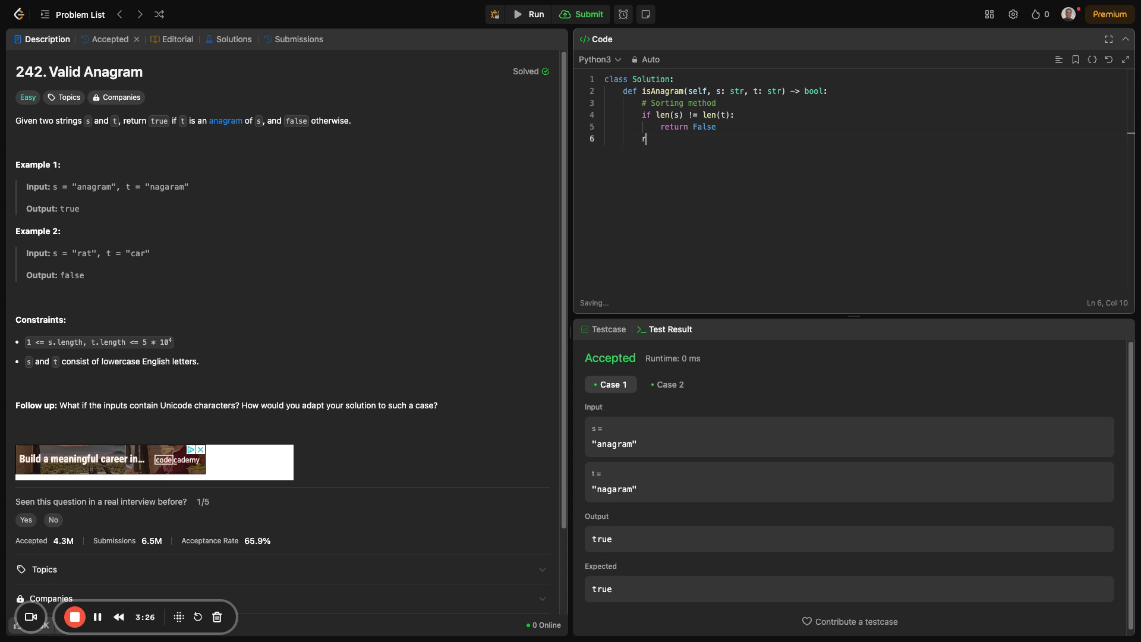
pyautogui.write('eturn')
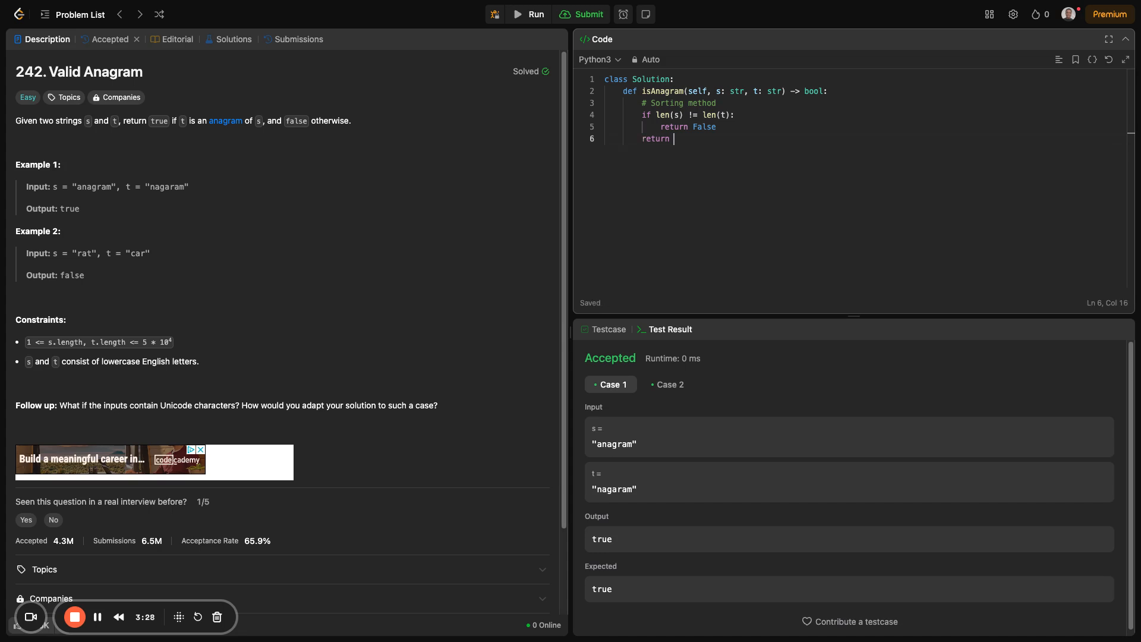
pyautogui.write('sor')
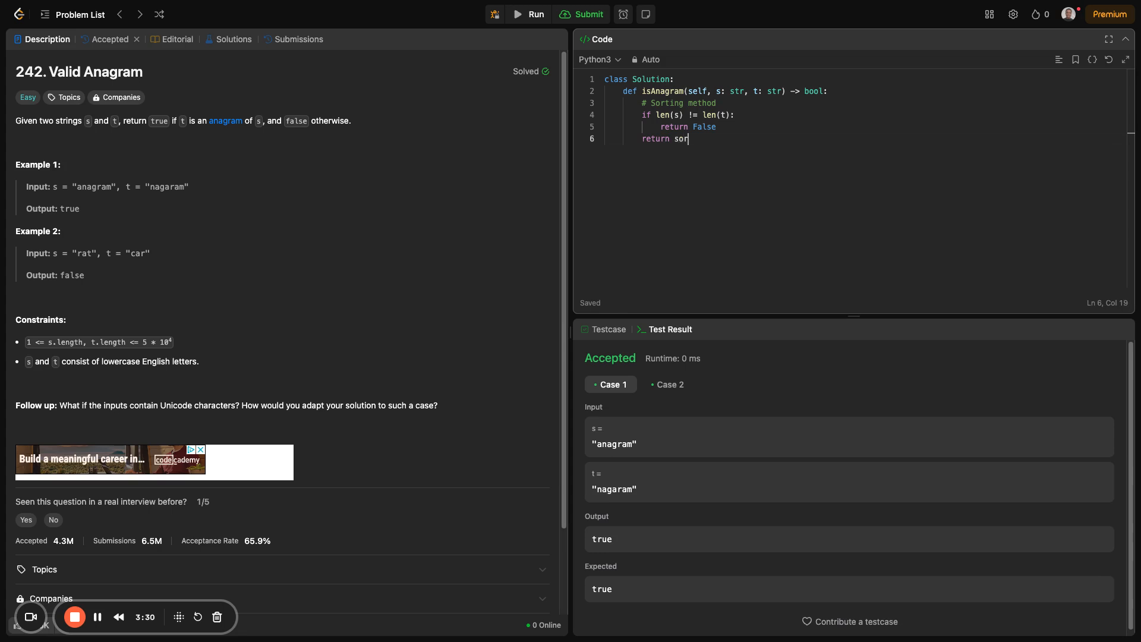
pyautogui.write('ted(s) ==')
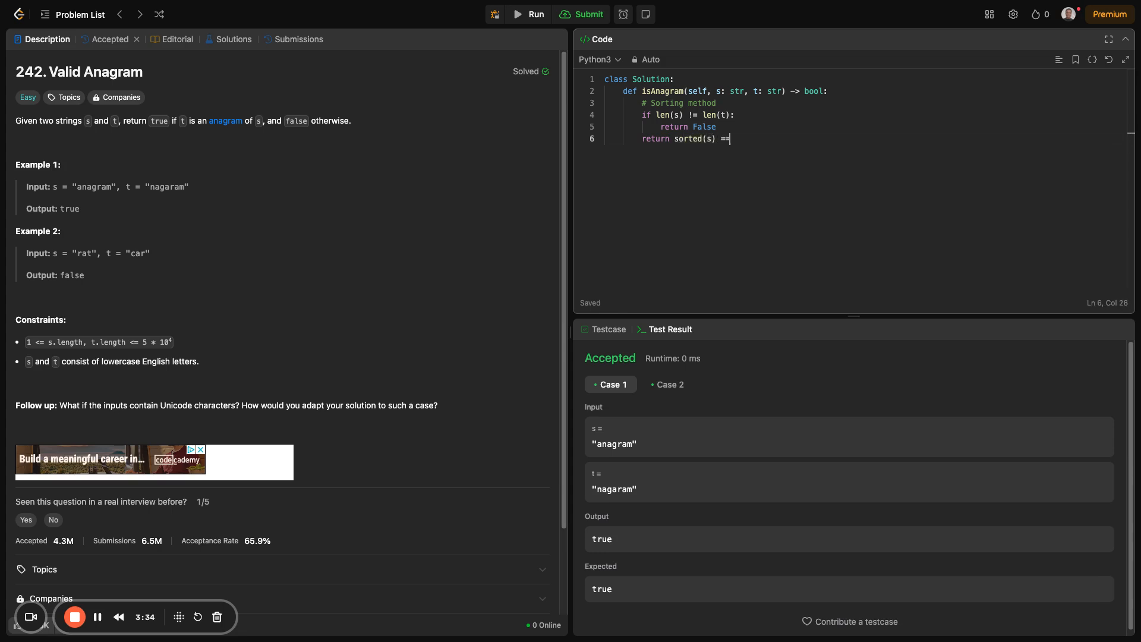
pyautogui.write('sorted(t')
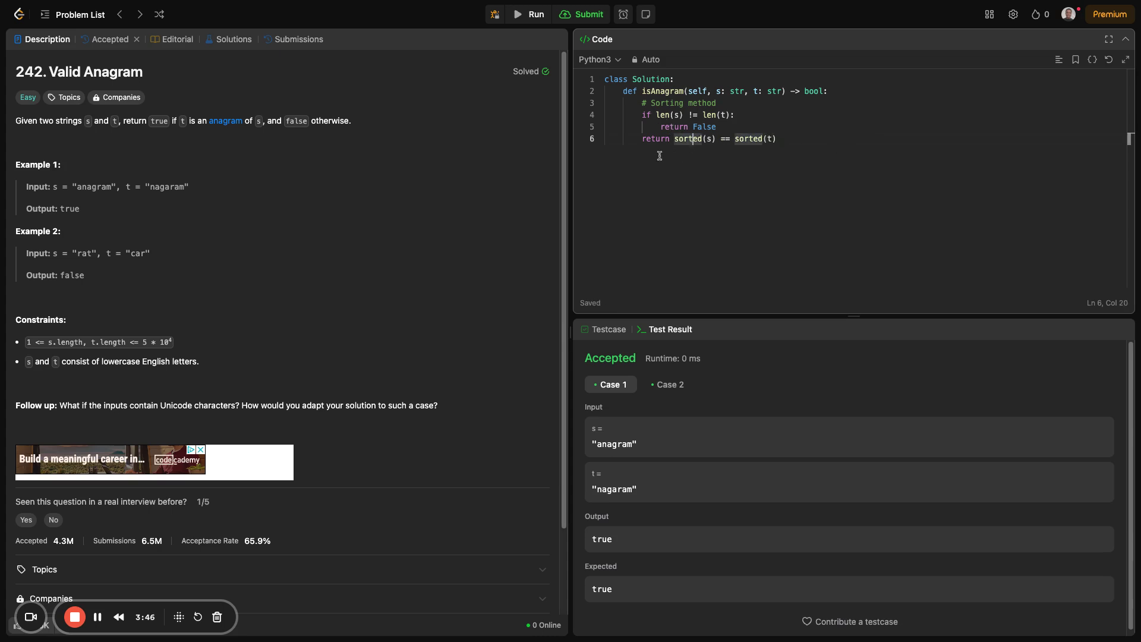
# - Submit the sorting solution, see it Accepted on 52 test cases, and return to Description
pyautogui.click(587, 14)
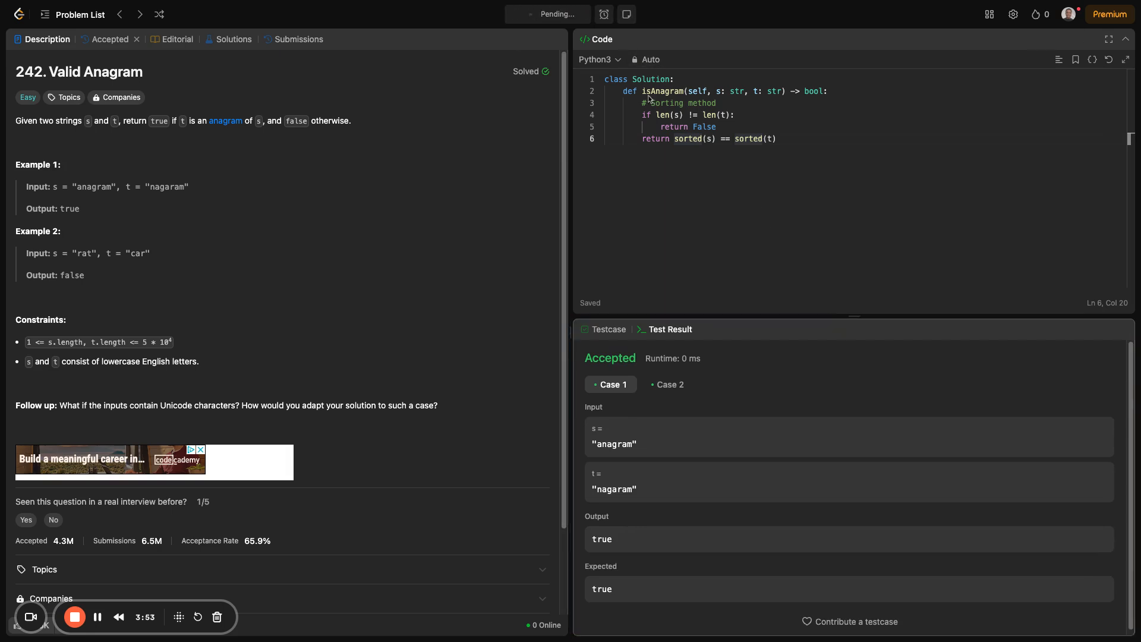
pyautogui.click(111, 39)
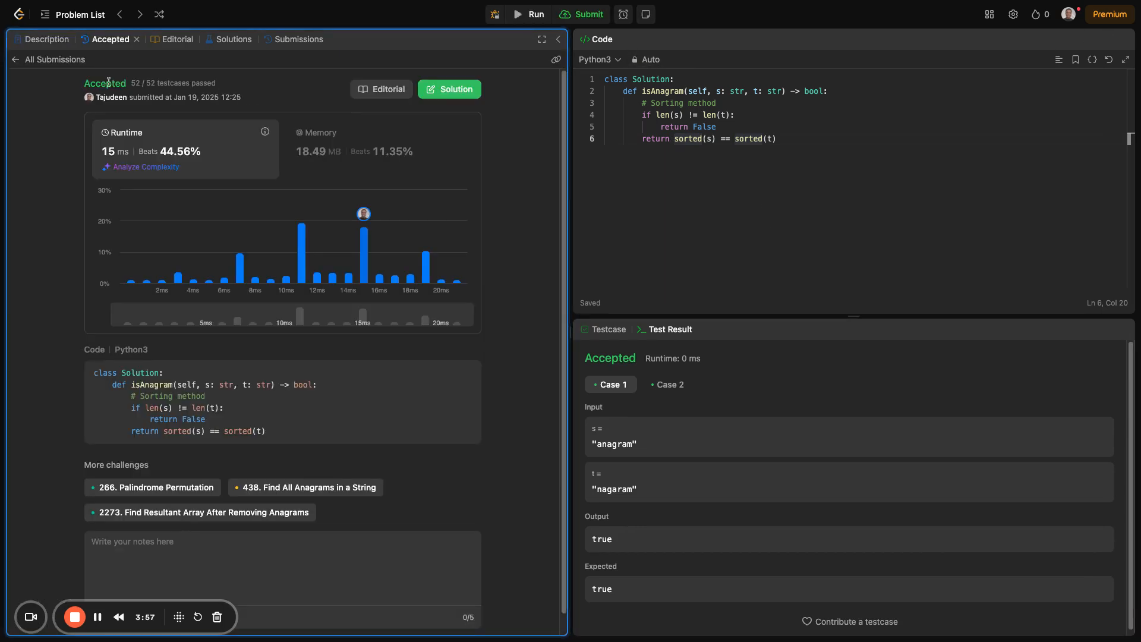
pyautogui.click(48, 39)
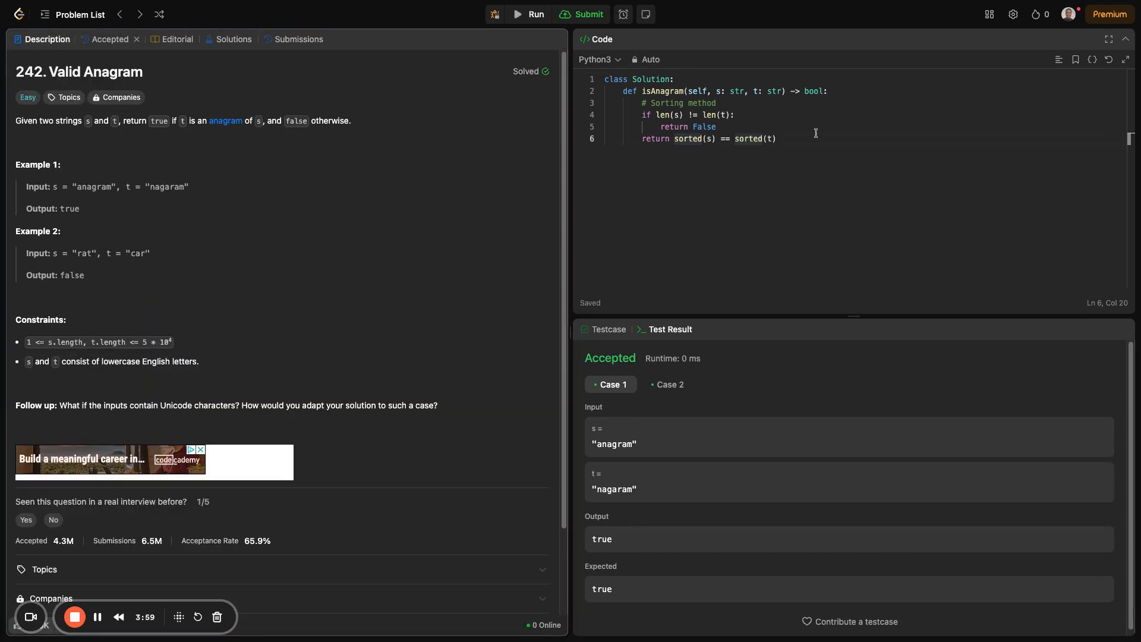
pyautogui.moveTo(723, 129)
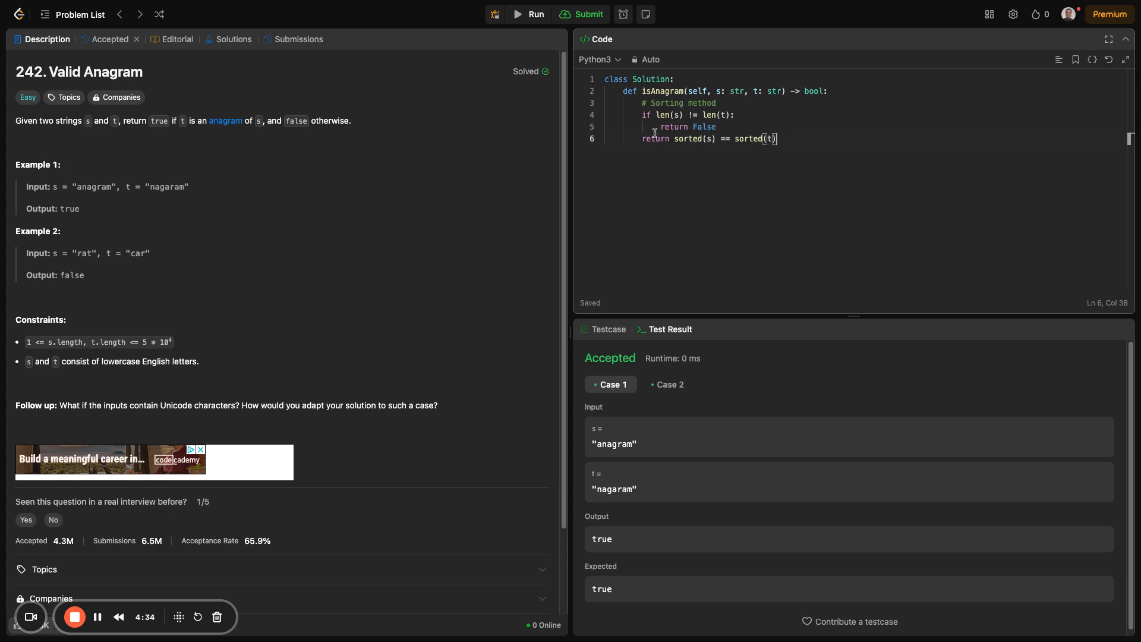
# - Highlight sorted and False while explaining, then separate the length check with a blank line
pyautogui.doubleClick(694, 138)
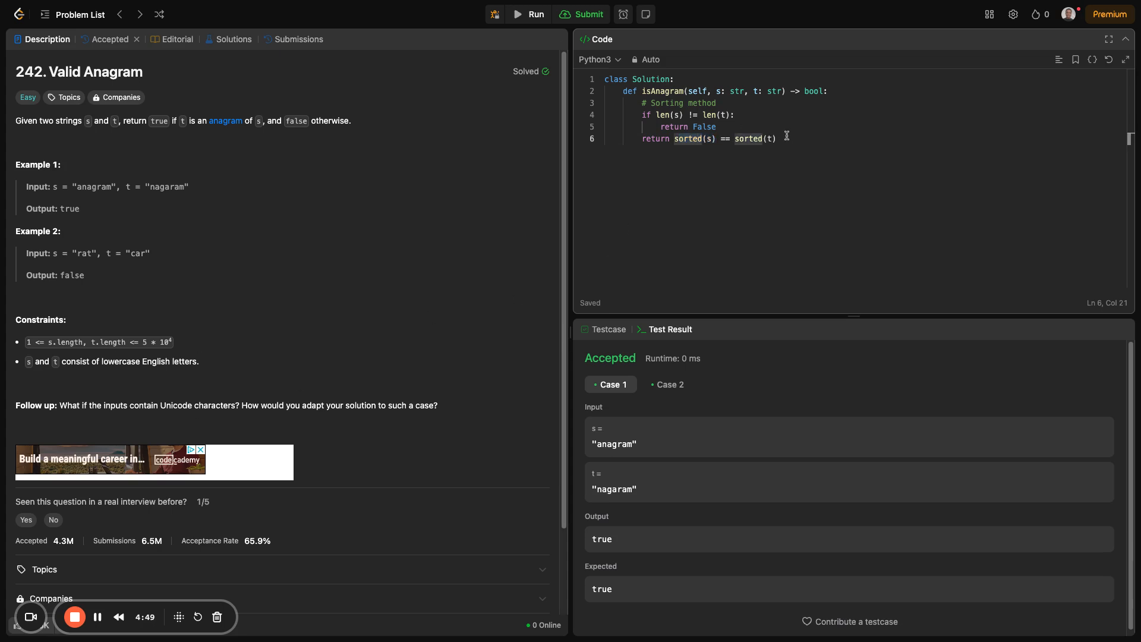
pyautogui.moveTo(776, 138); pyautogui.dragTo(643, 138)
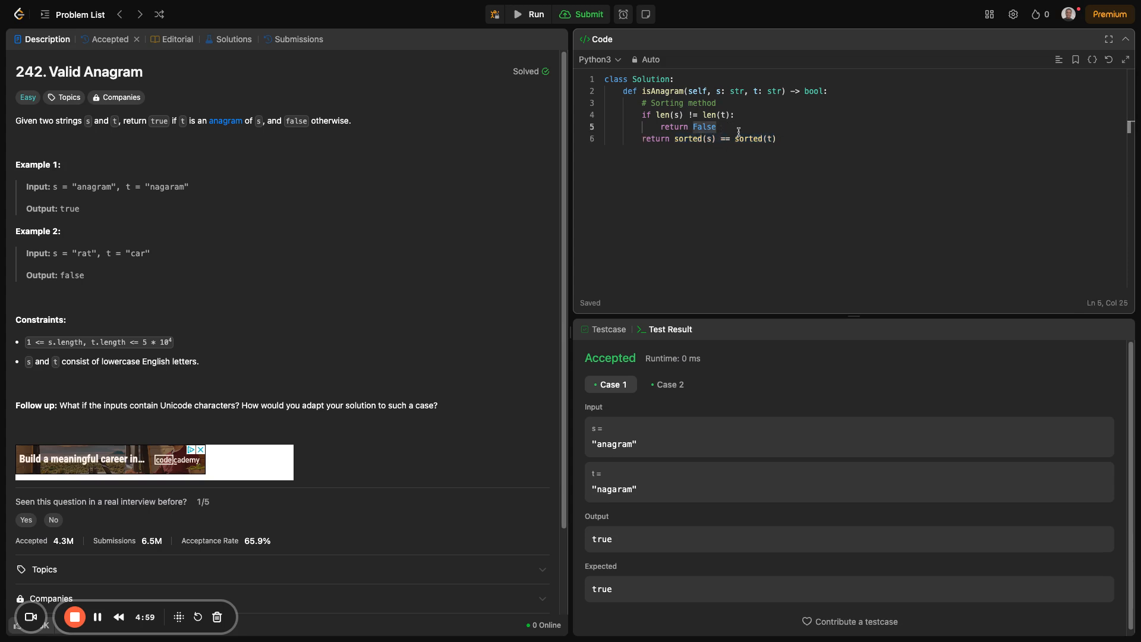
pyautogui.press('Enter')
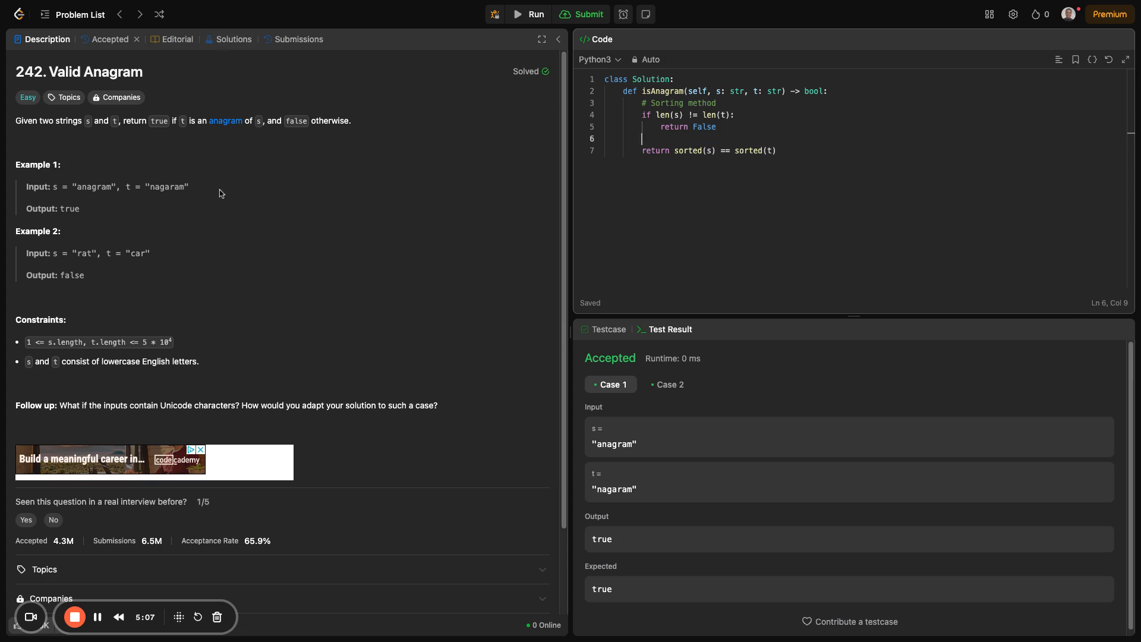
# - Comment Example 1's strings and s sorted as aaagmnr into the solution
pyautogui.moveTo(52, 186); pyautogui.dragTo(189, 186)
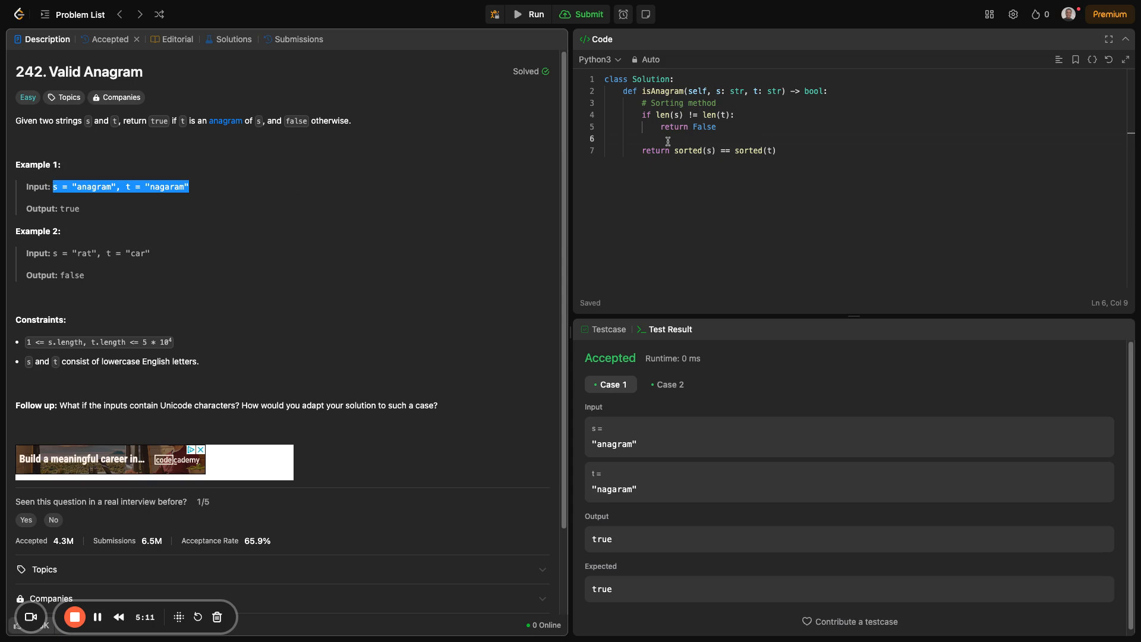
pyautogui.write('# s')
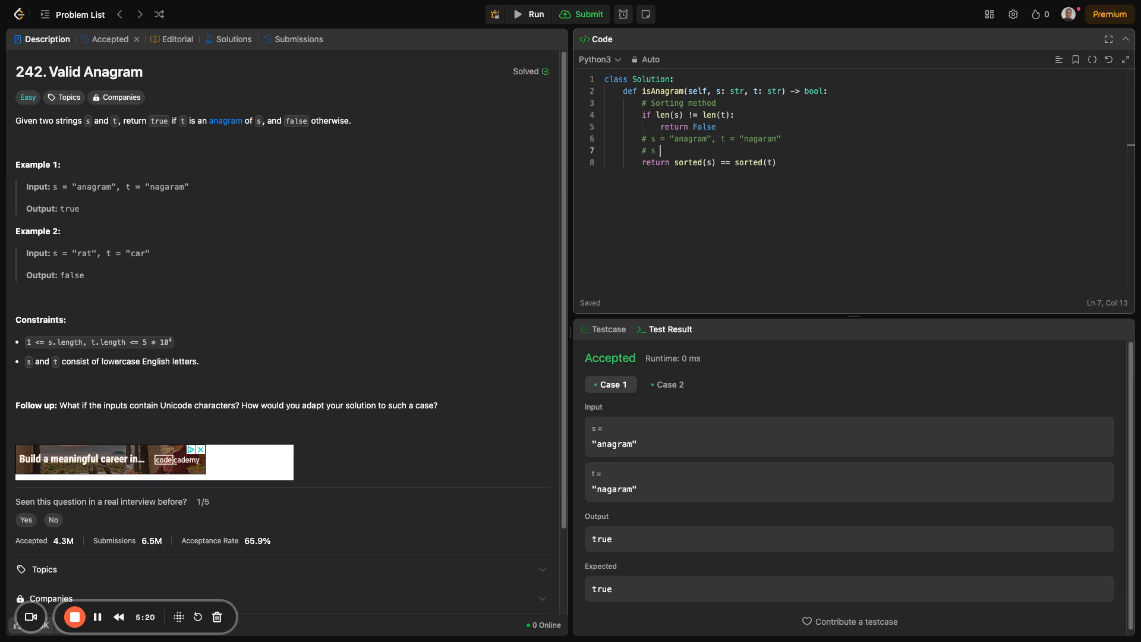
pyautogui.write('=')
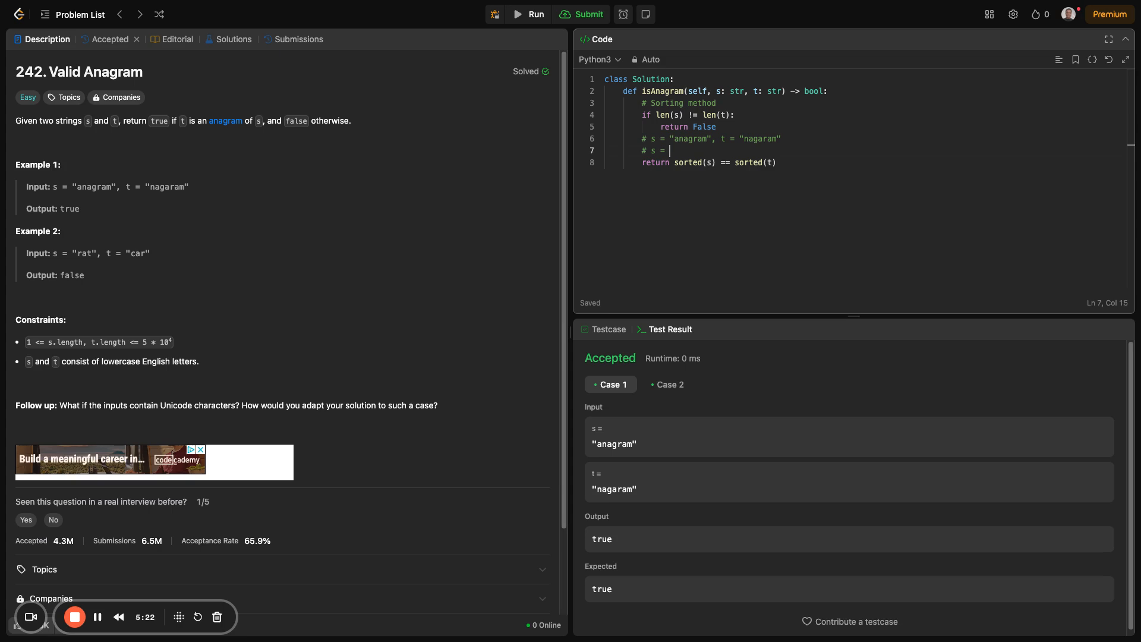
pyautogui.write('@')
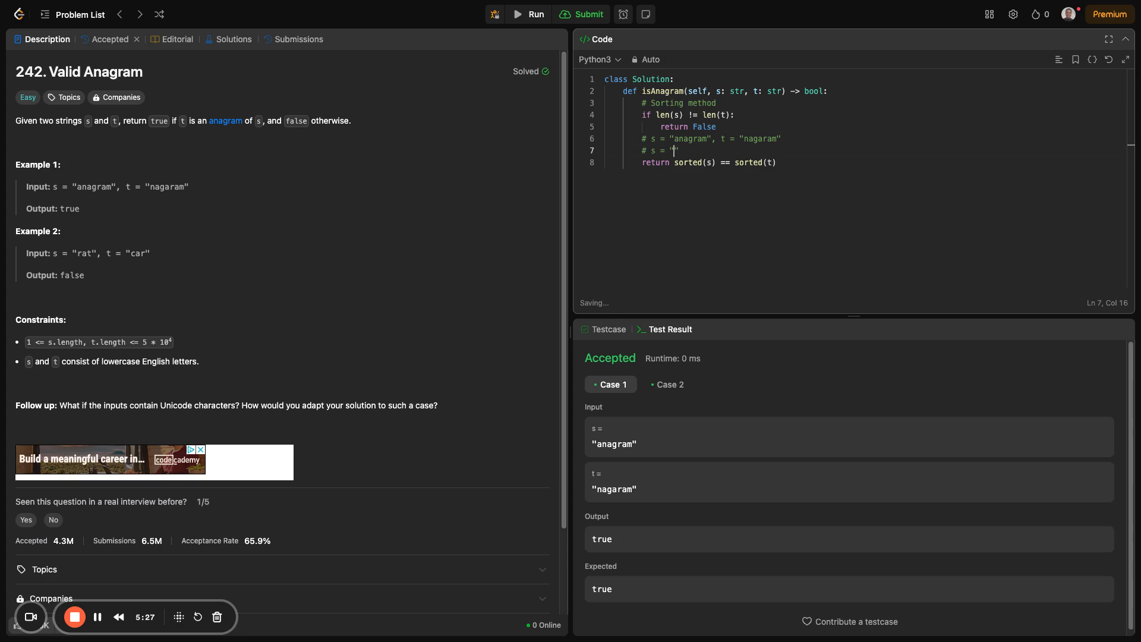
pyautogui.write('aaaa')
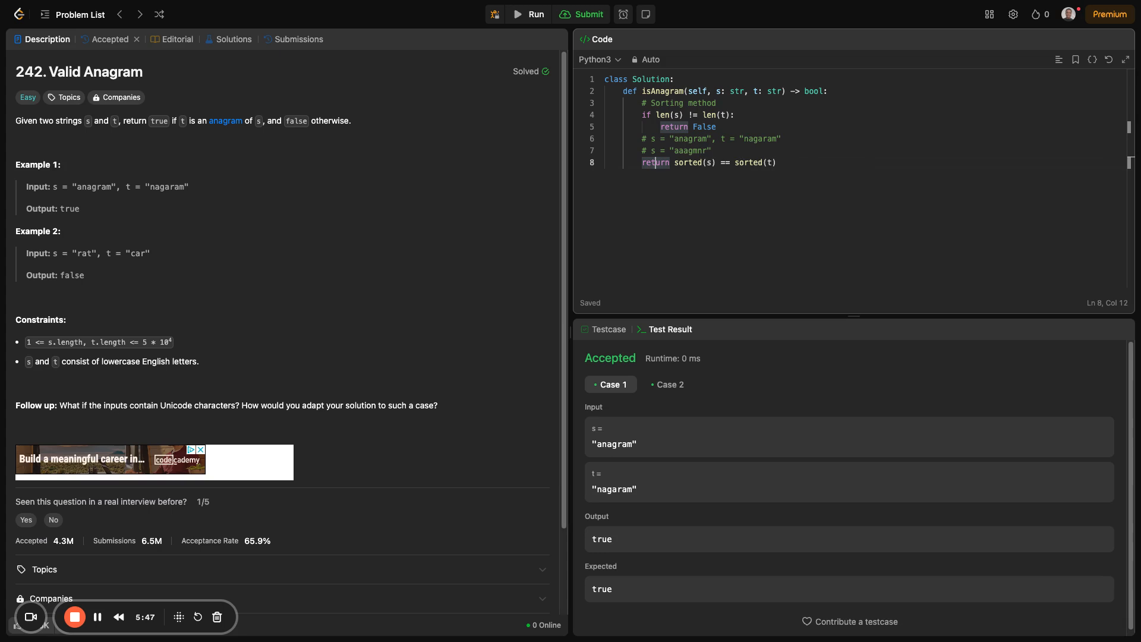
# - Select the whole sorting solution body so it can be replaced
pyautogui.moveTo(647, 102); pyautogui.dragTo(776, 163)
pyautogui.write('# Hashmap')
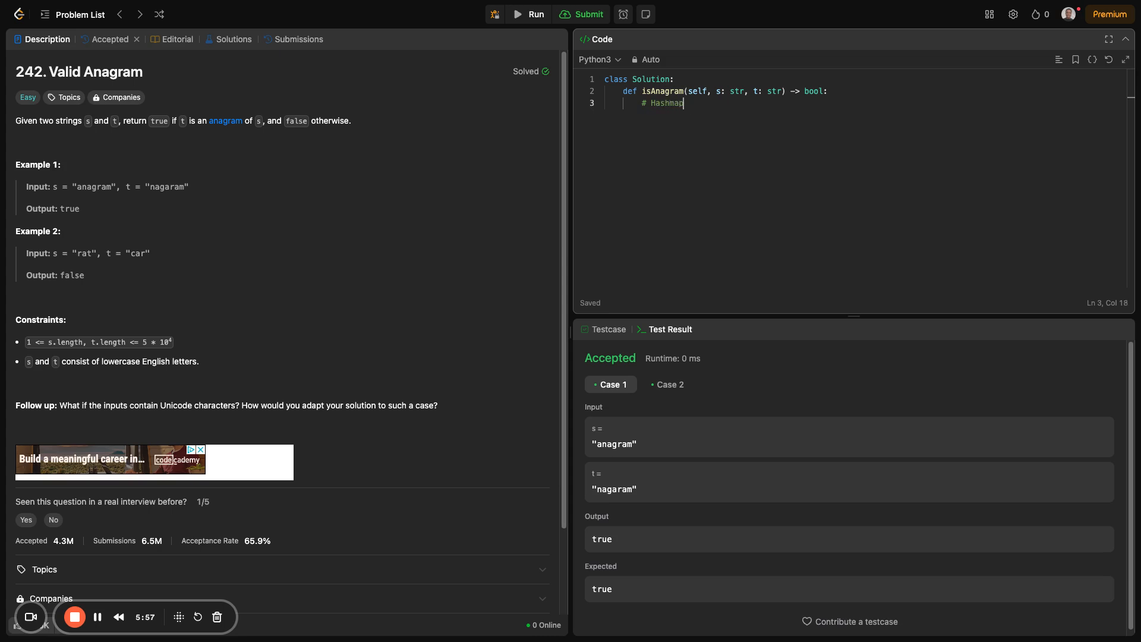
# - Leave blank lines under the # Hashmap comment and pick the word anagram from Example 1
pyautogui.press('Enter')
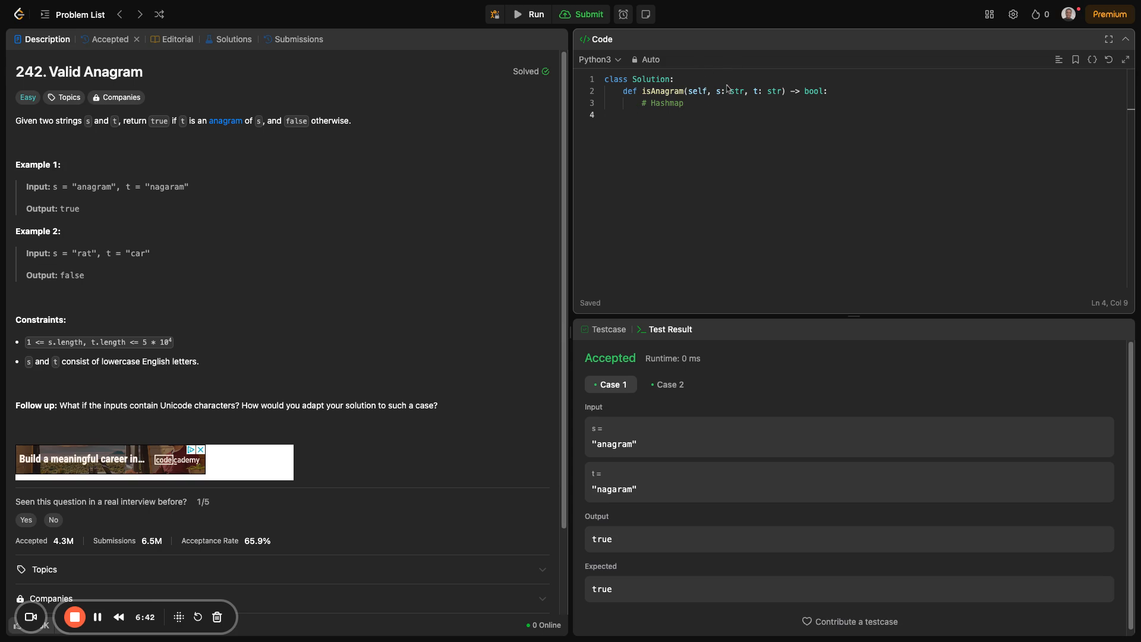
pyautogui.moveTo(725, 95)
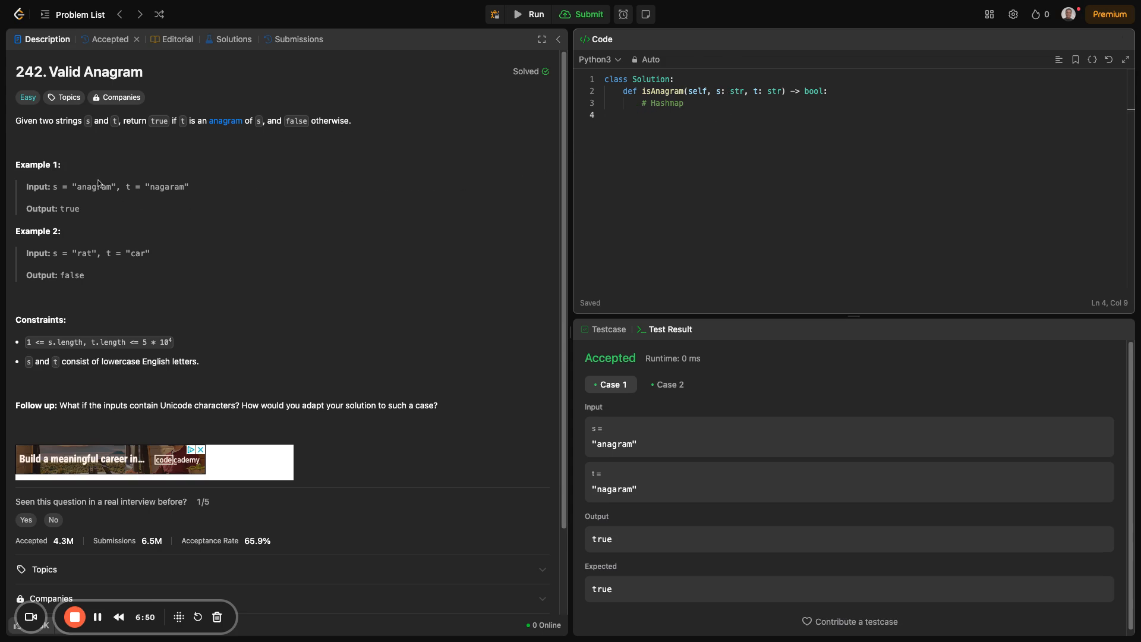
pyautogui.doubleClick(92, 187)
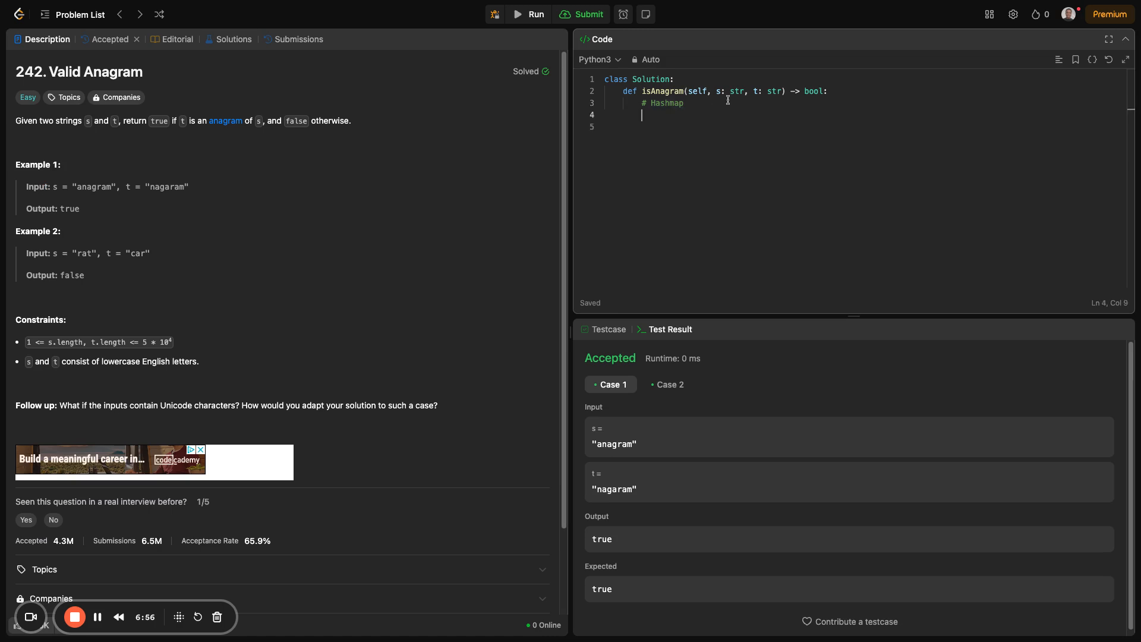
# - Add the comment s = "anagram" under the Hashmap heading
pyautogui.write('#')
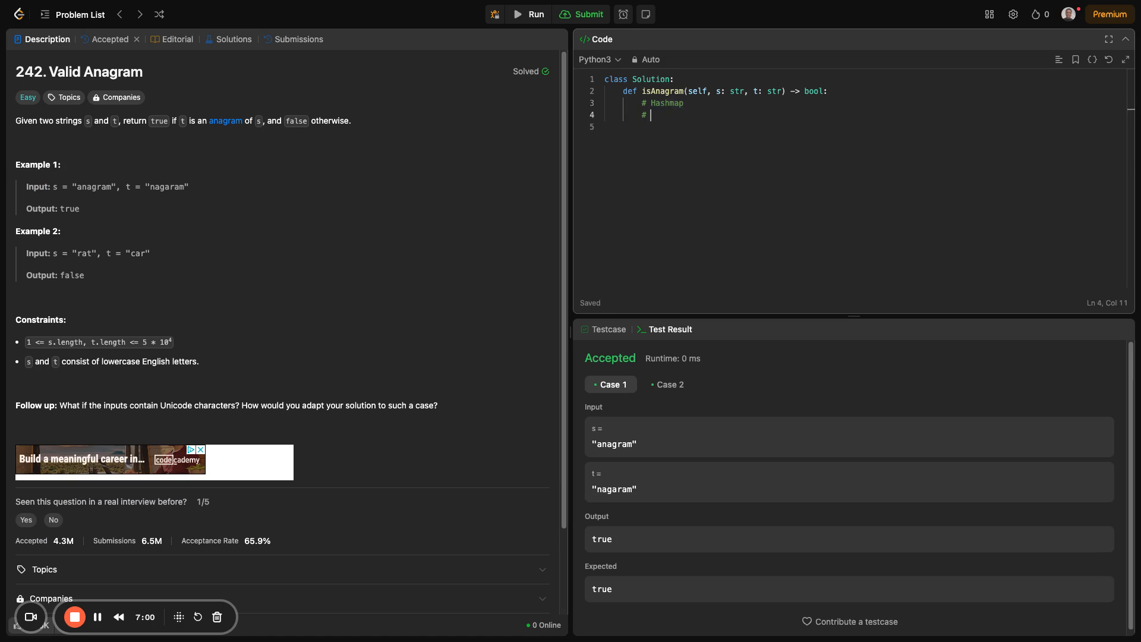
pyautogui.write('s = "anagram"')
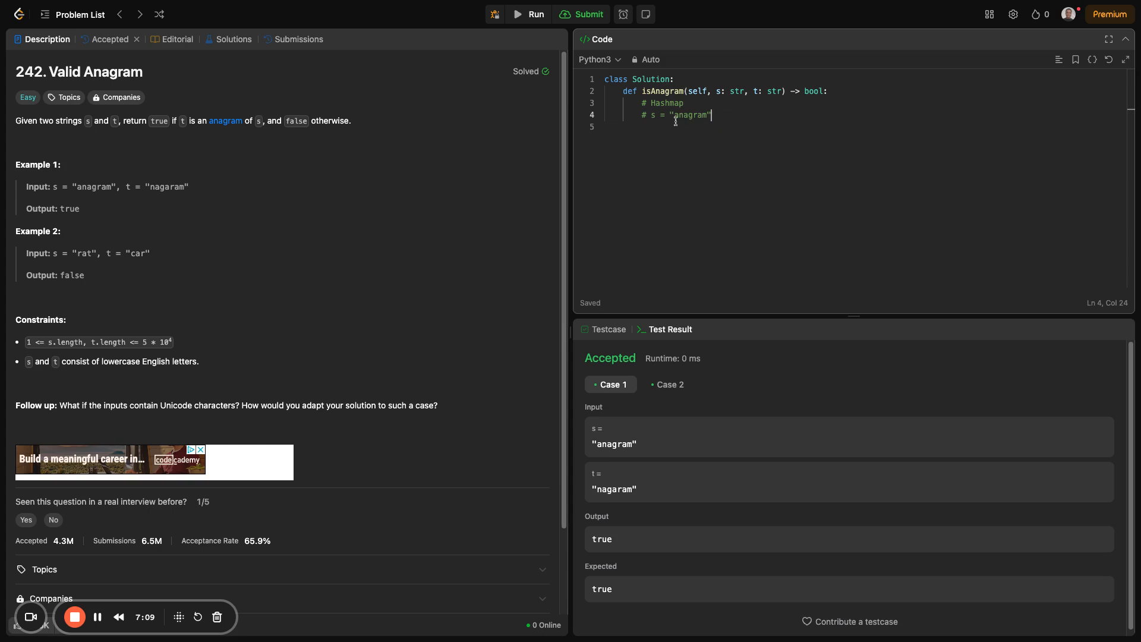
pyautogui.moveTo(721, 114)
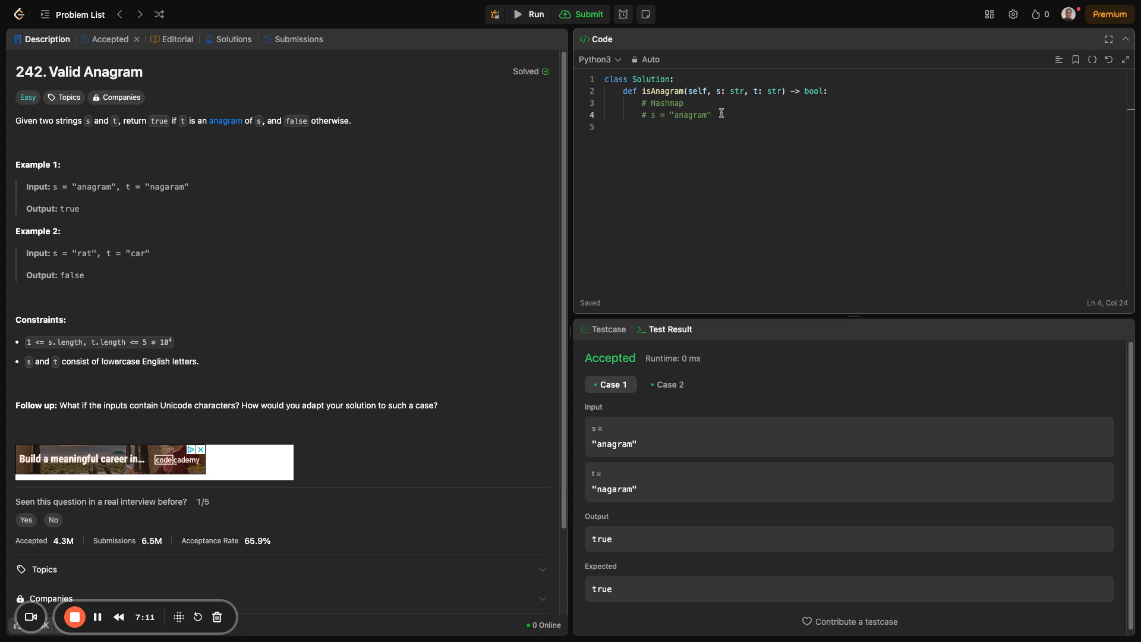
pyautogui.press('Enter')
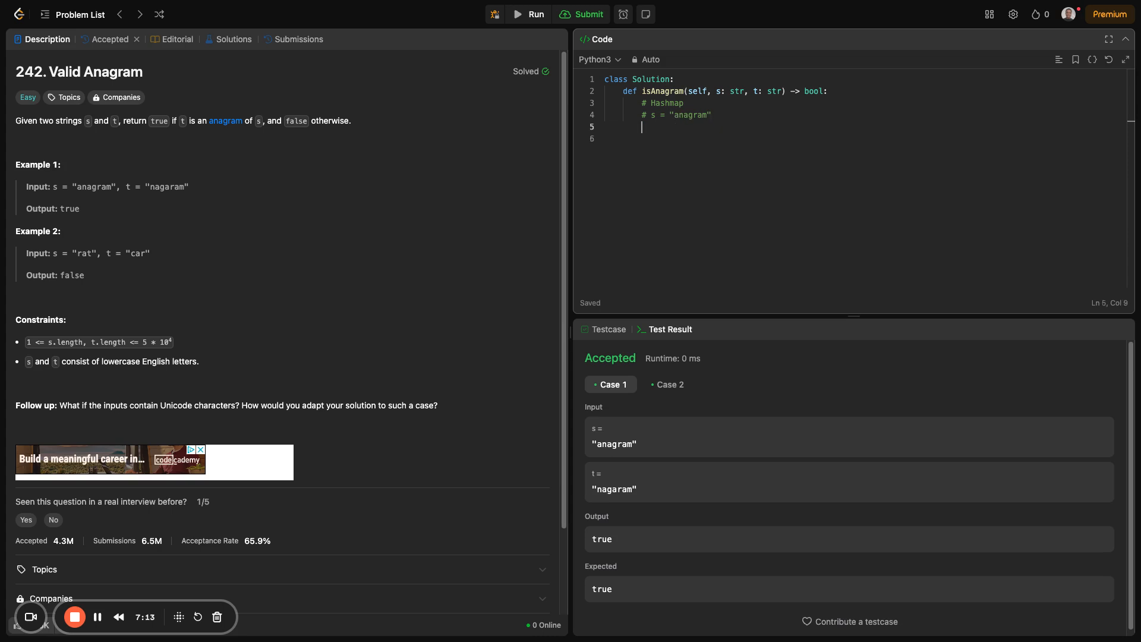
# - Add the letter-count comment dict = { 'a': 3, 'n': 1}
pyautogui.write('#')
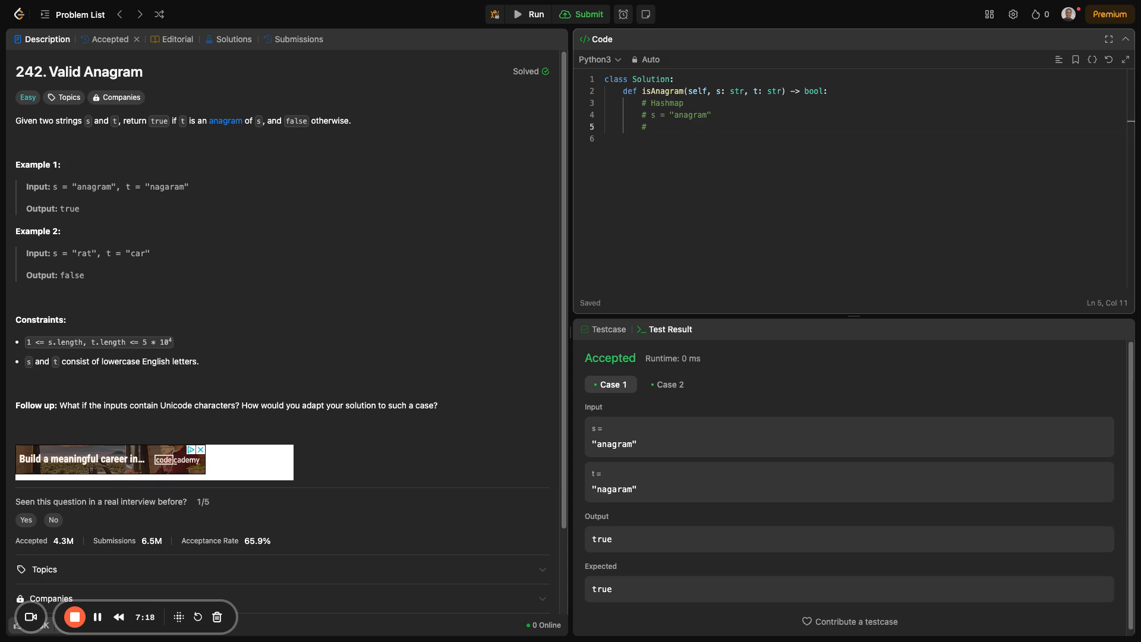
pyautogui.write('dict')
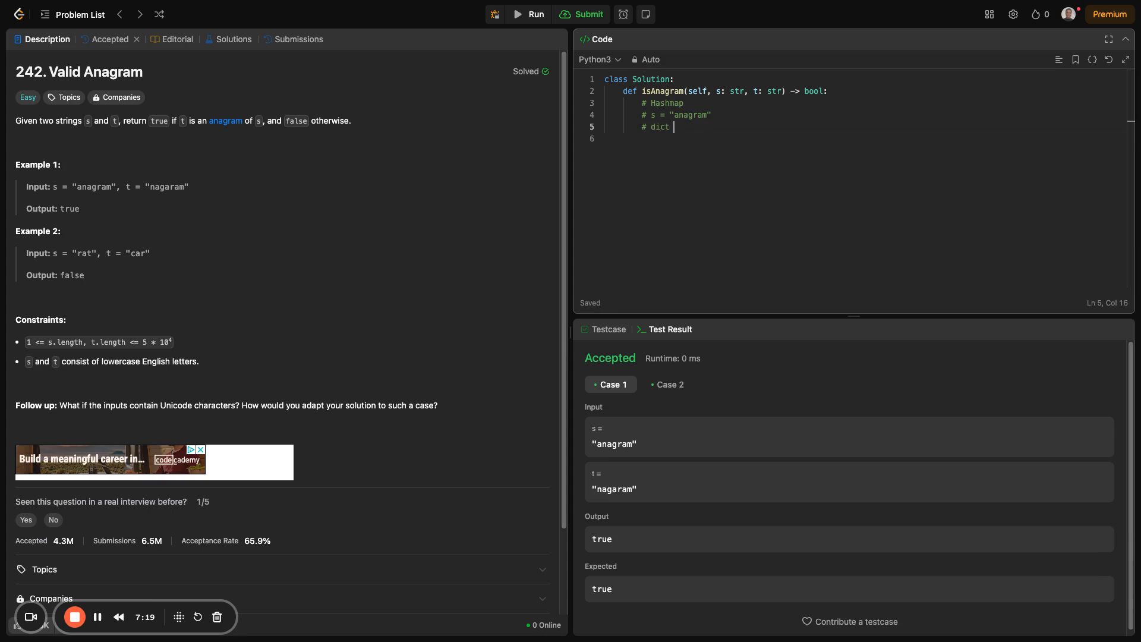
pyautogui.write('=')
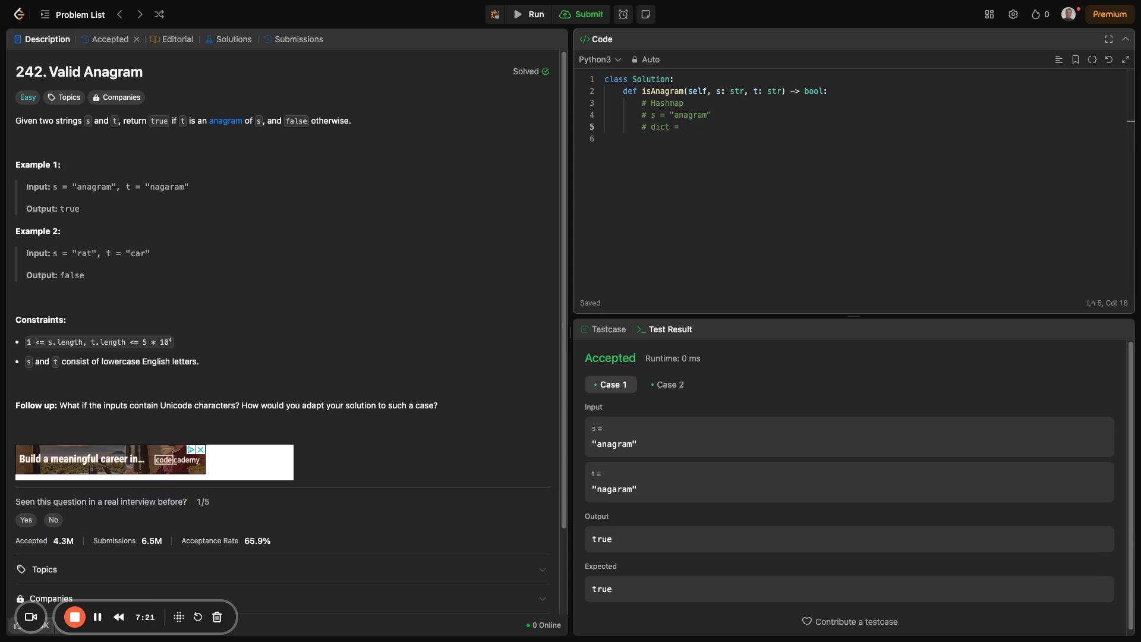
pyautogui.write('{}')
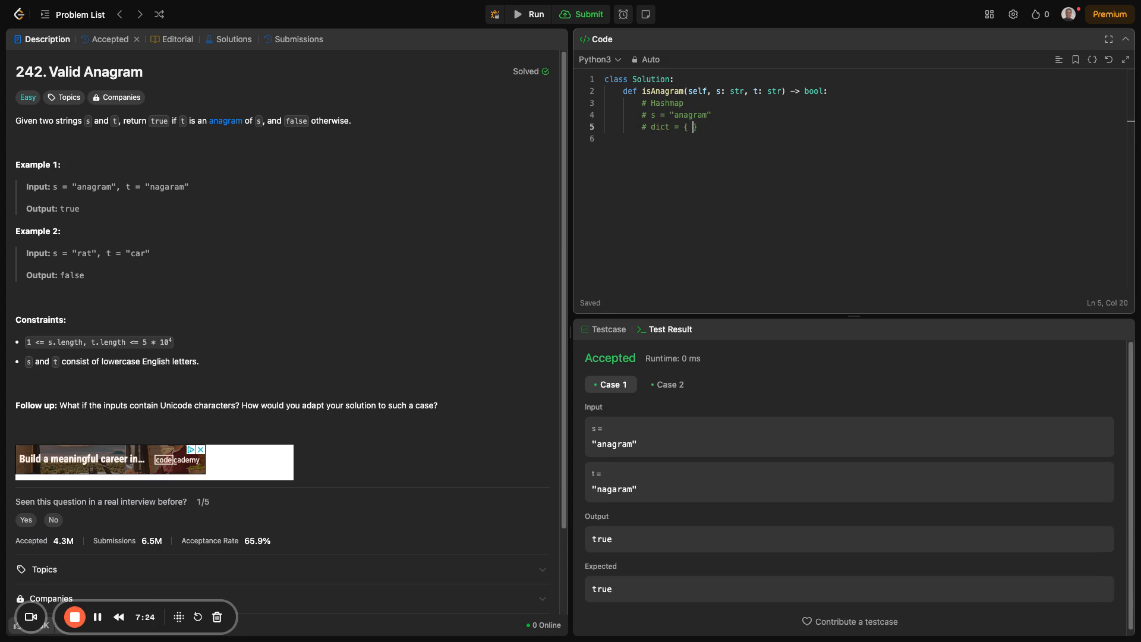
pyautogui.write("'a':")
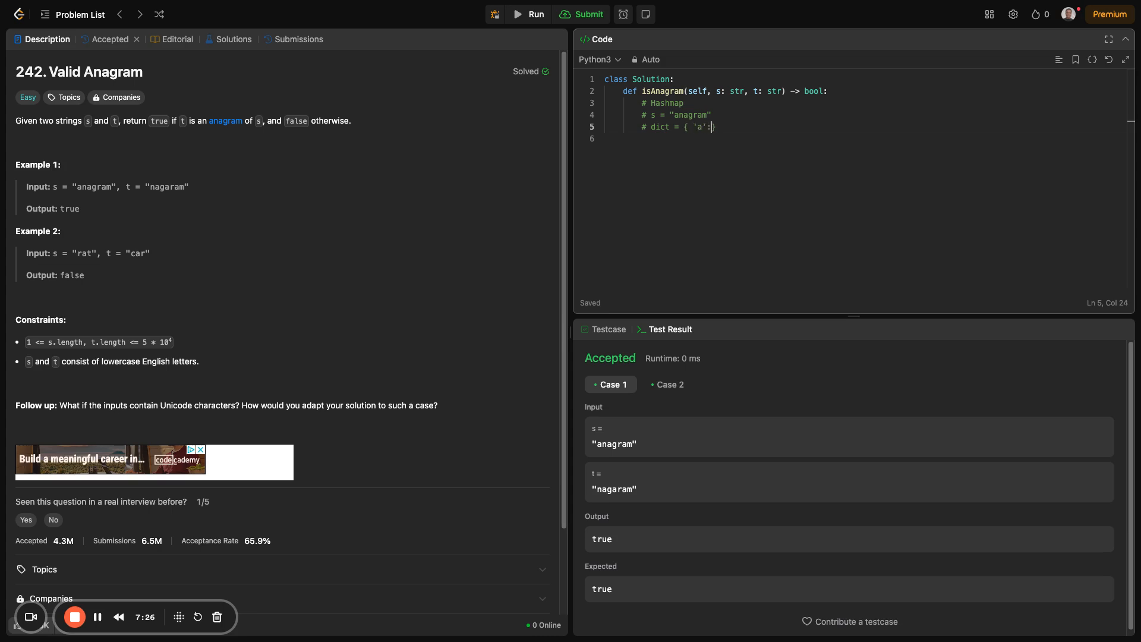
pyautogui.write('3,')
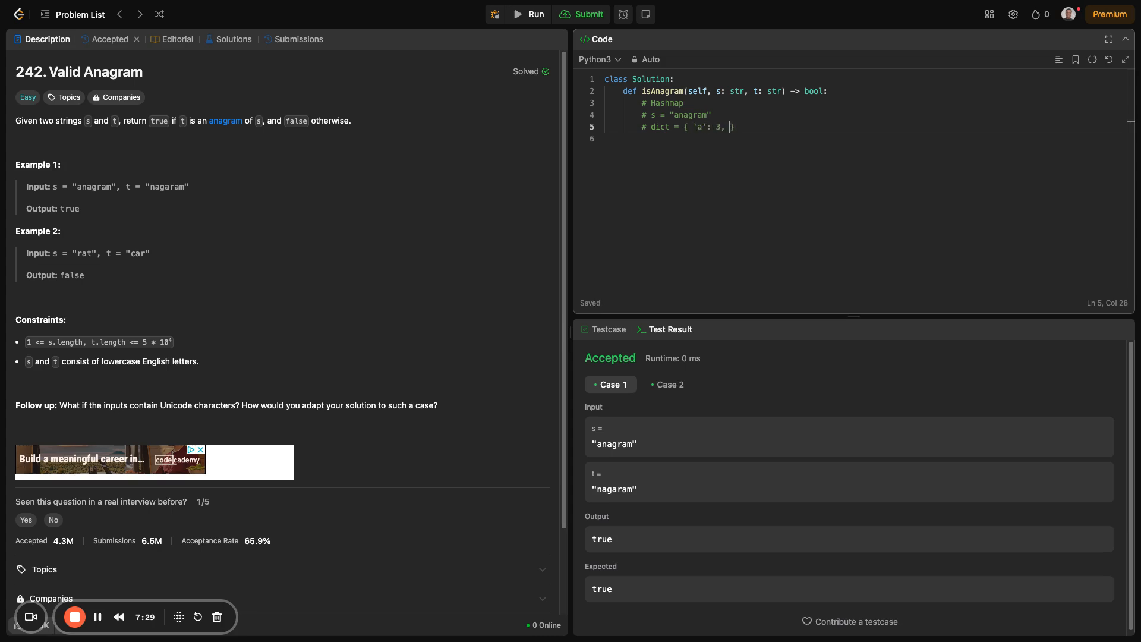
pyautogui.write('n')
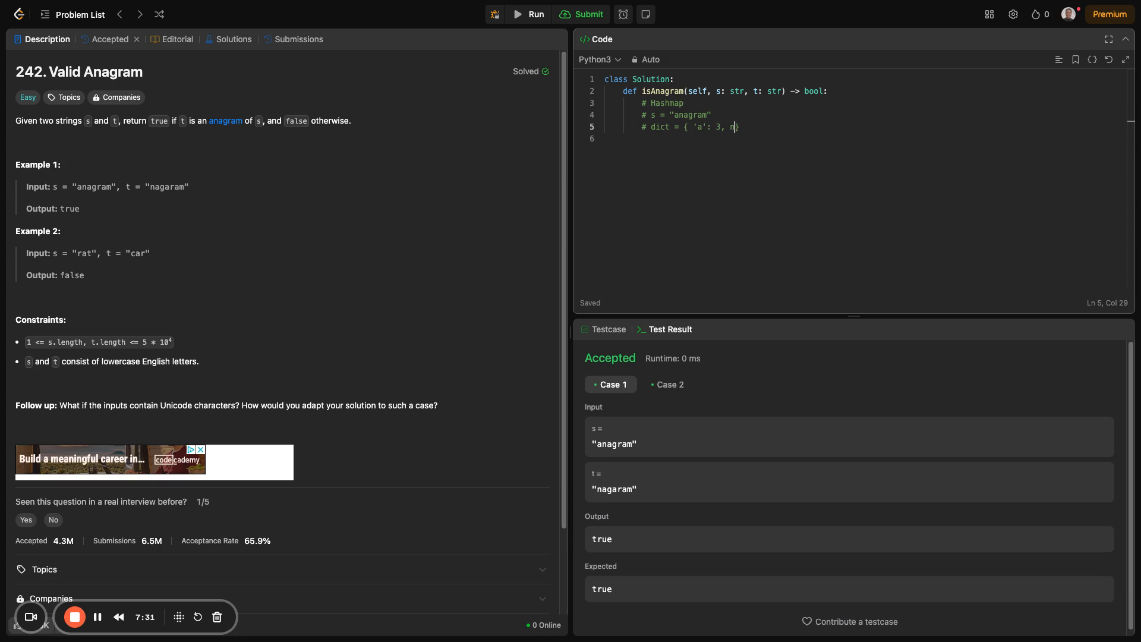
pyautogui.write("'n}")
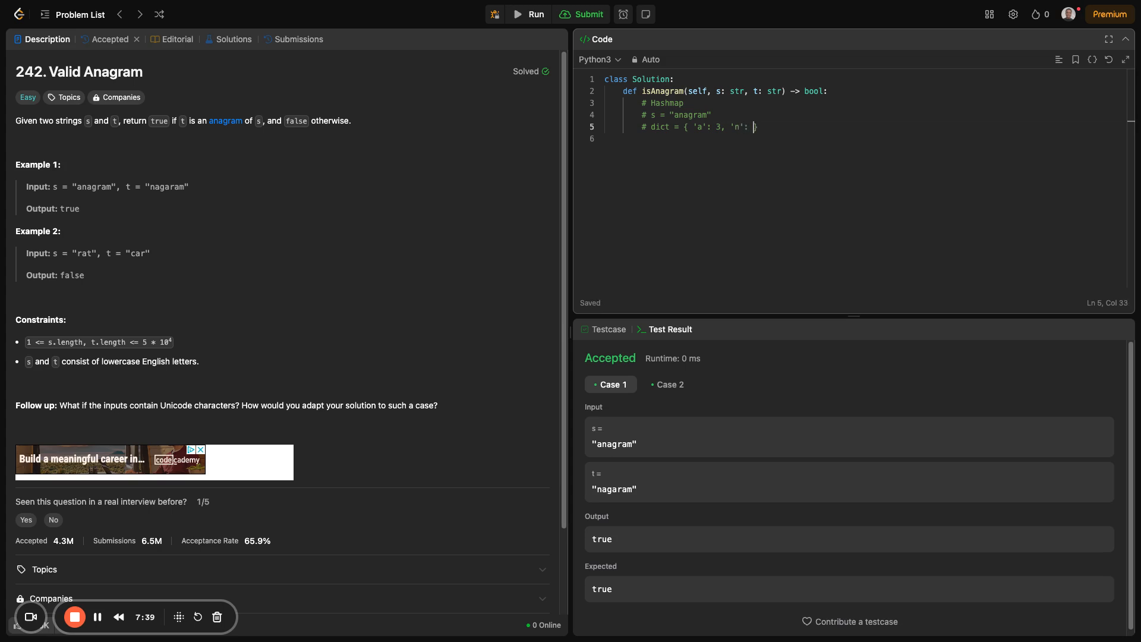
pyautogui.write('1')
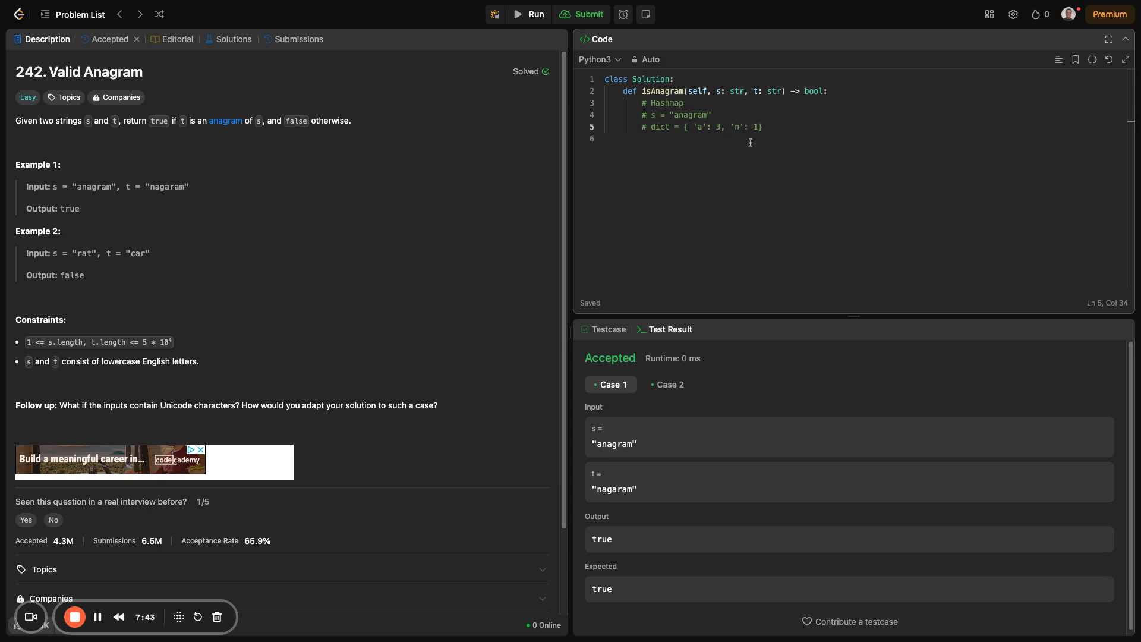
pyautogui.write('}')
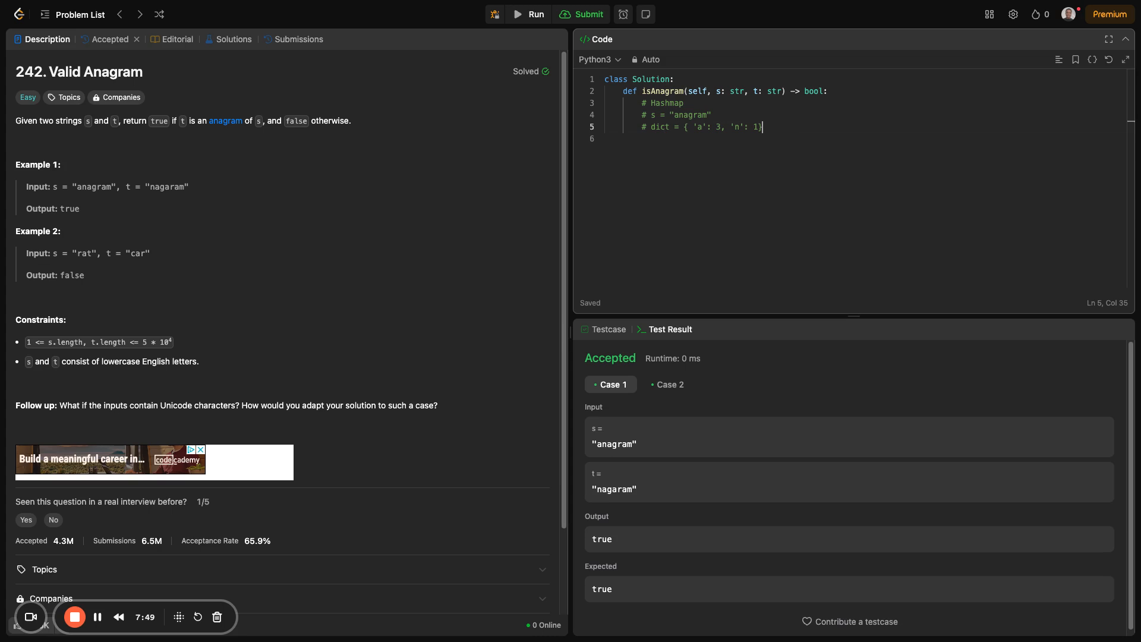
pyautogui.moveTo(770, 86)
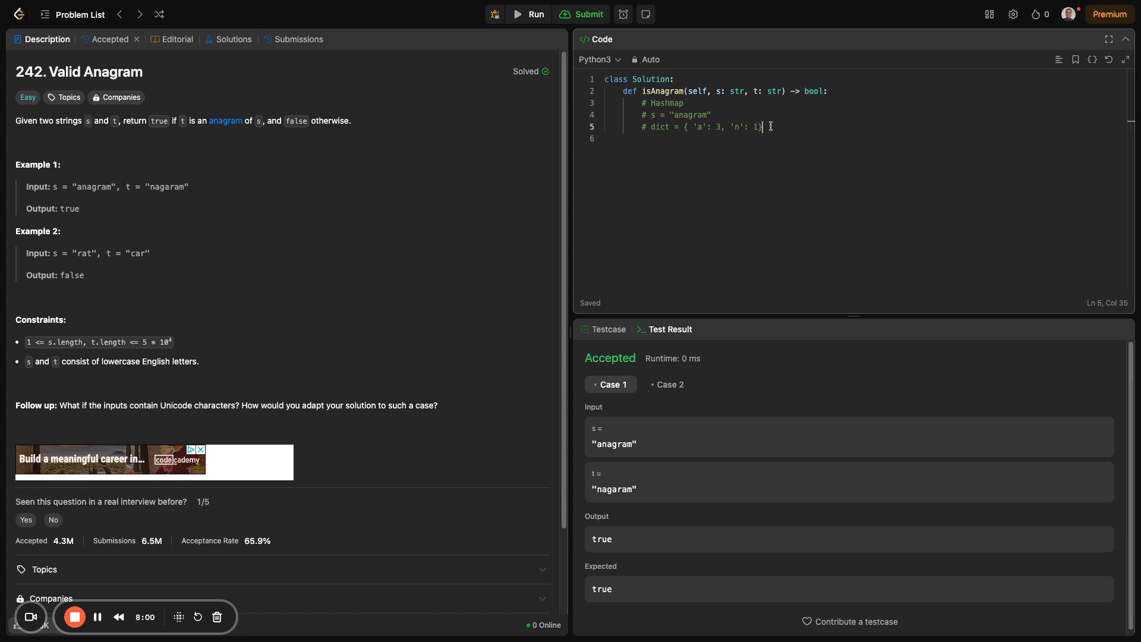
pyautogui.moveTo(770, 126); pyautogui.dragTo(653, 126)
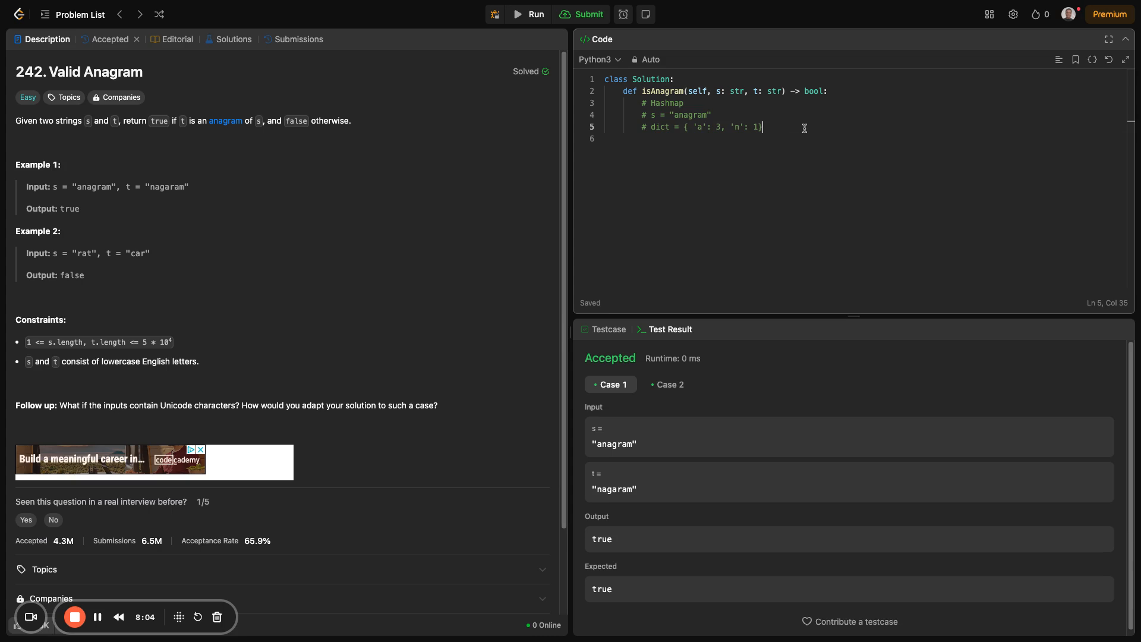
# - Write the length guard if len(s) != len(t): return False
pyautogui.press('Enter')
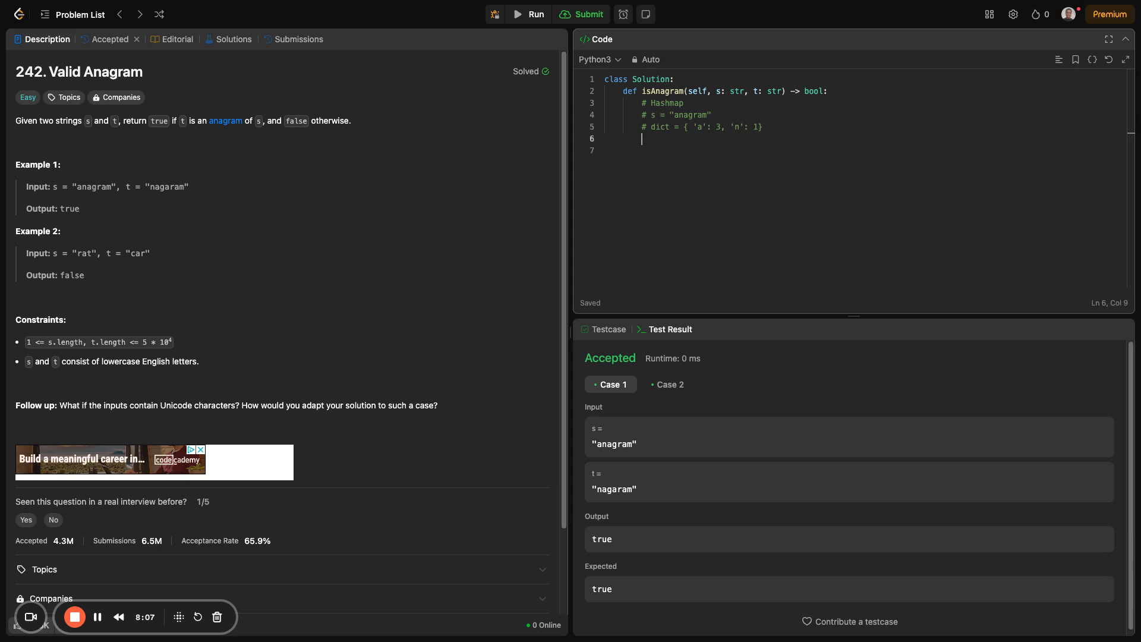
pyautogui.write('if')
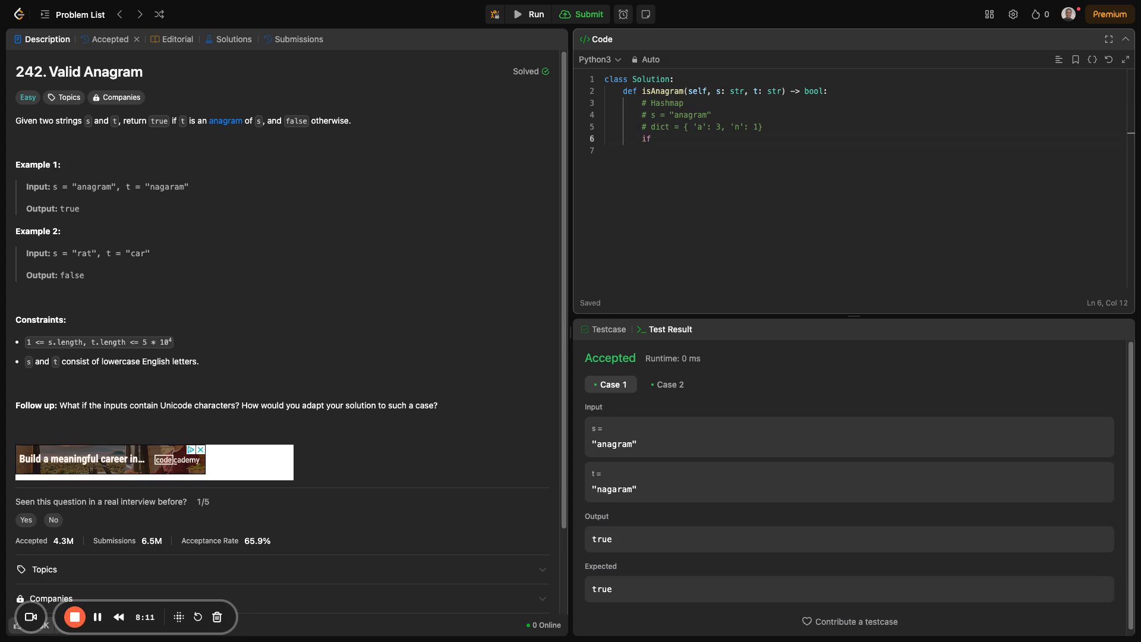
pyautogui.write('len(')
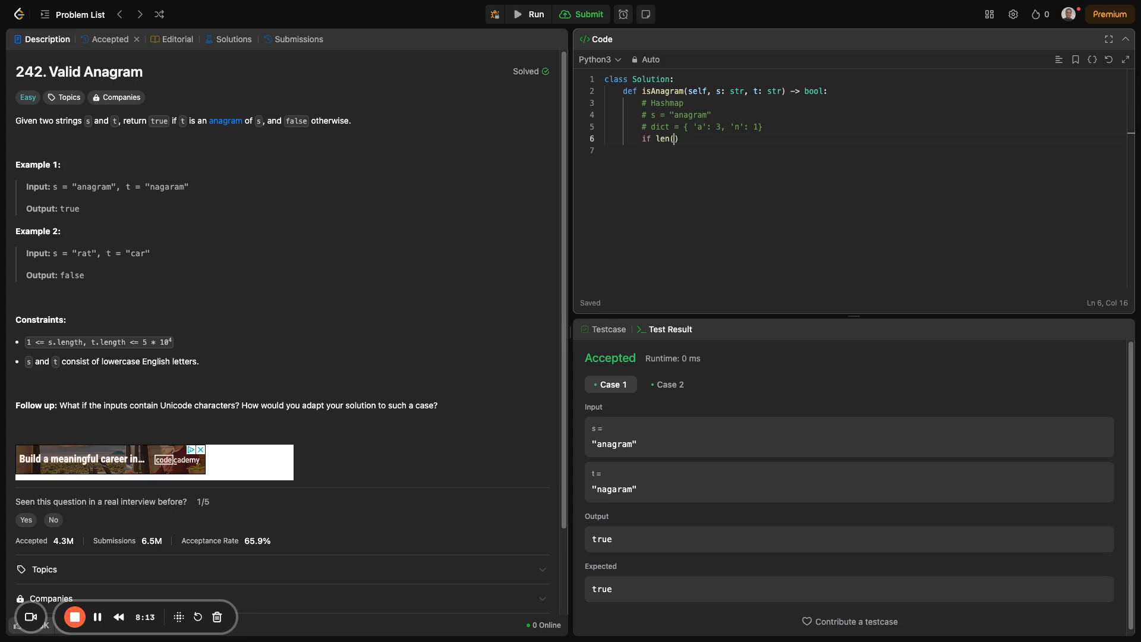
pyautogui.write('s) !')
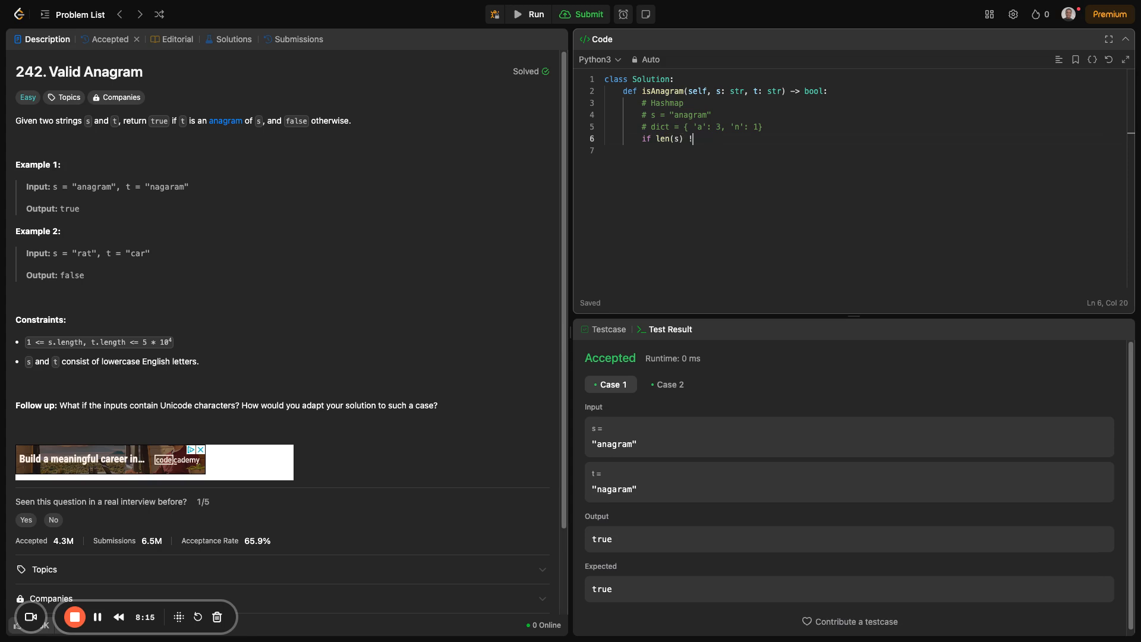
pyautogui.write('= len')
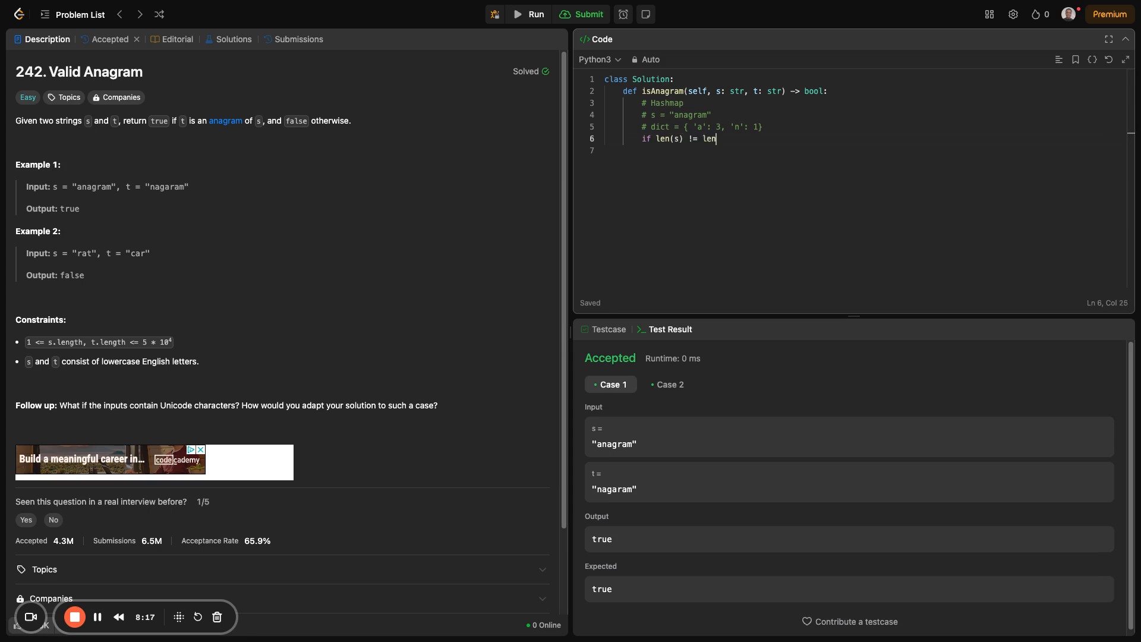
pyautogui.write('(t):')
pyautogui.write('return False')
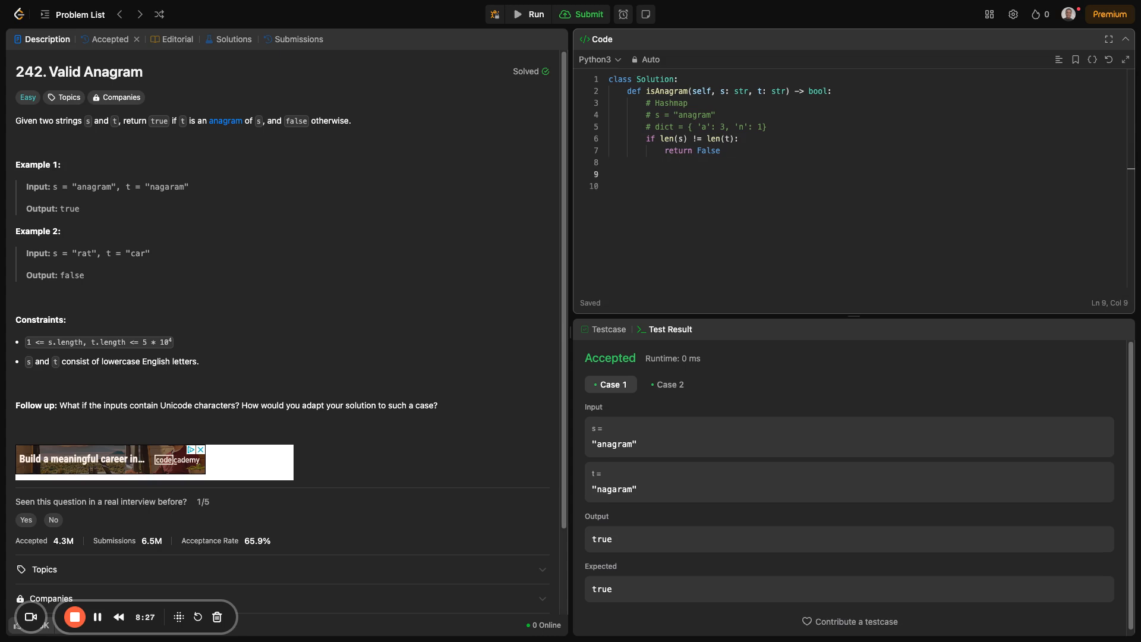
# - Begin the char_count variable assignment on a new line
pyautogui.write('char')
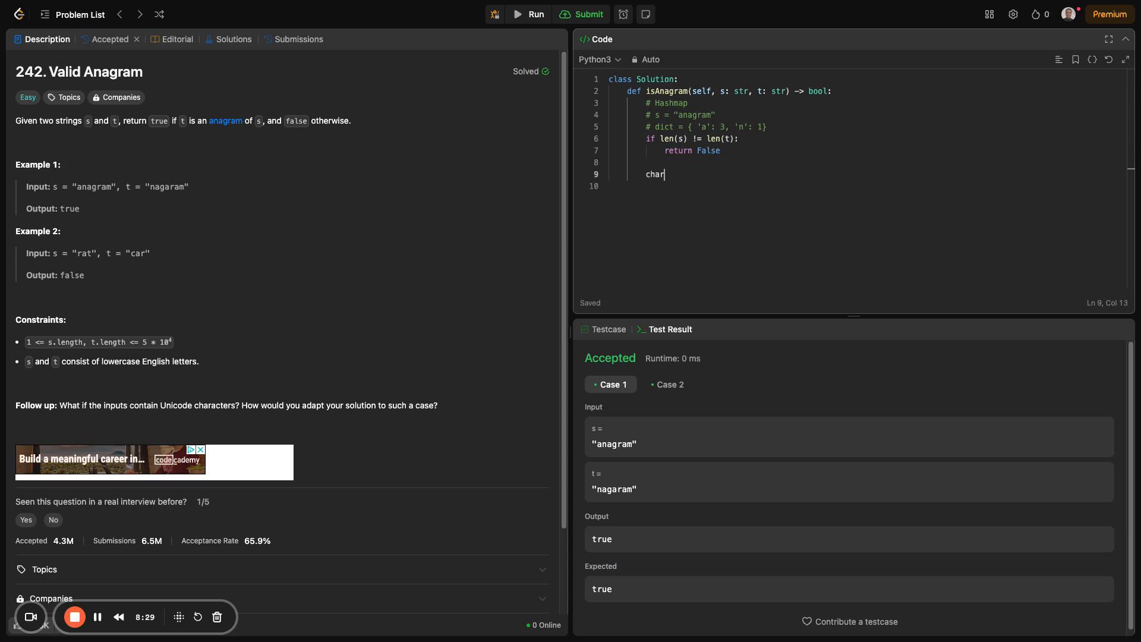
pyautogui.write('_count =')
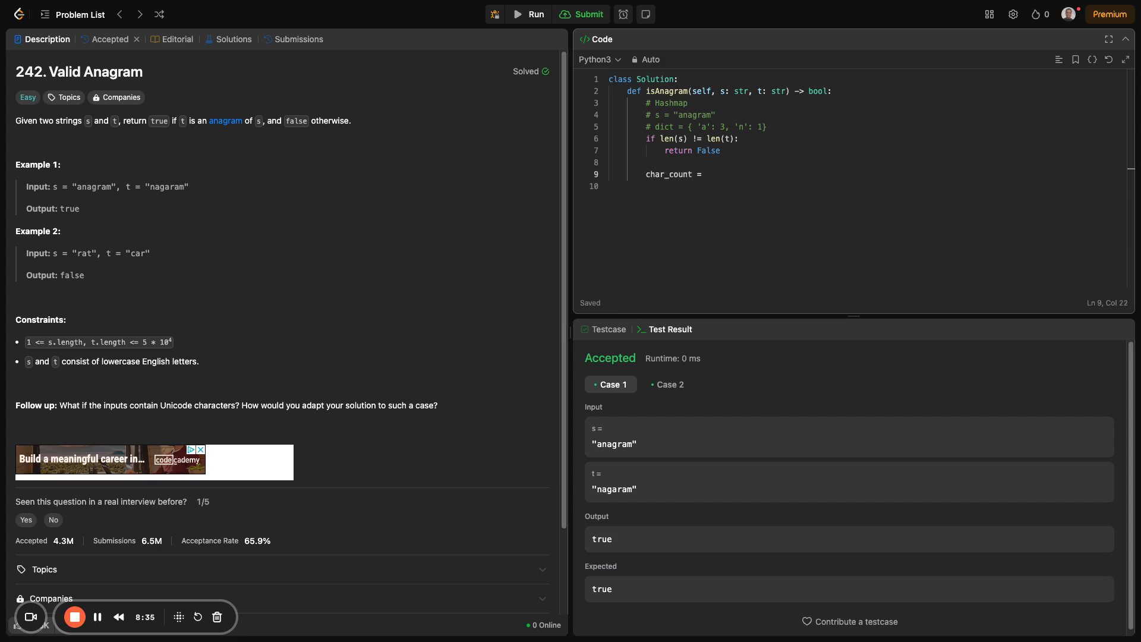
# - Initialize char_count = {} and loop for char in s
pyautogui.write('{}')
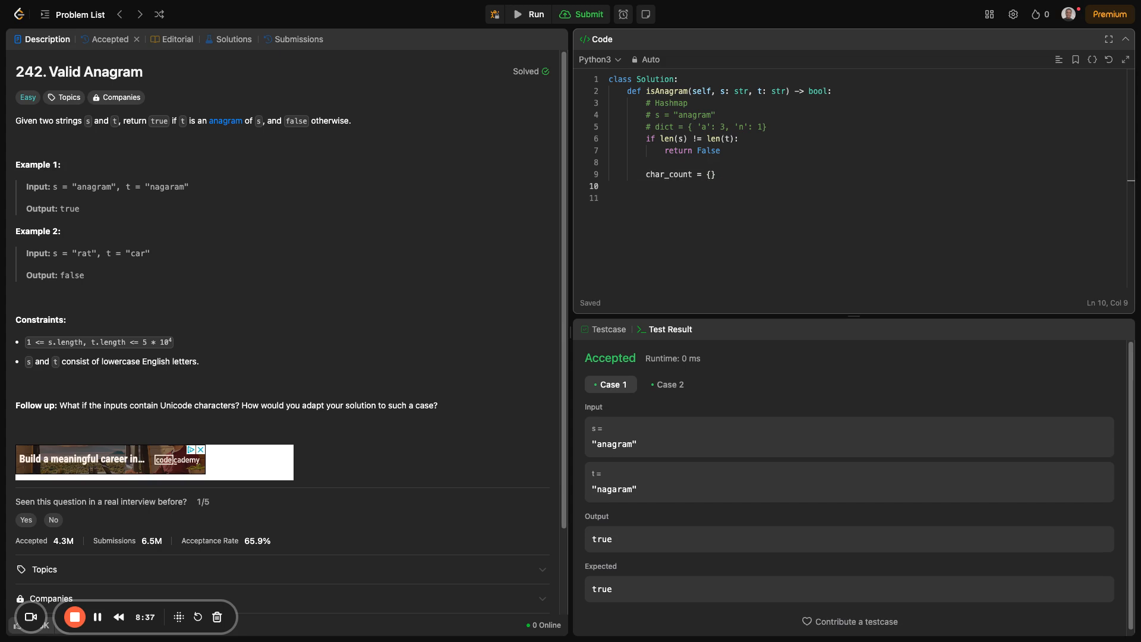
pyautogui.press('Enter')
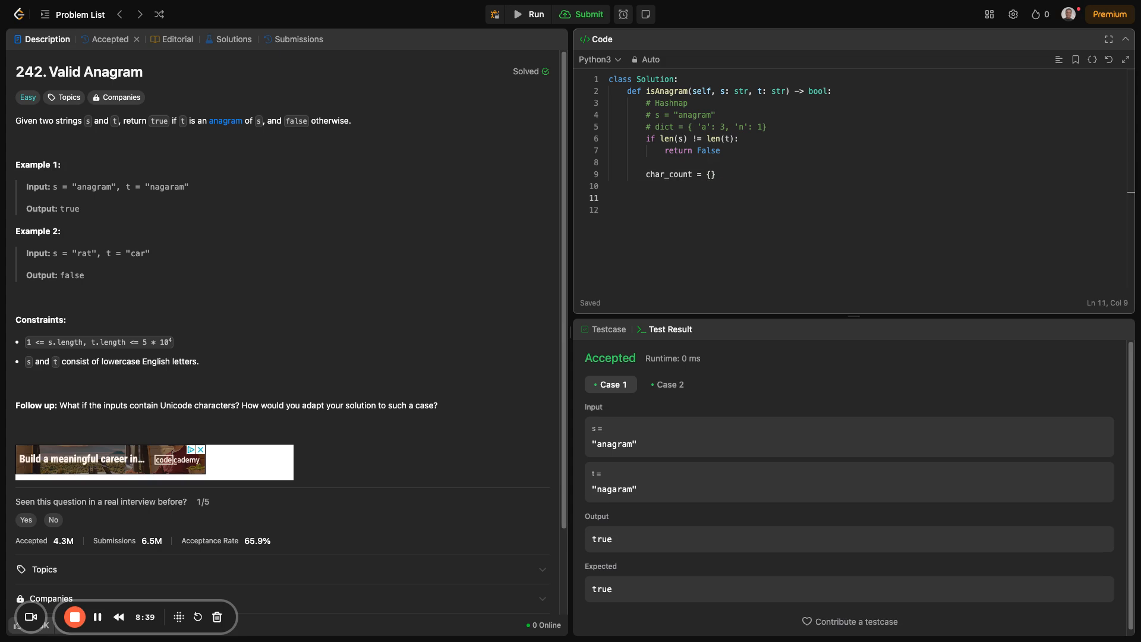
pyautogui.write('for')
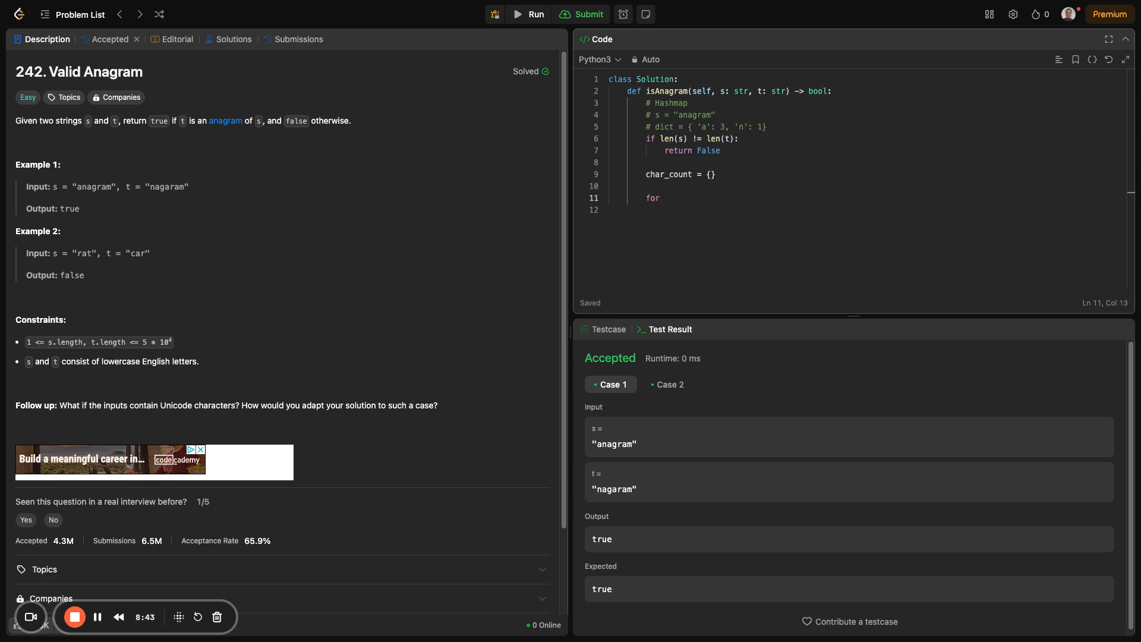
pyautogui.write('cha')
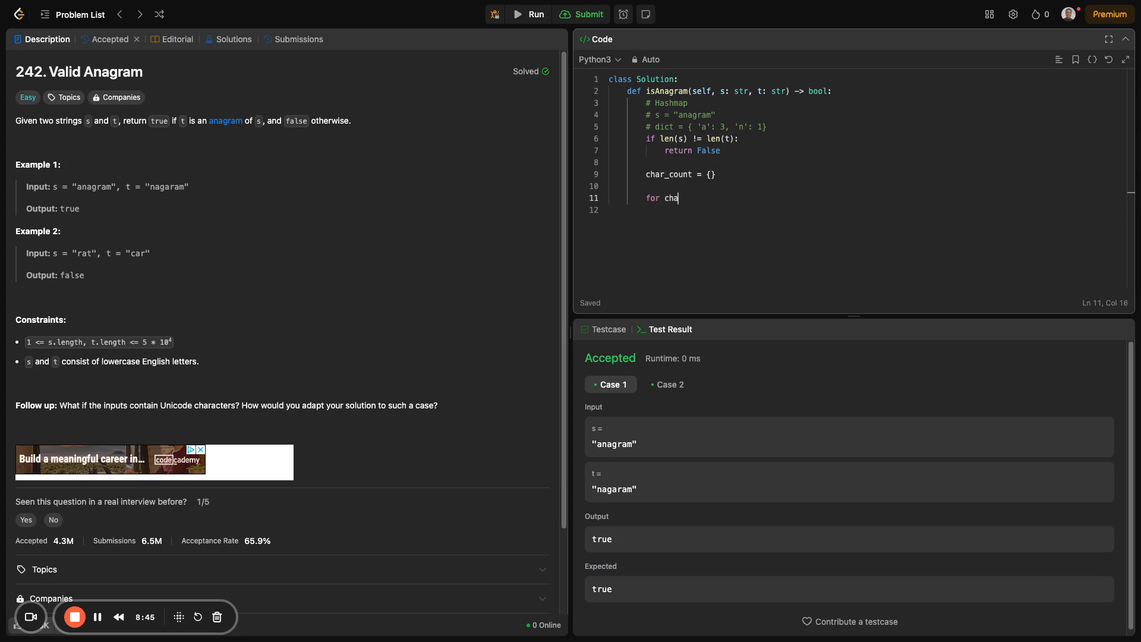
pyautogui.write('r in s')
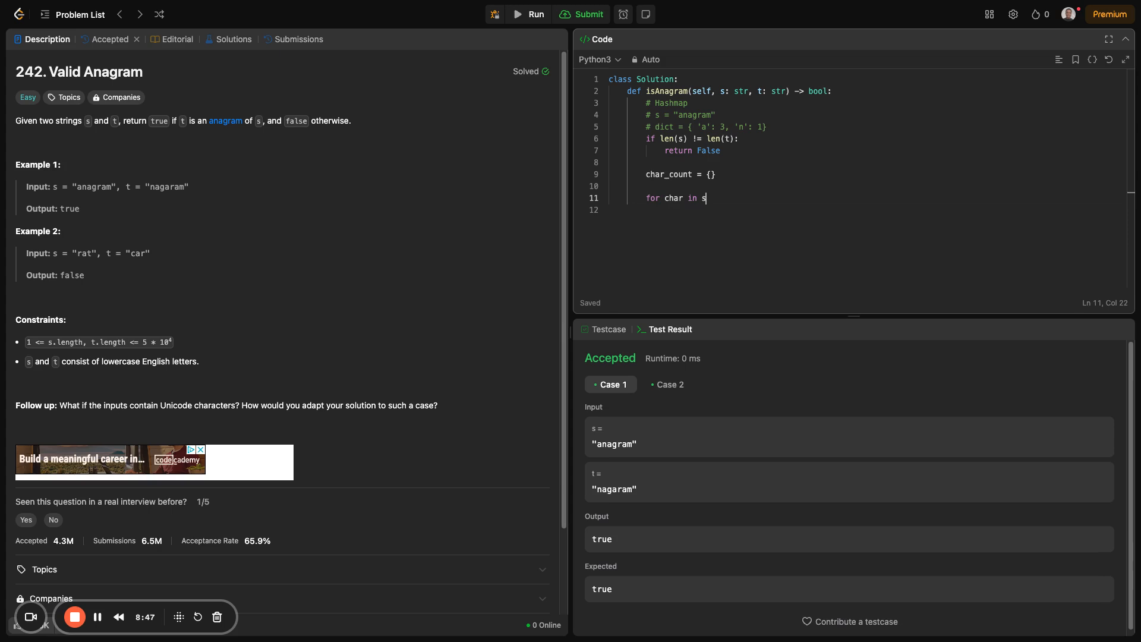
pyautogui.press('Enter')
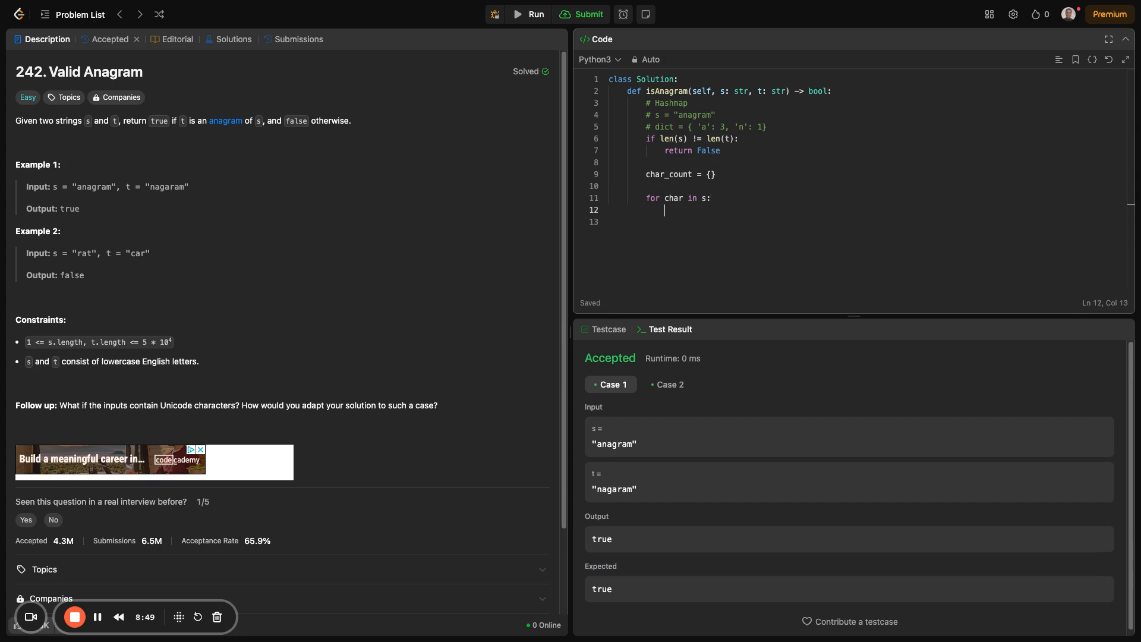
# - Set char_count[char] = char_count.get(char, 0) in the loop body and mark the empty dictionary
pyautogui.write('char')
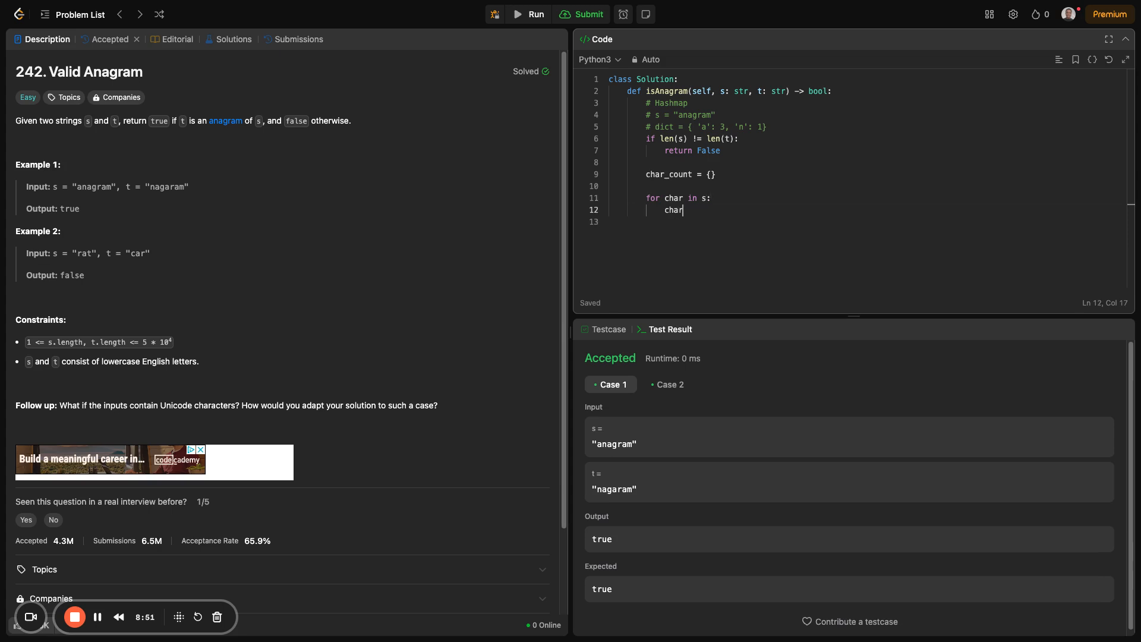
pyautogui.write('_cou')
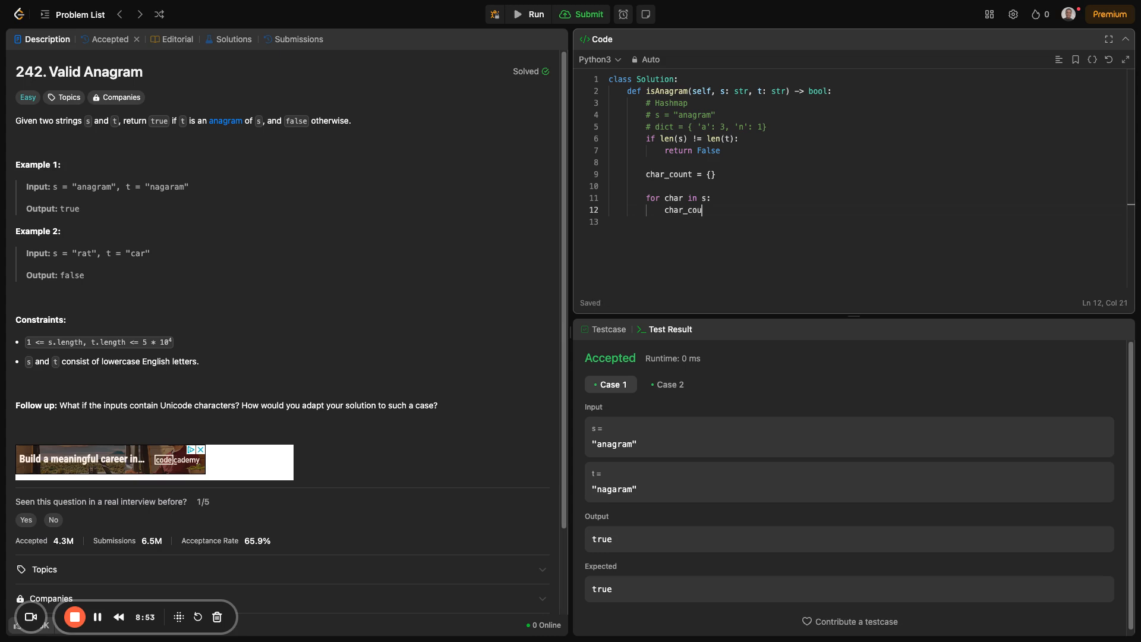
pyautogui.write('nt')
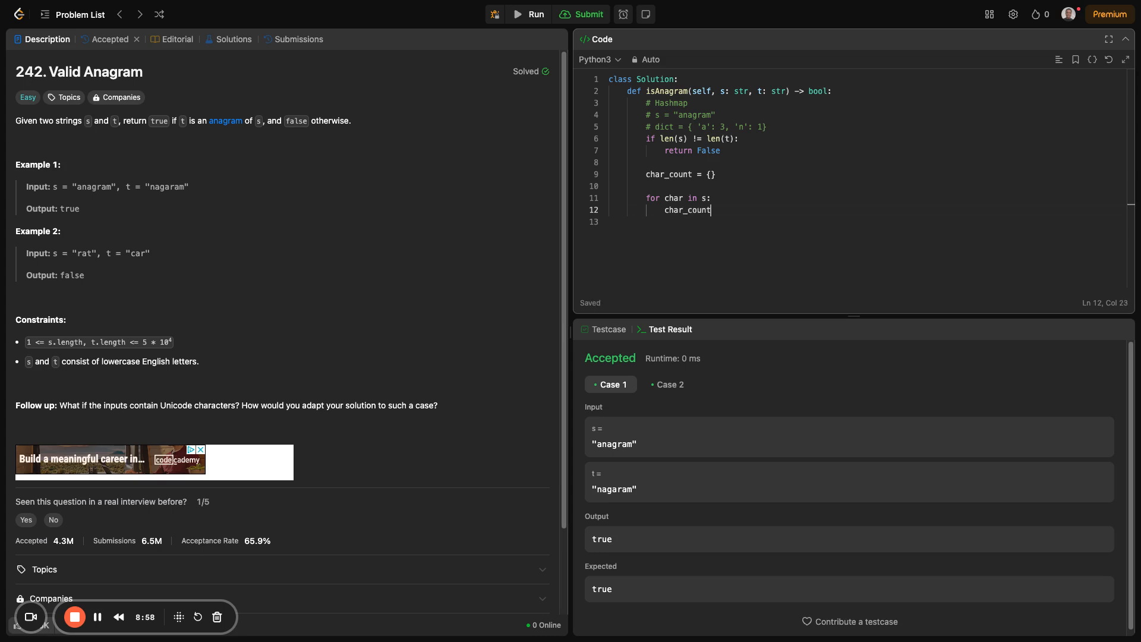
pyautogui.write('[')
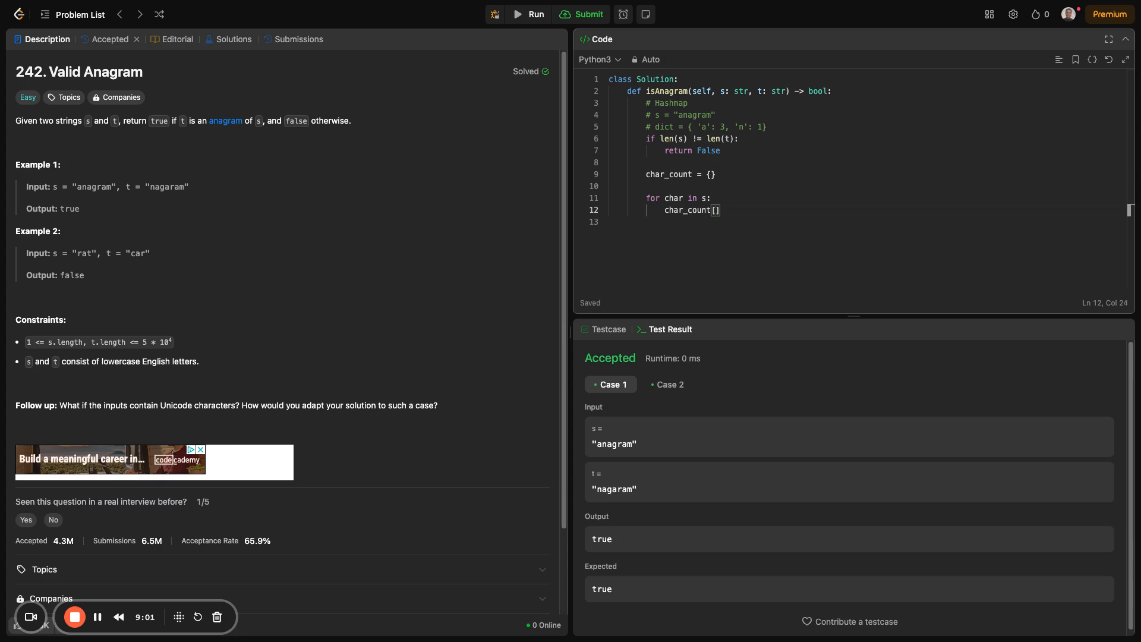
pyautogui.write('char')
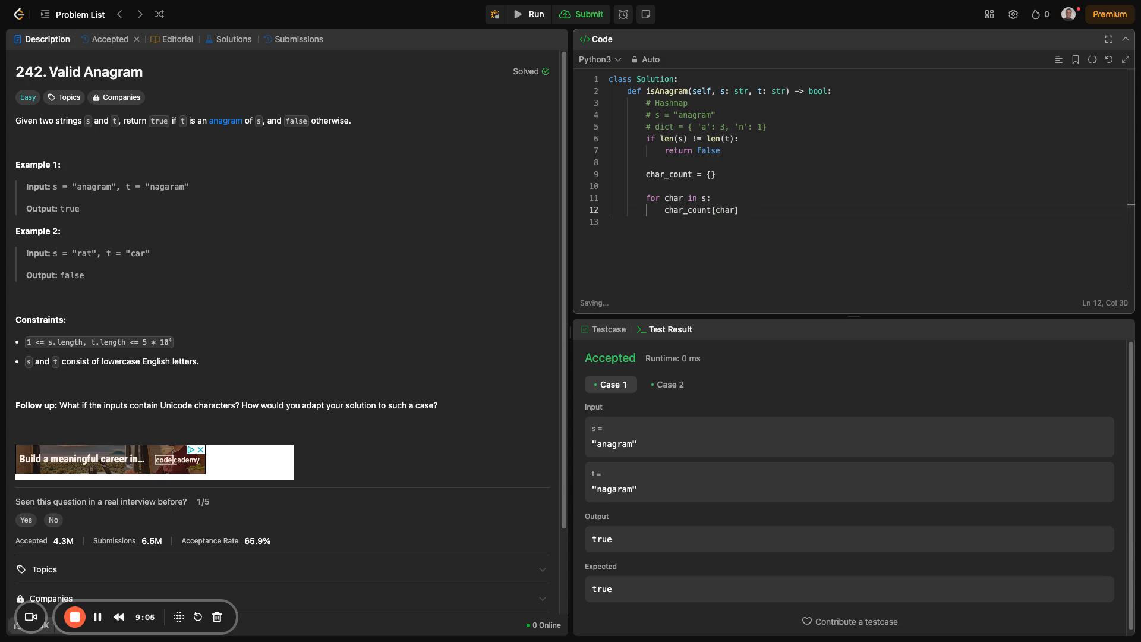
pyautogui.write('= char_count')
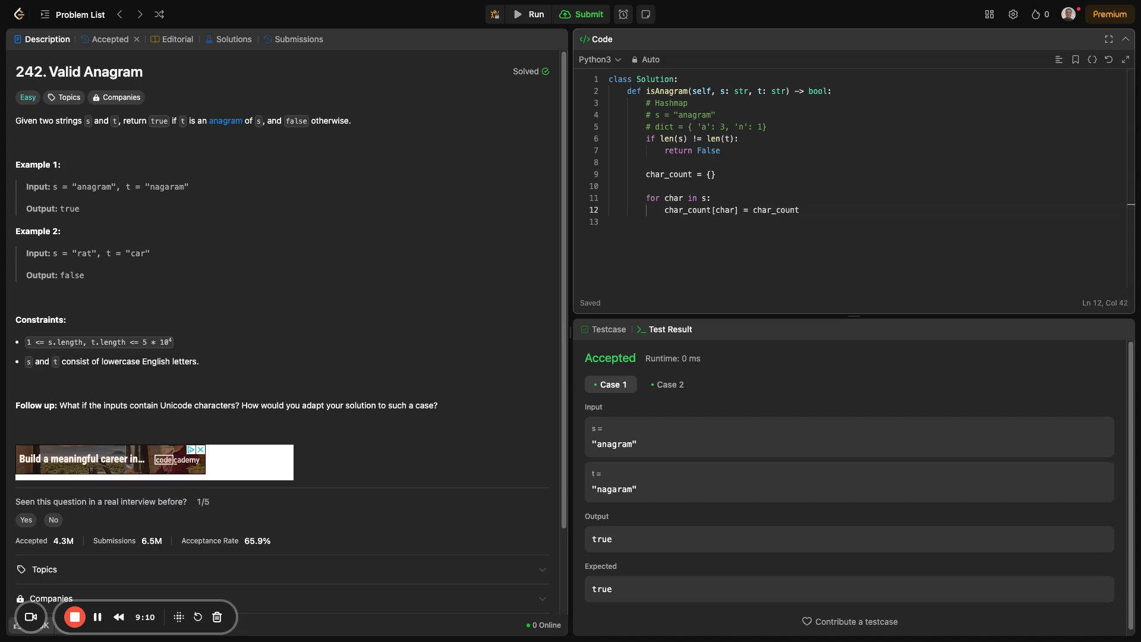
pyautogui.write('.ge')
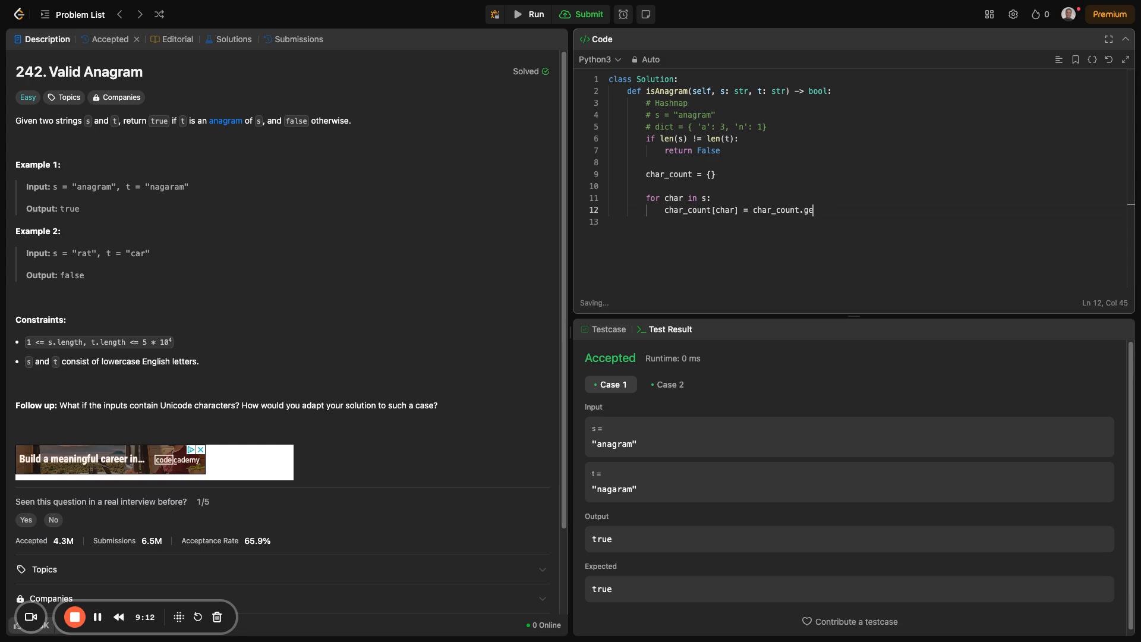
pyautogui.write('t()')
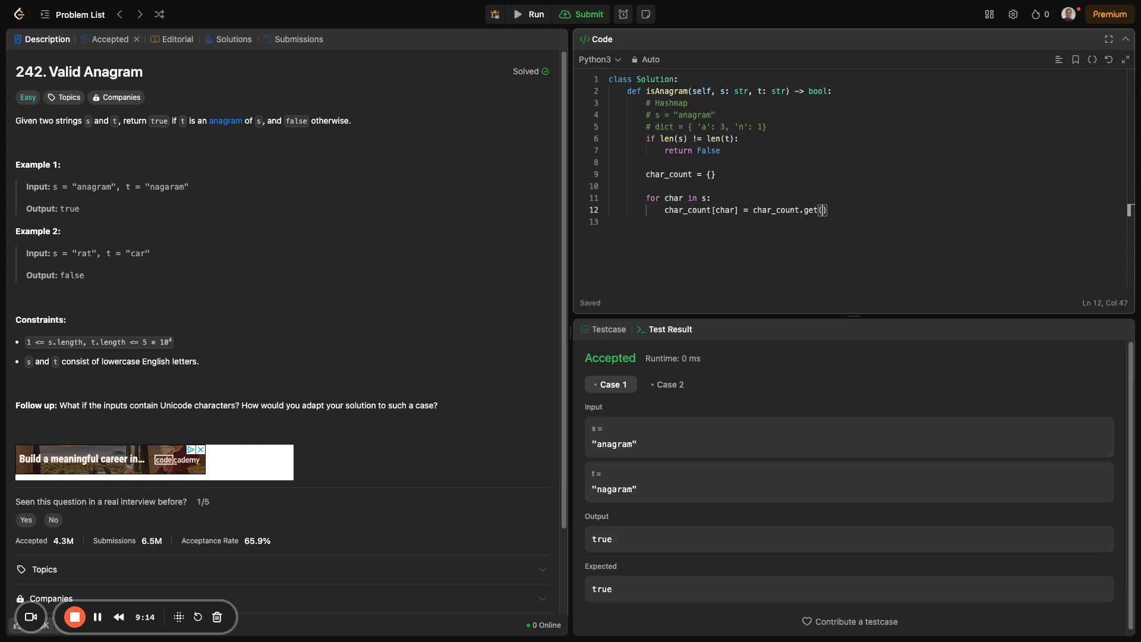
pyautogui.write('char')
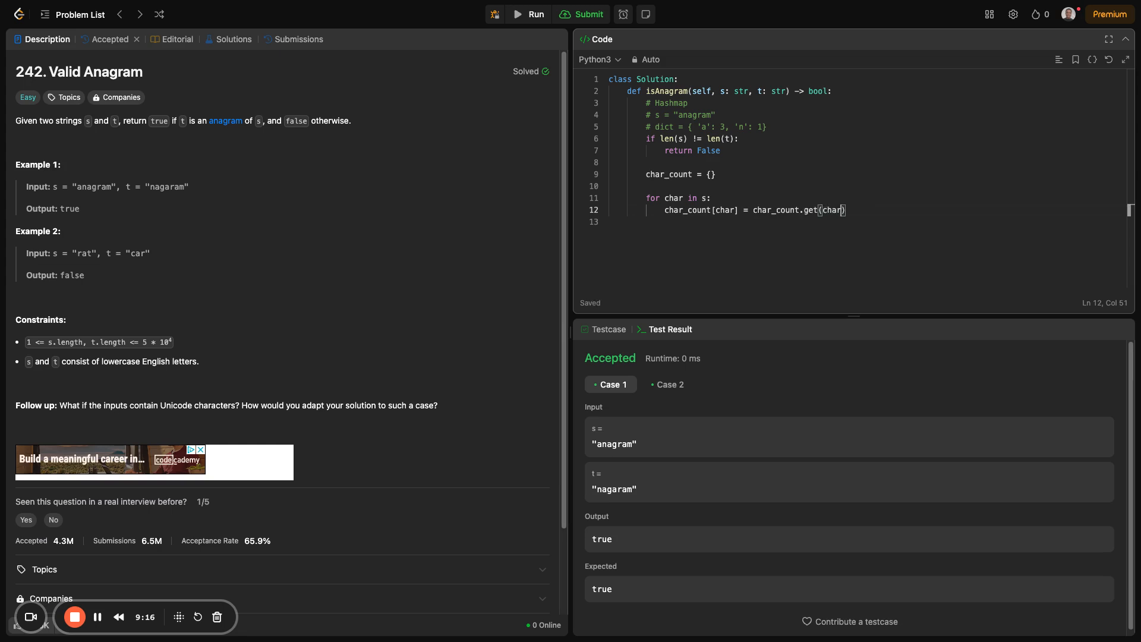
pyautogui.write(', 0)')
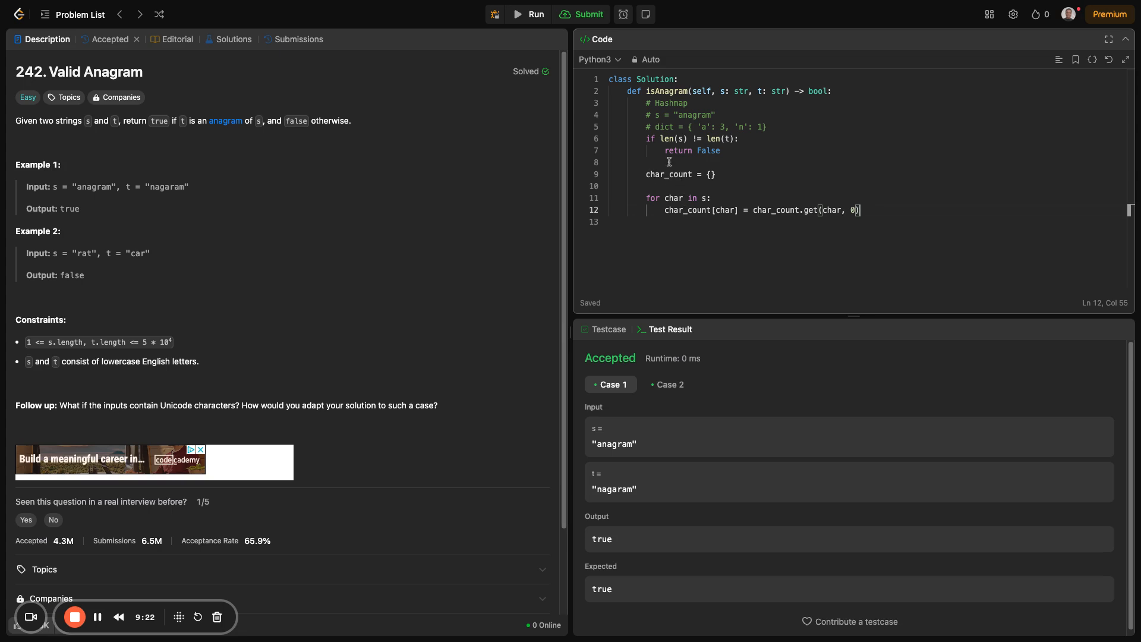
pyautogui.moveTo(696, 185)
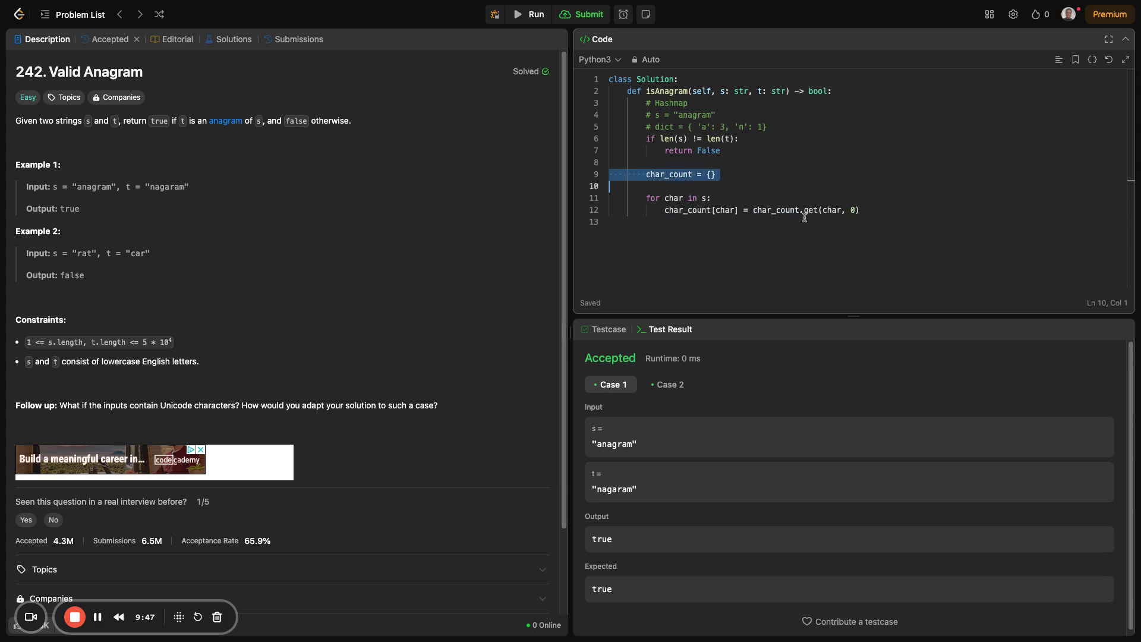
pyautogui.doubleClick(809, 210)
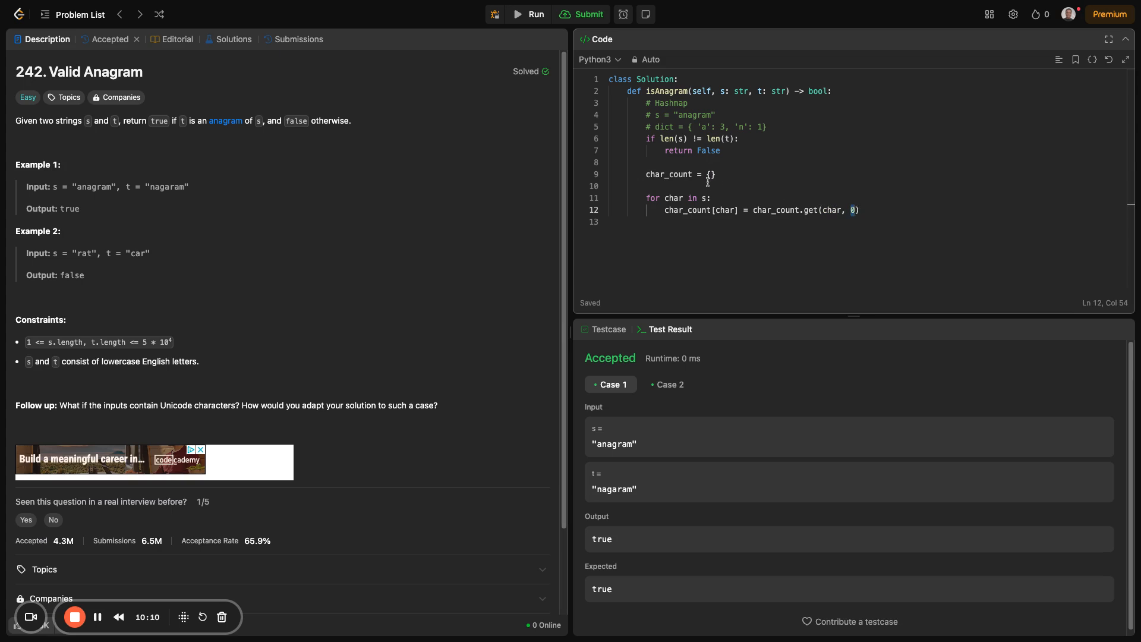
pyautogui.moveTo(893, 207)
pyautogui.write(' + 1')
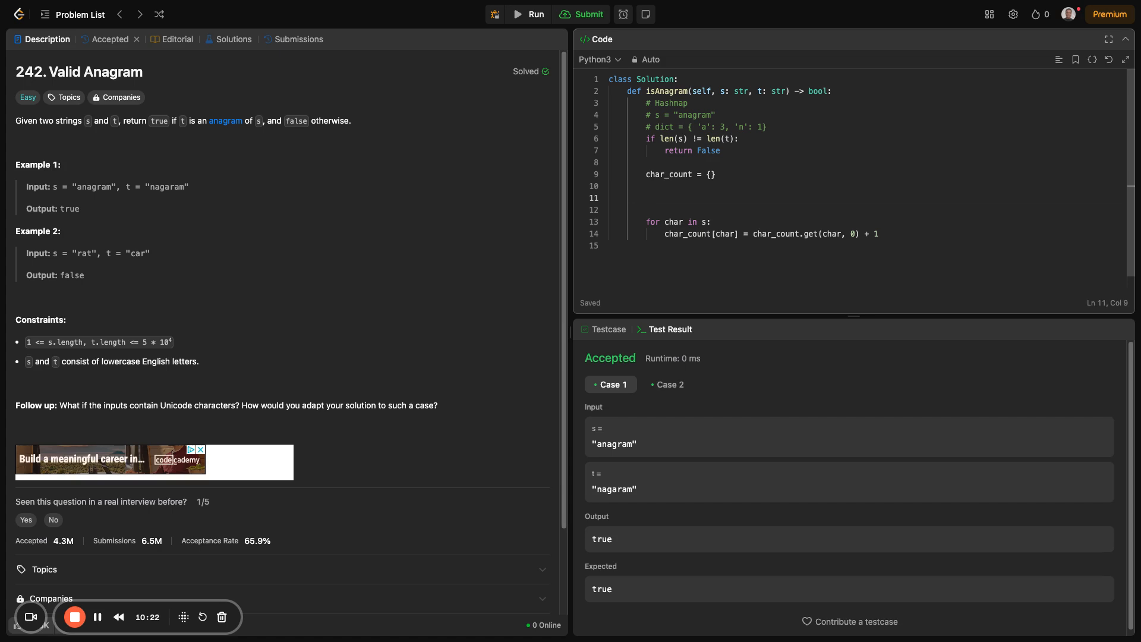
# - Add the trace comment {'a': 2, 'n': 1, } by the counting loop, correcting a's count to 2
pyautogui.write('#')
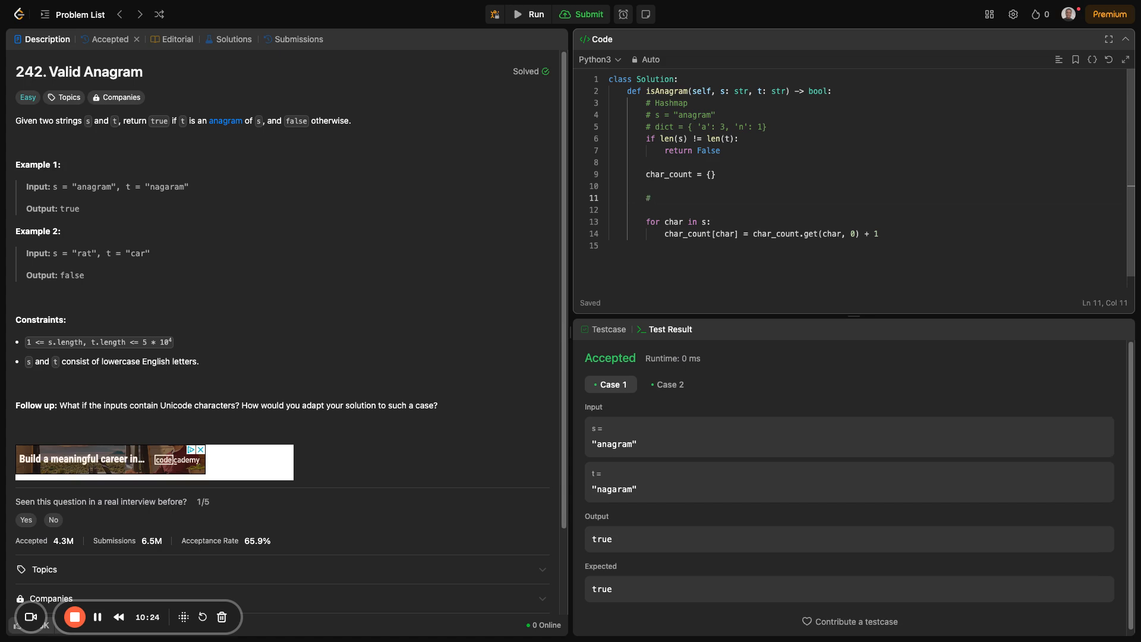
pyautogui.write('a')
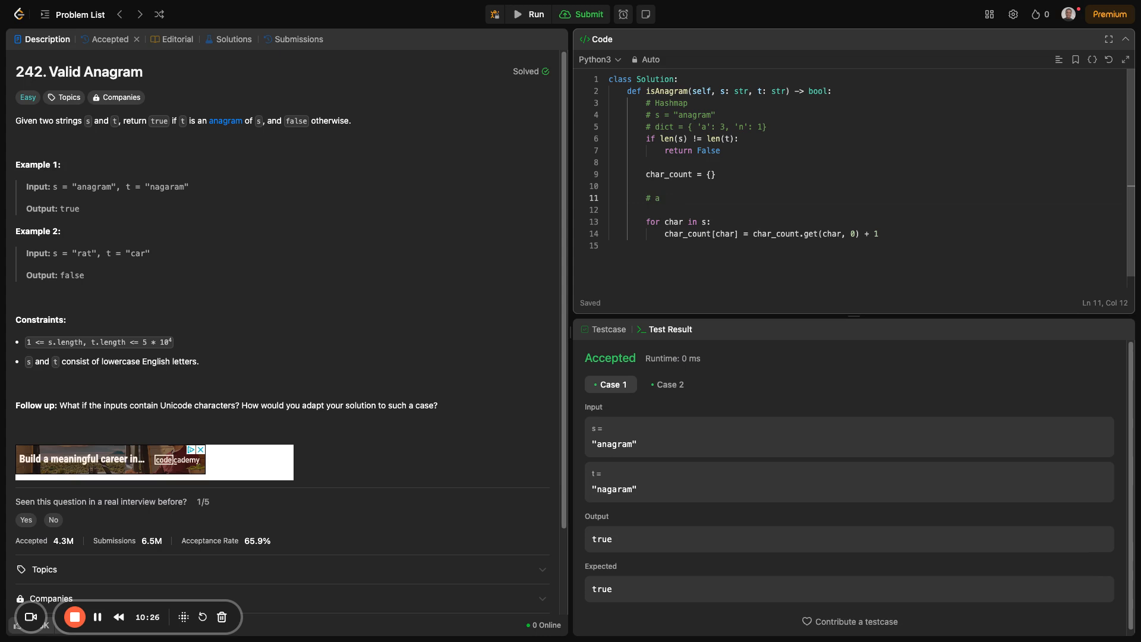
pyautogui.press('Backspace')
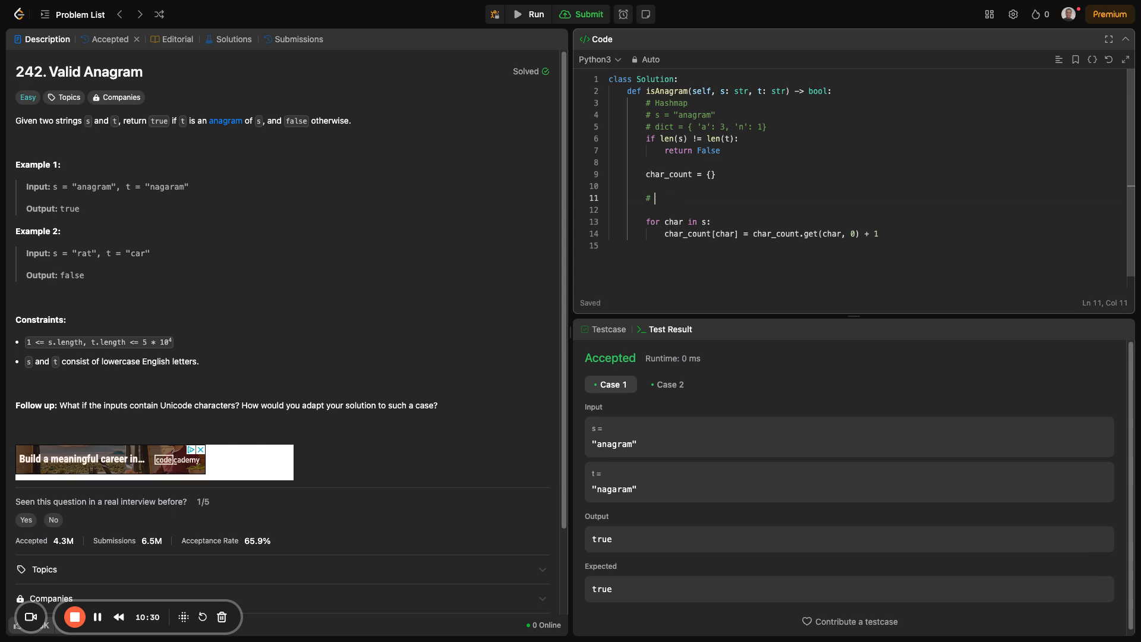
pyautogui.write("{'a':")
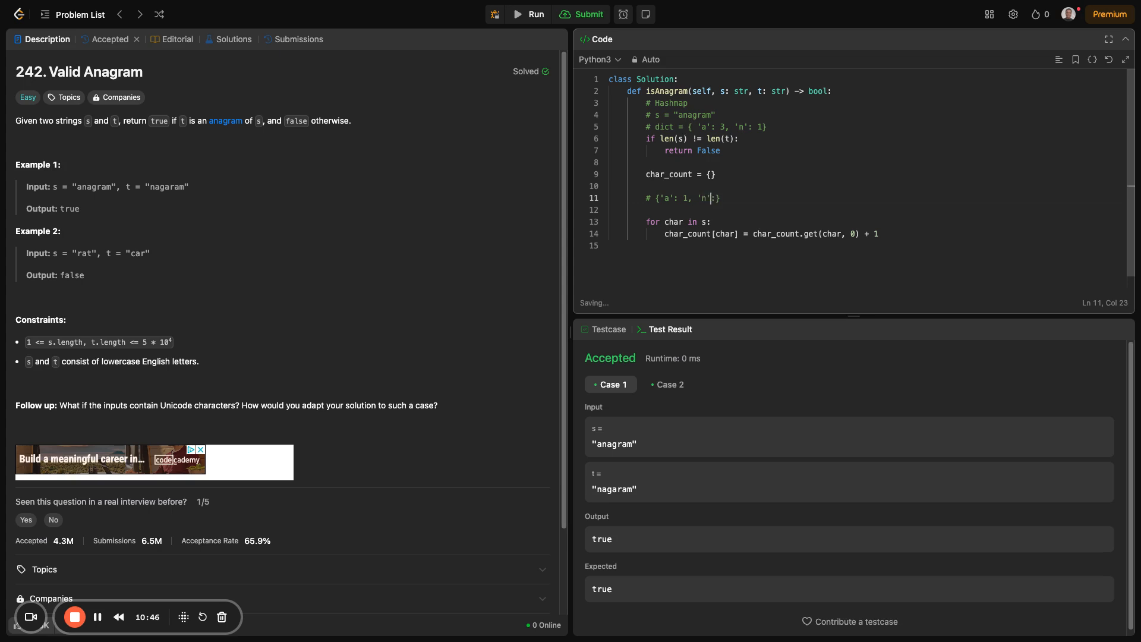
pyautogui.write('1')
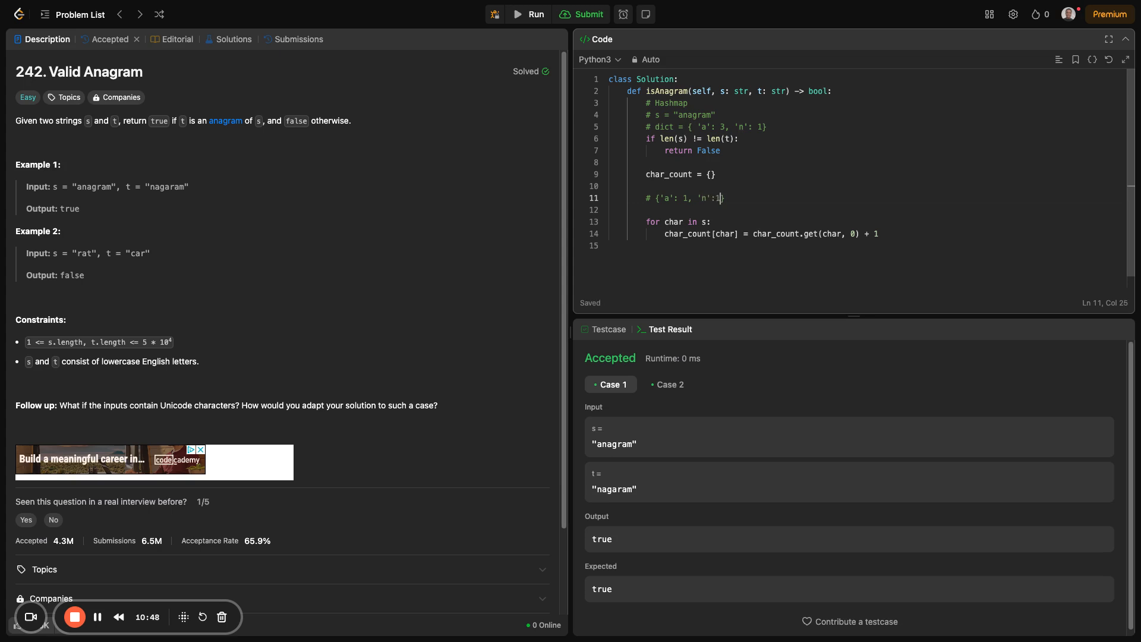
pyautogui.write(',')
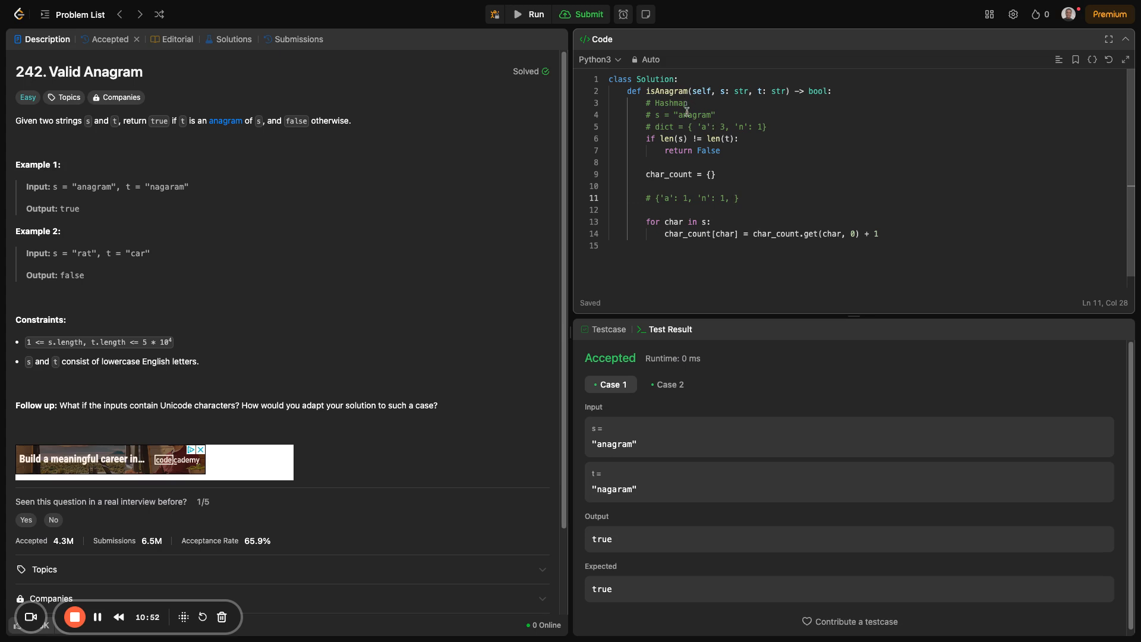
pyautogui.doubleClick(775, 233)
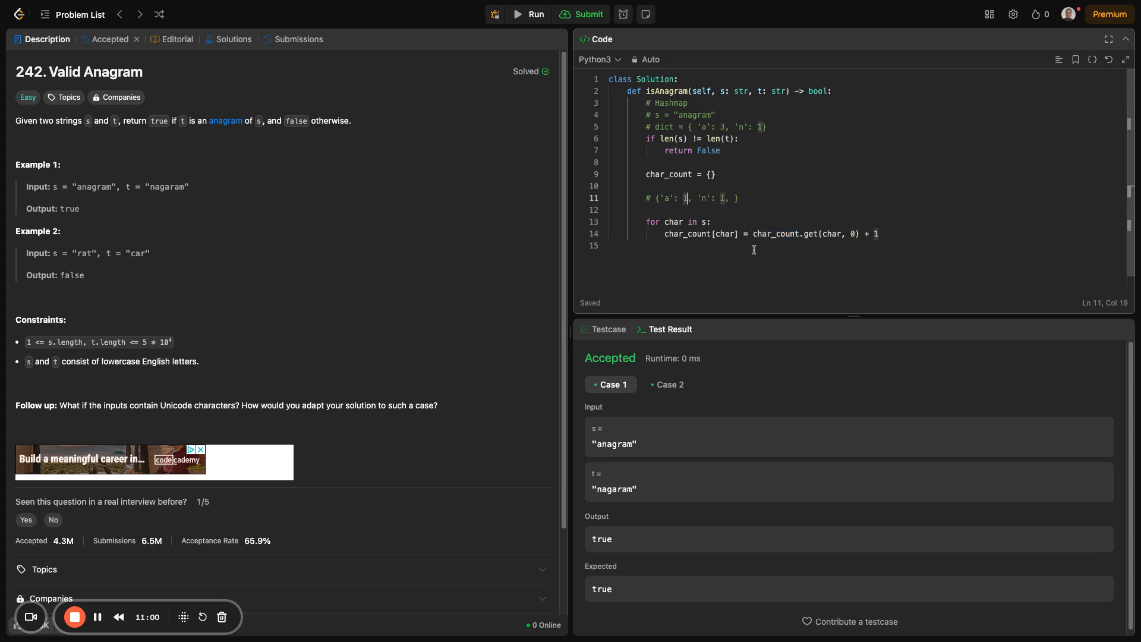
pyautogui.write('2')
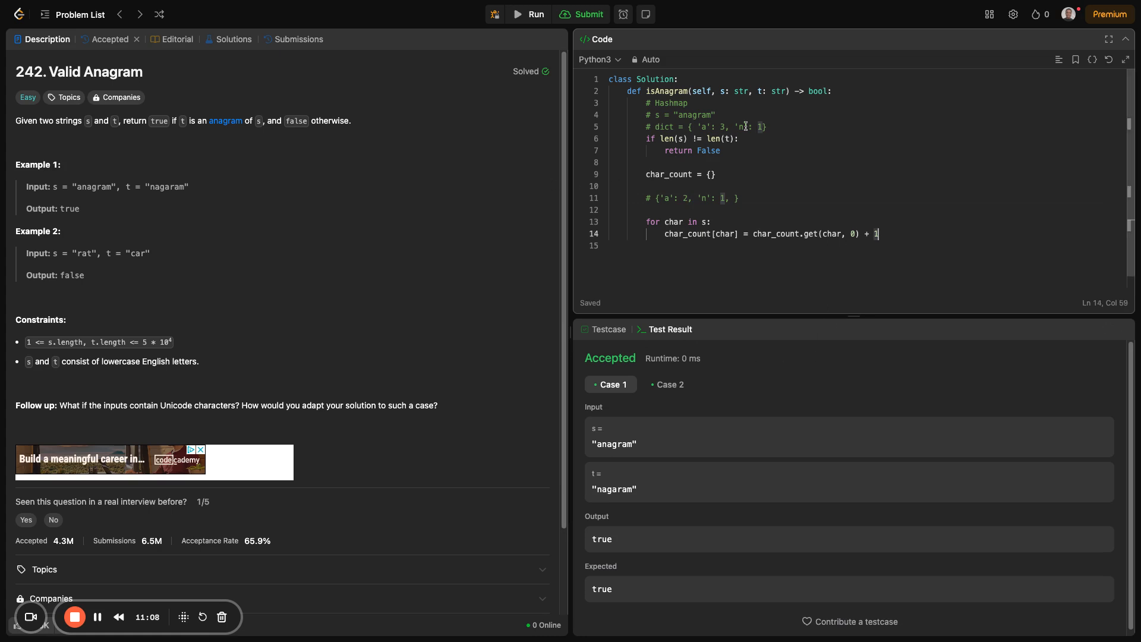
pyautogui.moveTo(920, 248)
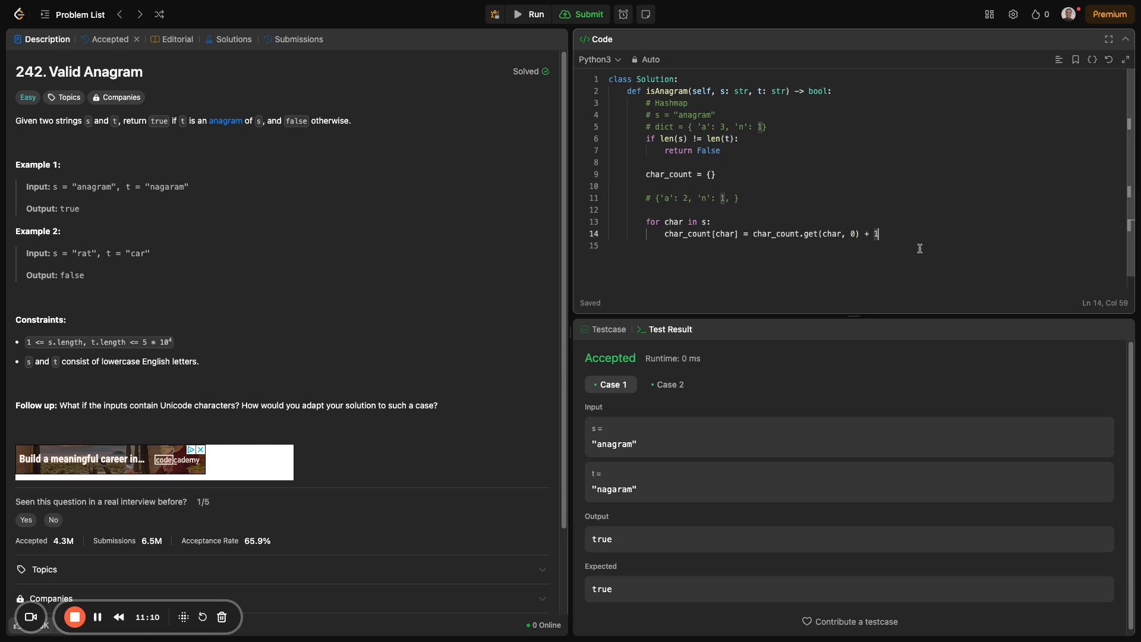
pyautogui.press('Enter')
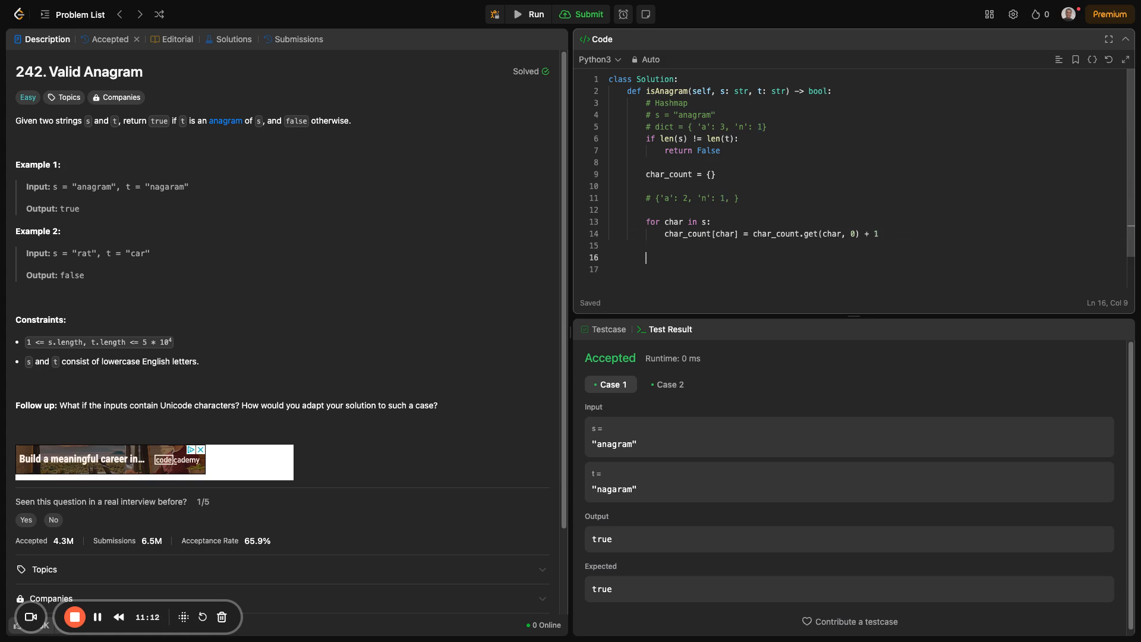
# - Write the loop over t with the check 'if char not in char_count:'
pyautogui.write('for char in t:')
pyautogui.click(867, 268)
pyautogui.write('if char n')
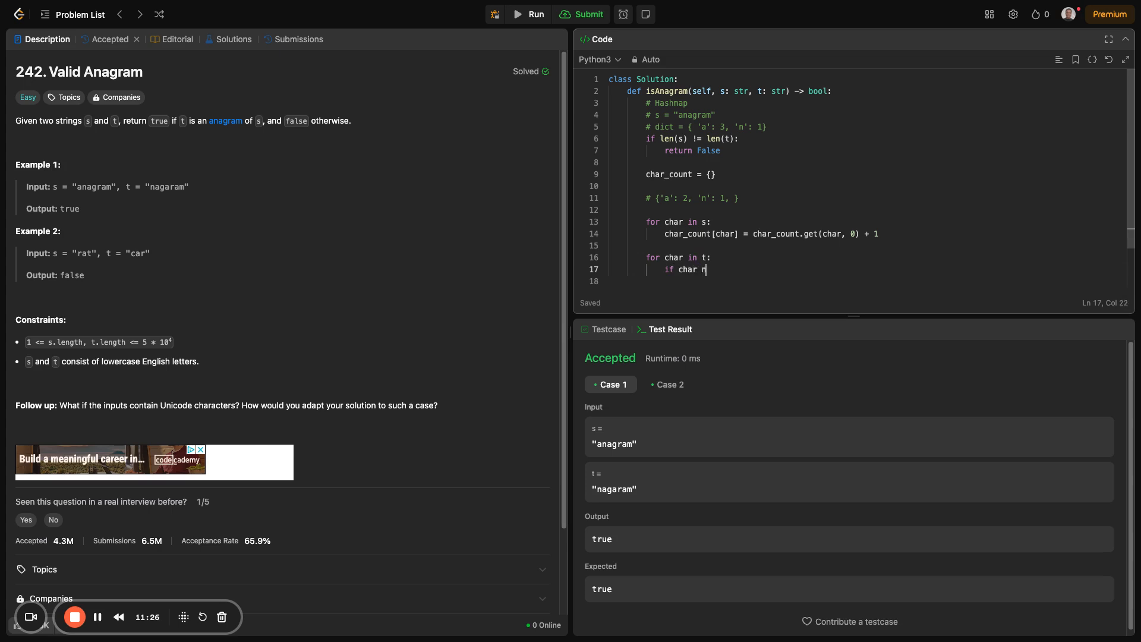
pyautogui.write('ot in char')
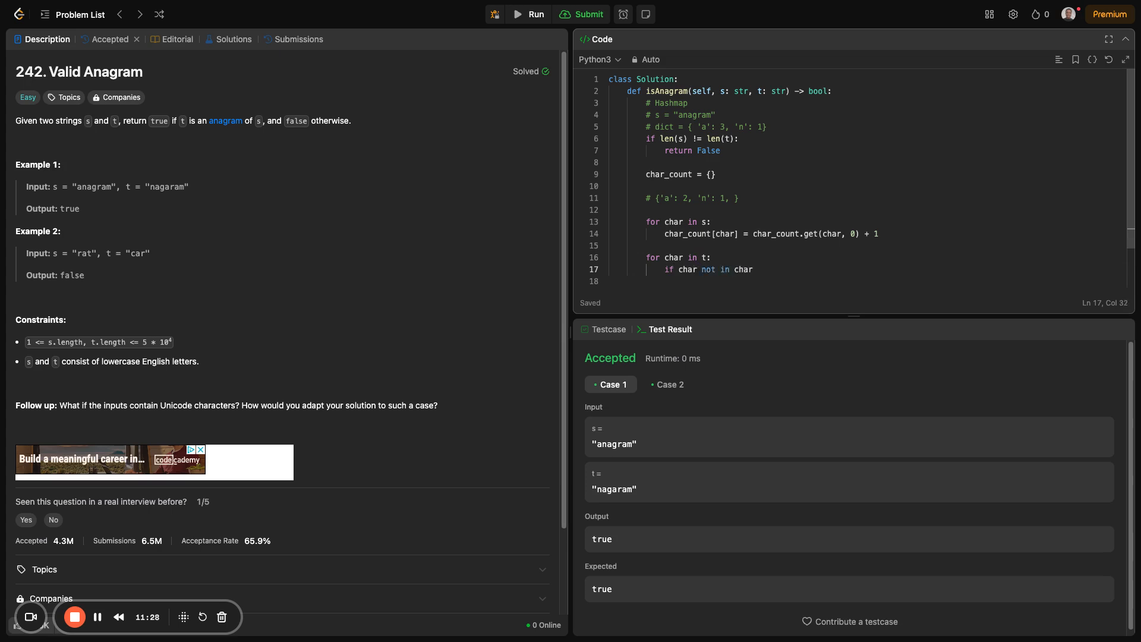
pyautogui.write('_count')
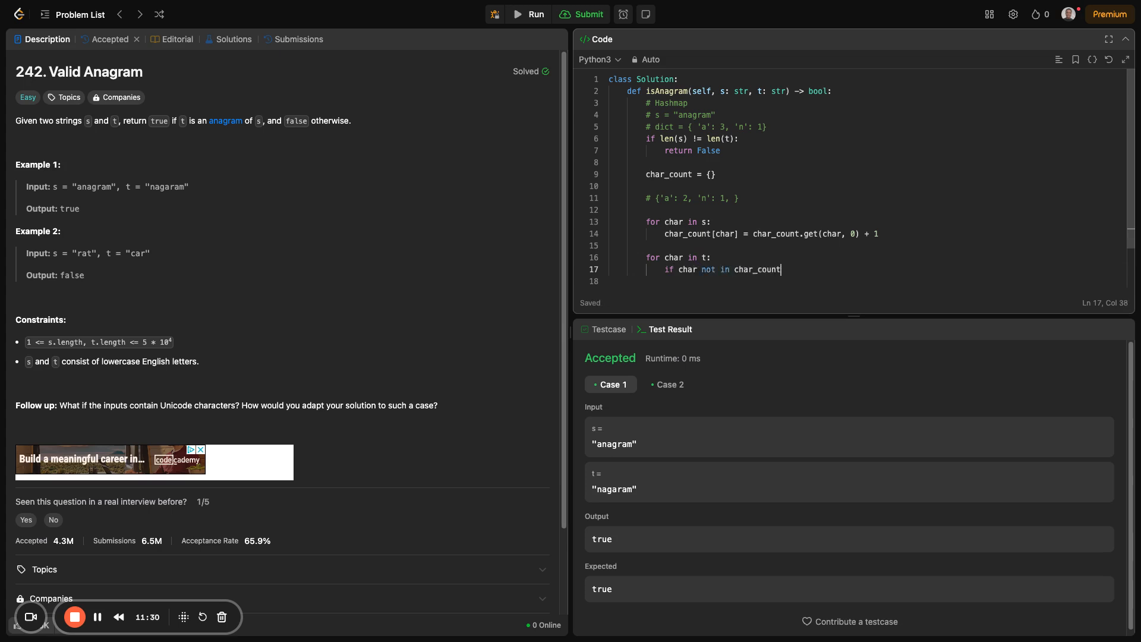
pyautogui.write(':')
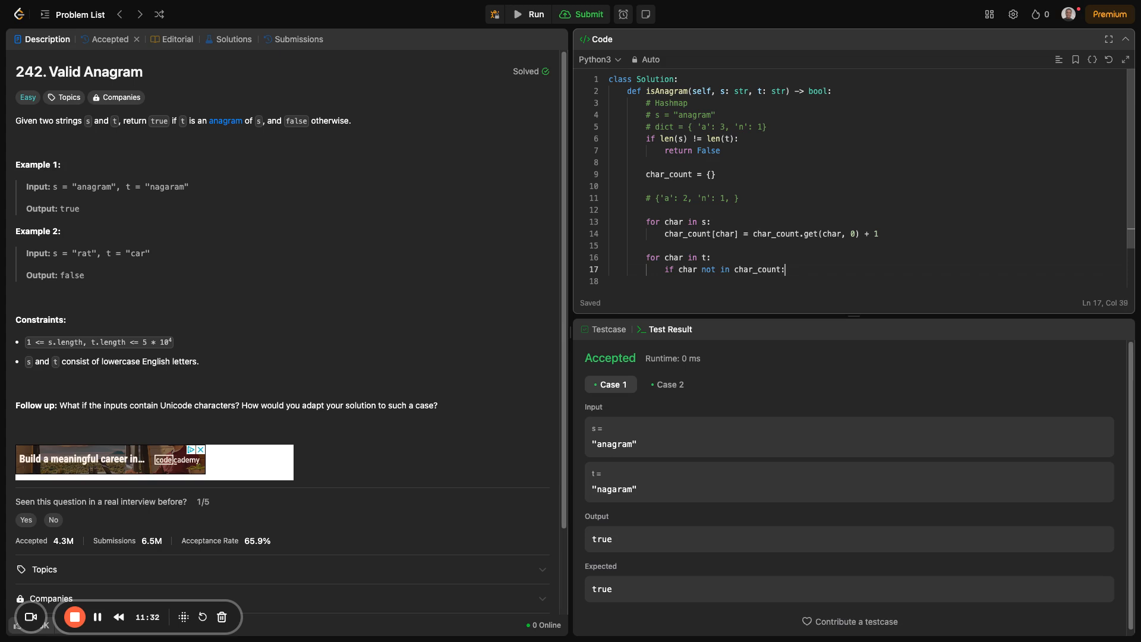
pyautogui.press('enter')
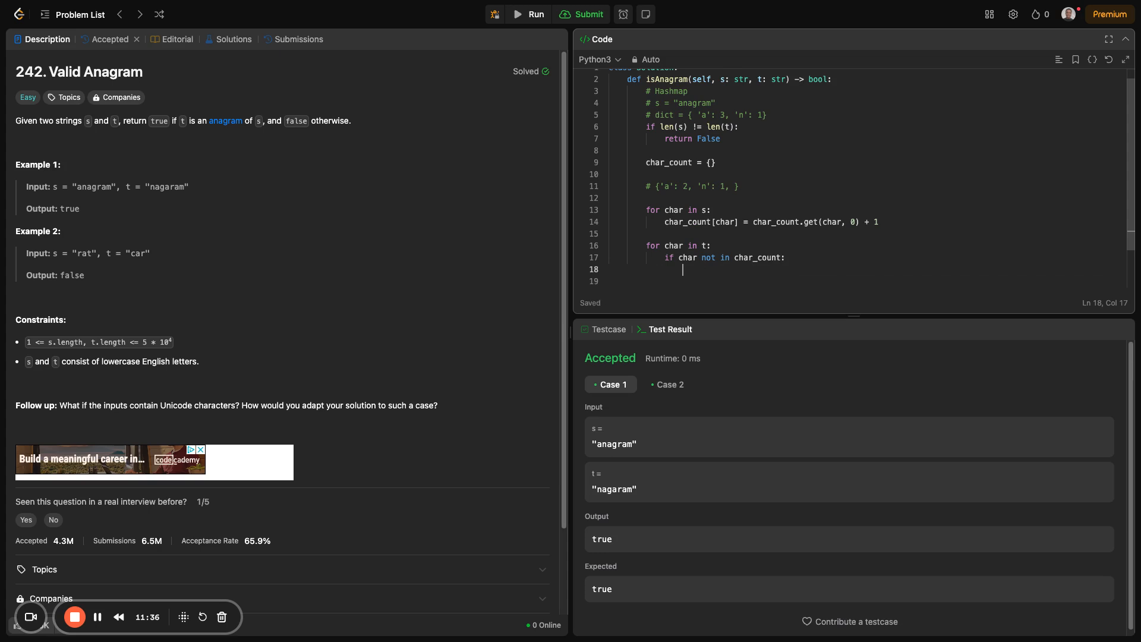
# - Append t='znagram' to the example comment beside s = "anagram"
pyautogui.click(718, 102)
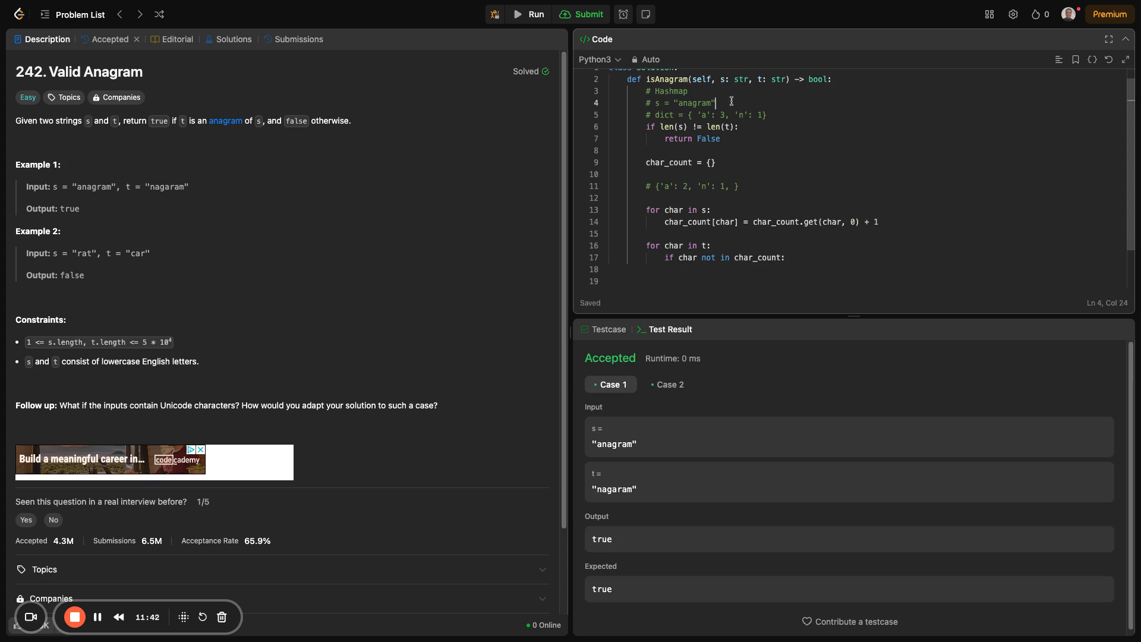
pyautogui.write('t')
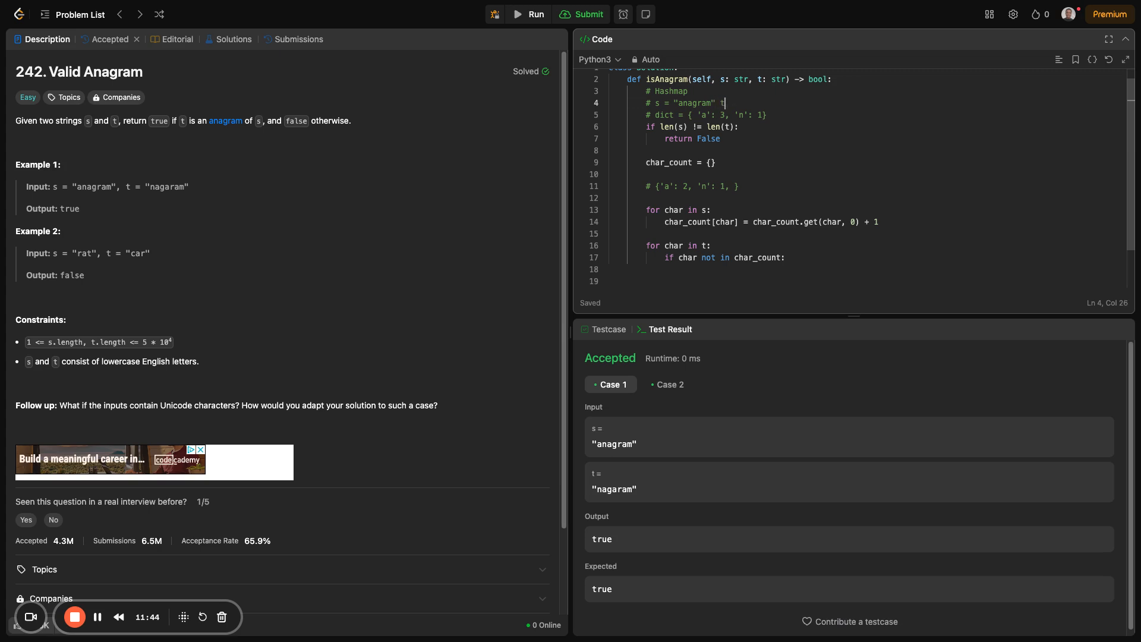
pyautogui.write("='za")
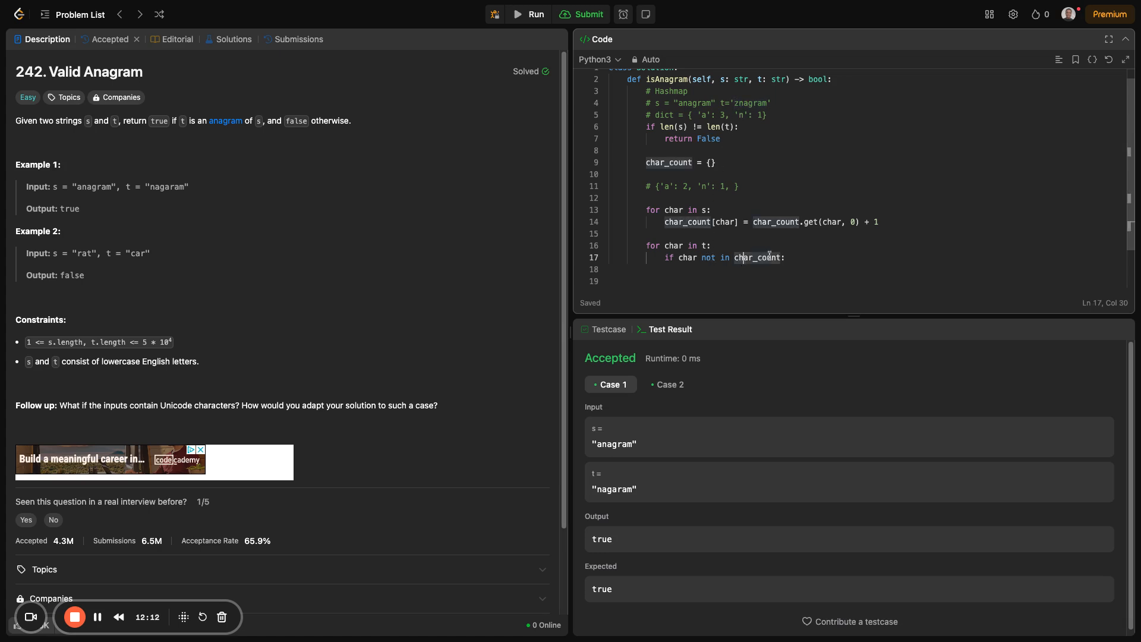
pyautogui.doubleClick(751, 102)
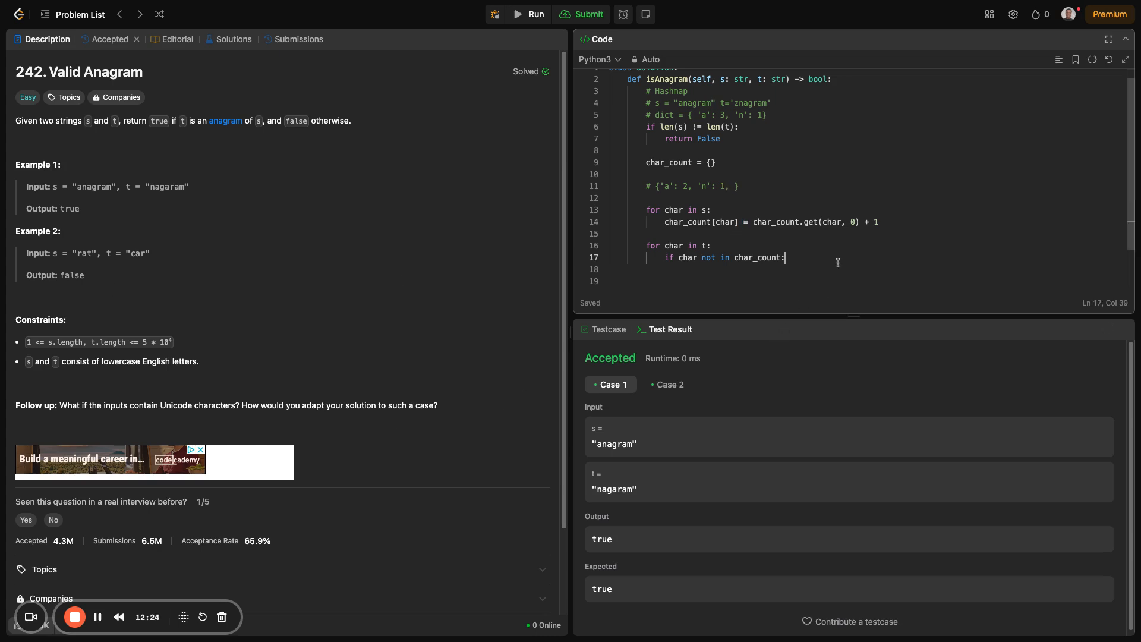
# - Return False inside the missing-character check of the t loop
pyautogui.press('Enter')
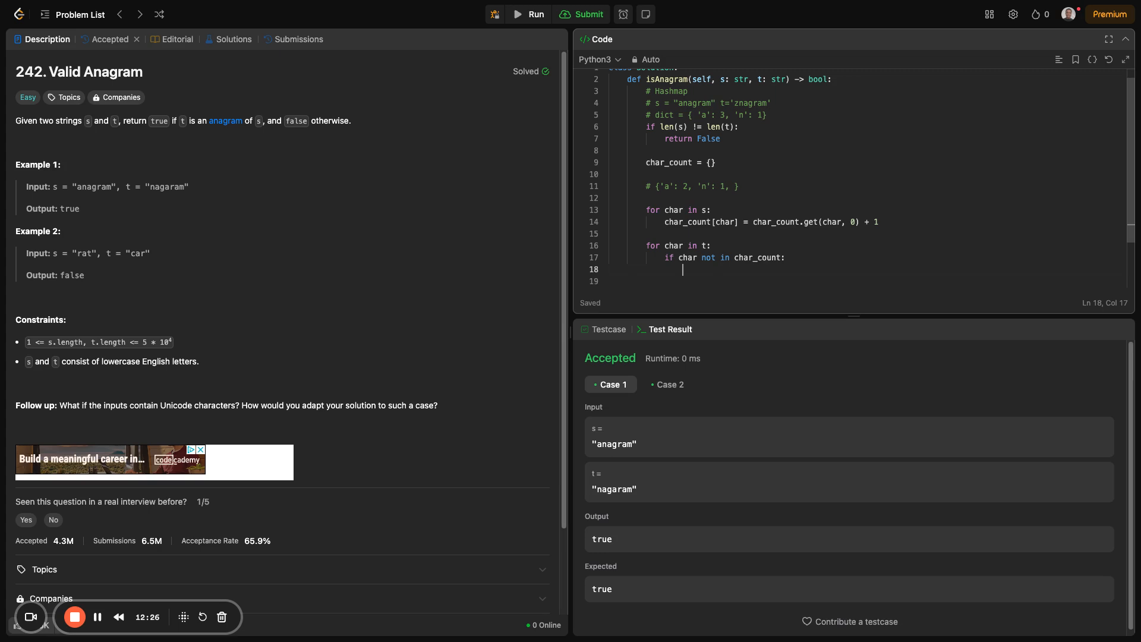
pyautogui.write('retru')
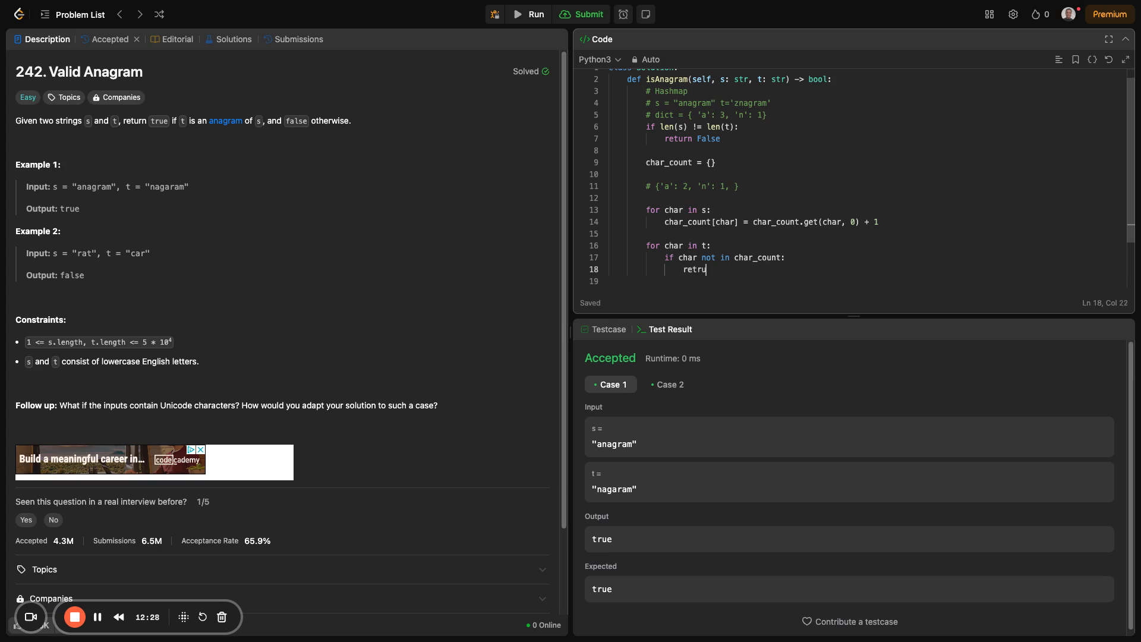
pyautogui.write('n')
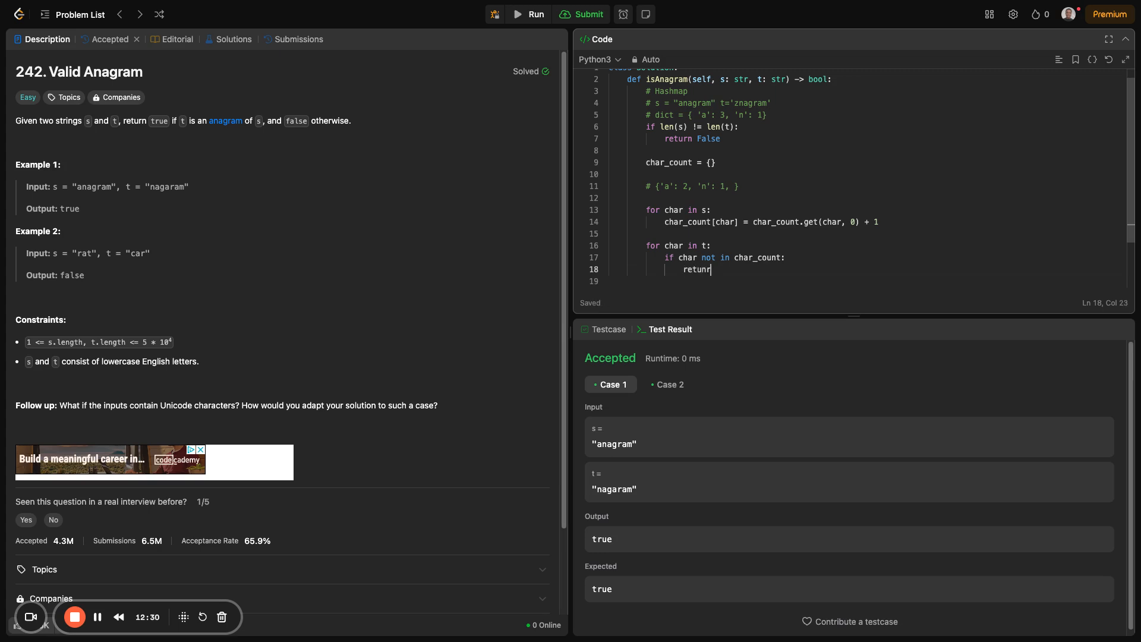
pyautogui.write('False')
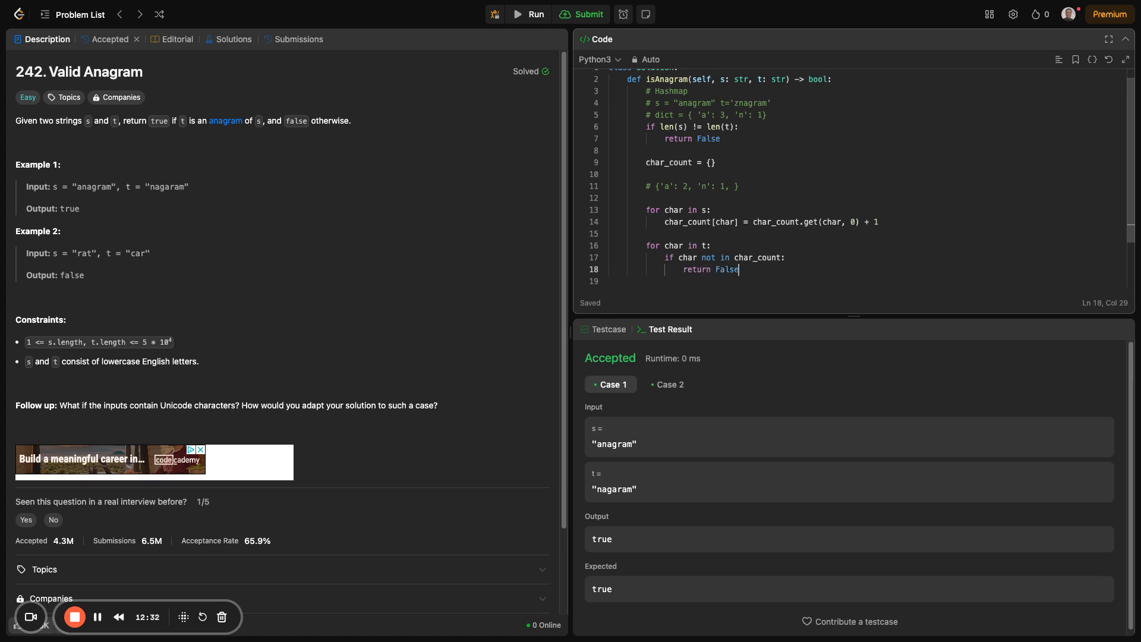
pyautogui.press('Enter')
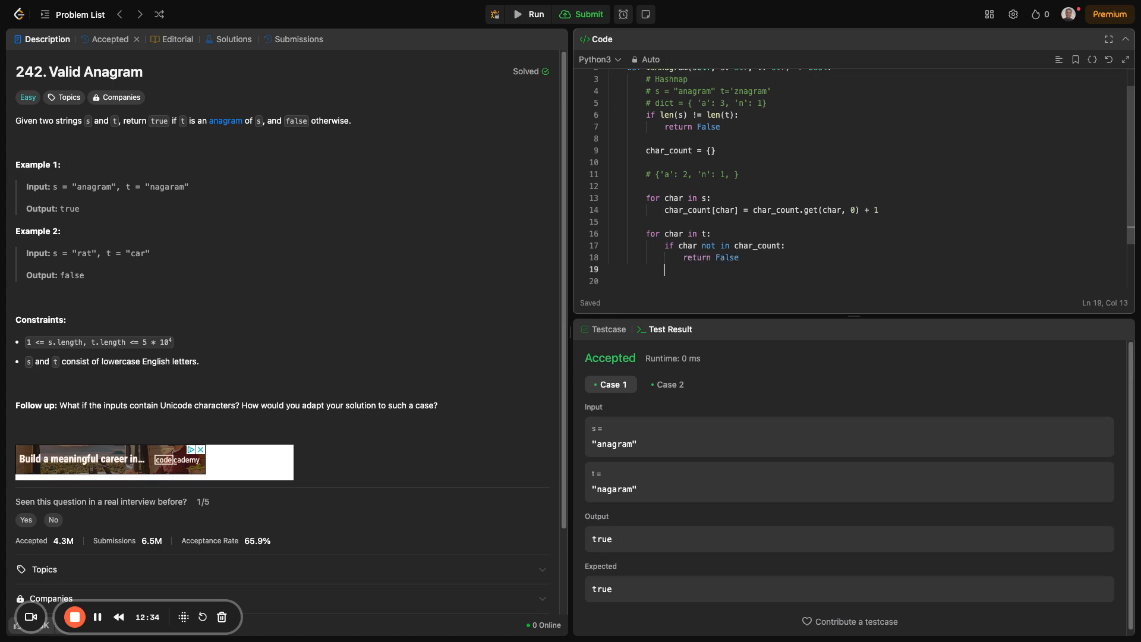
# - Add the line char_count -= 1 and point out znagram and char while explaining
pyautogui.write('c')
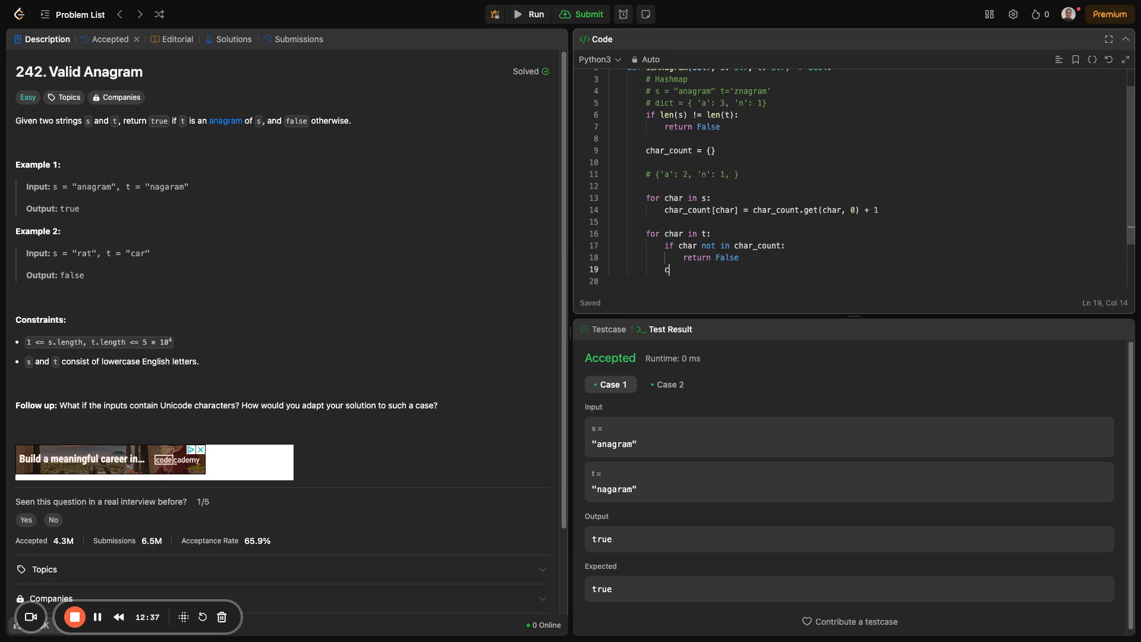
pyautogui.write('har_')
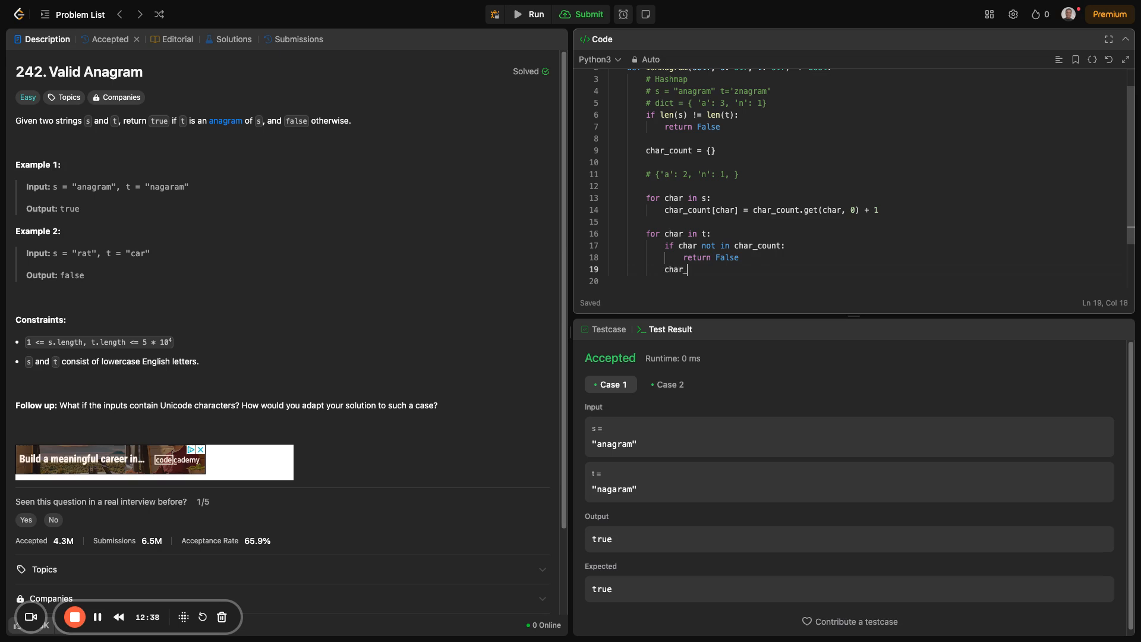
pyautogui.write('count')
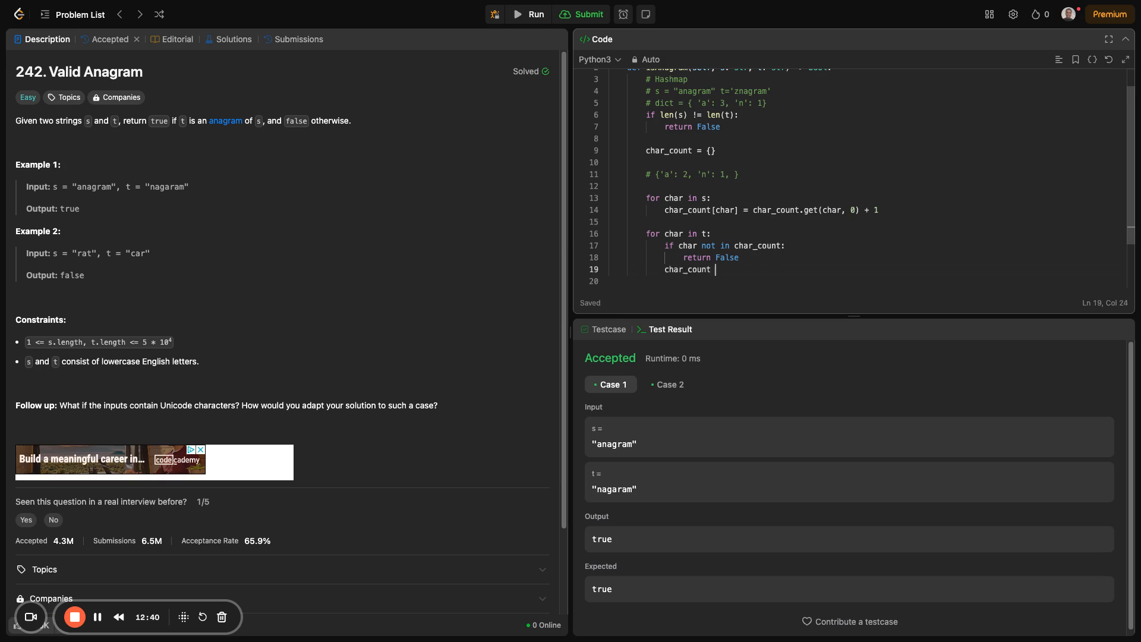
pyautogui.write('-=')
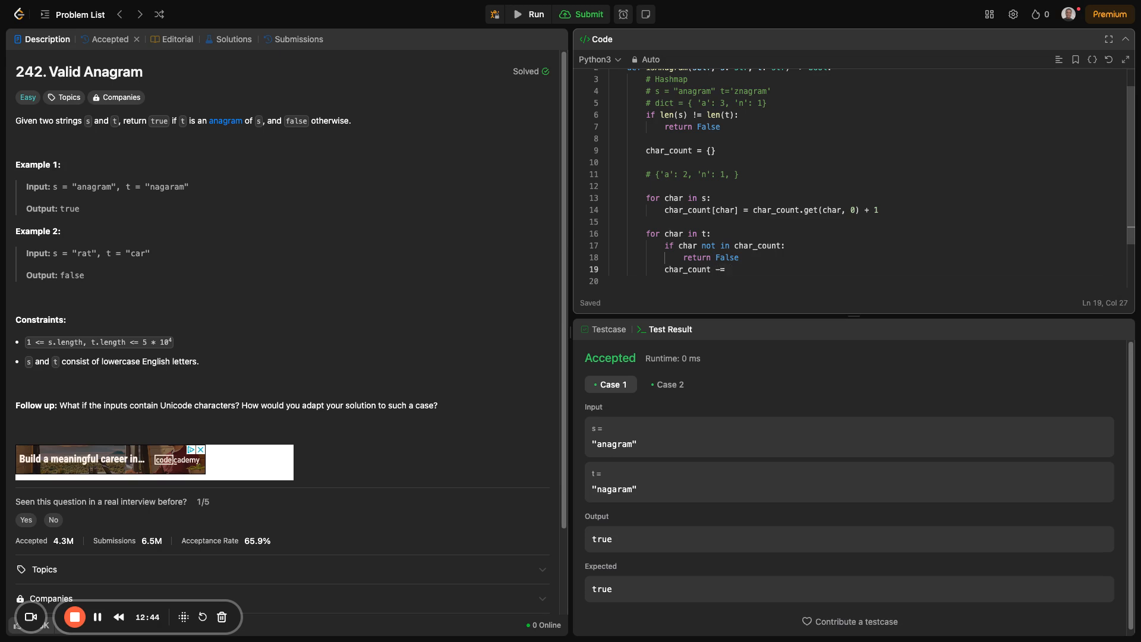
pyautogui.write('1')
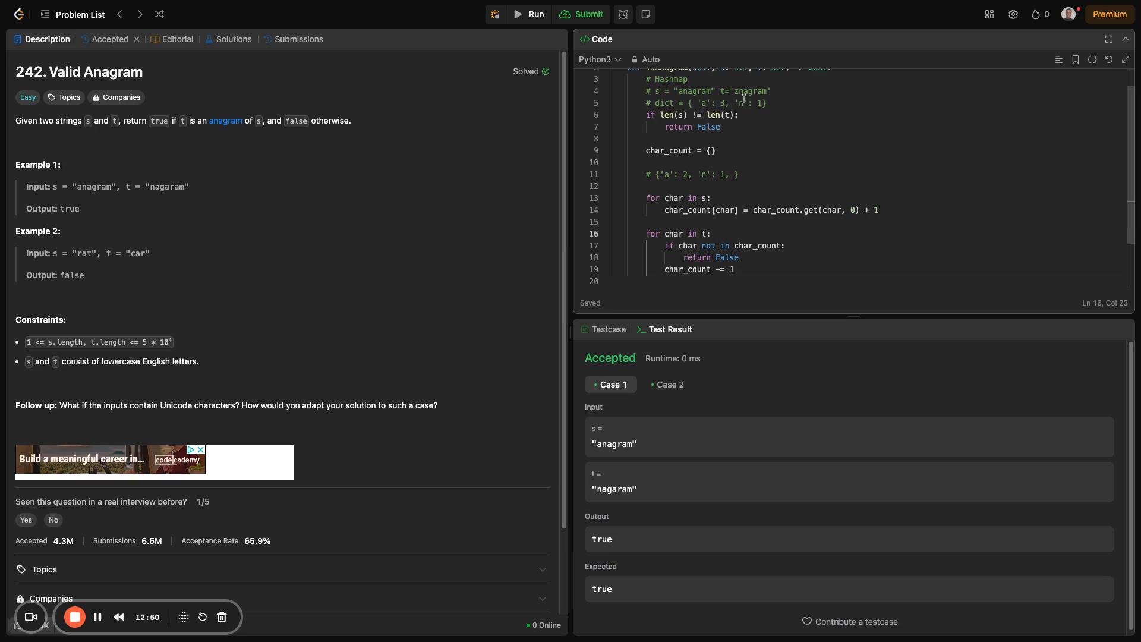
pyautogui.doubleClick(751, 90)
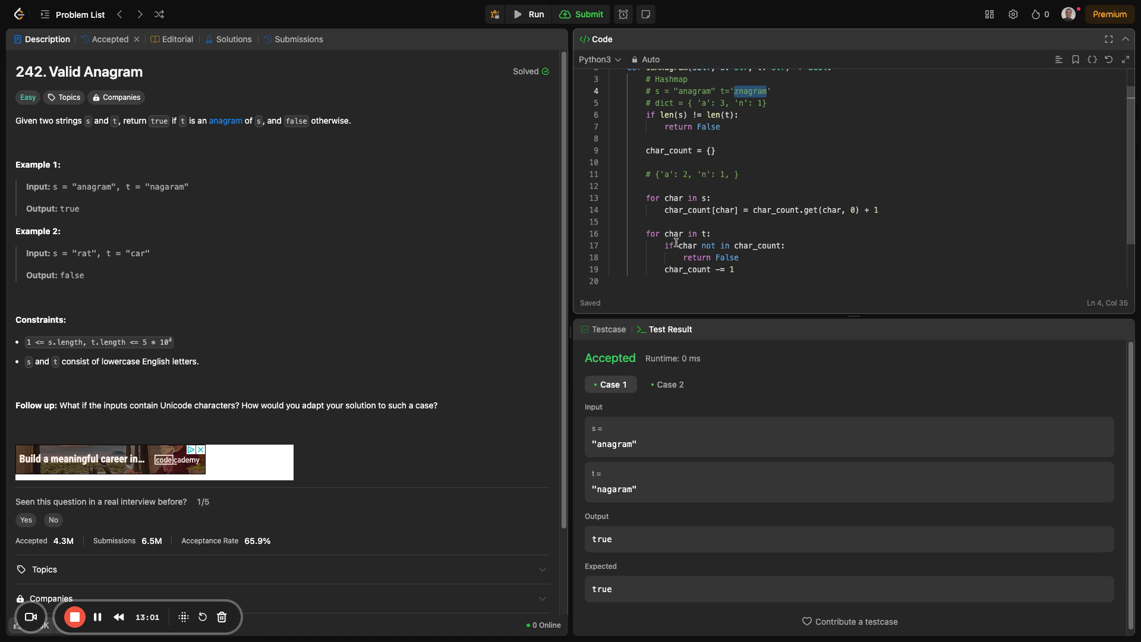
pyautogui.doubleClick(674, 233)
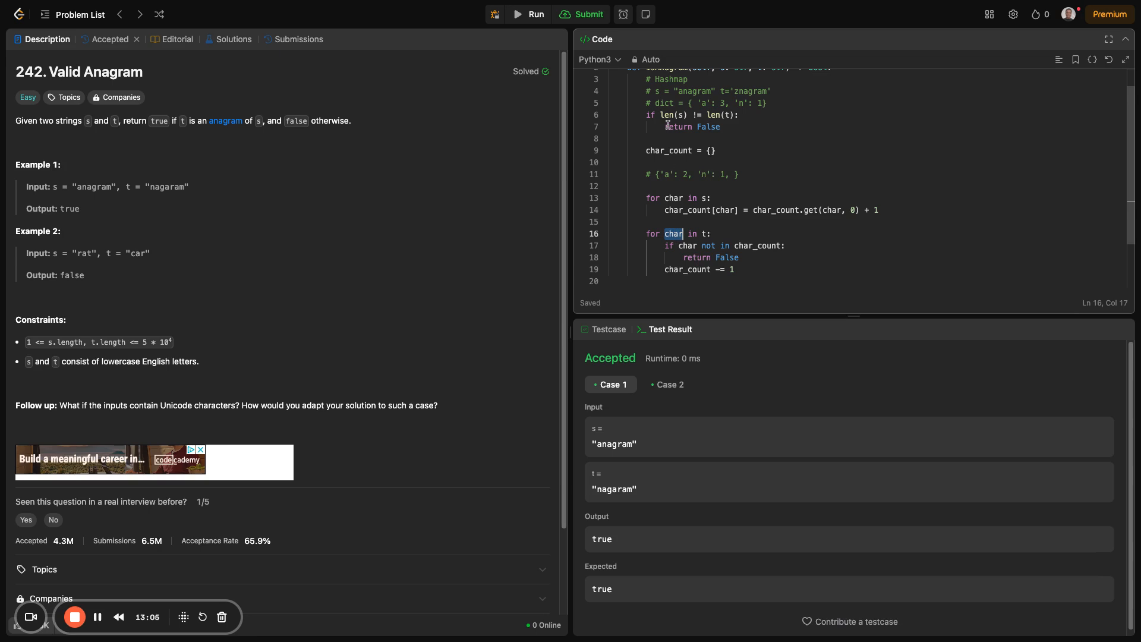
pyautogui.moveTo(763, 201)
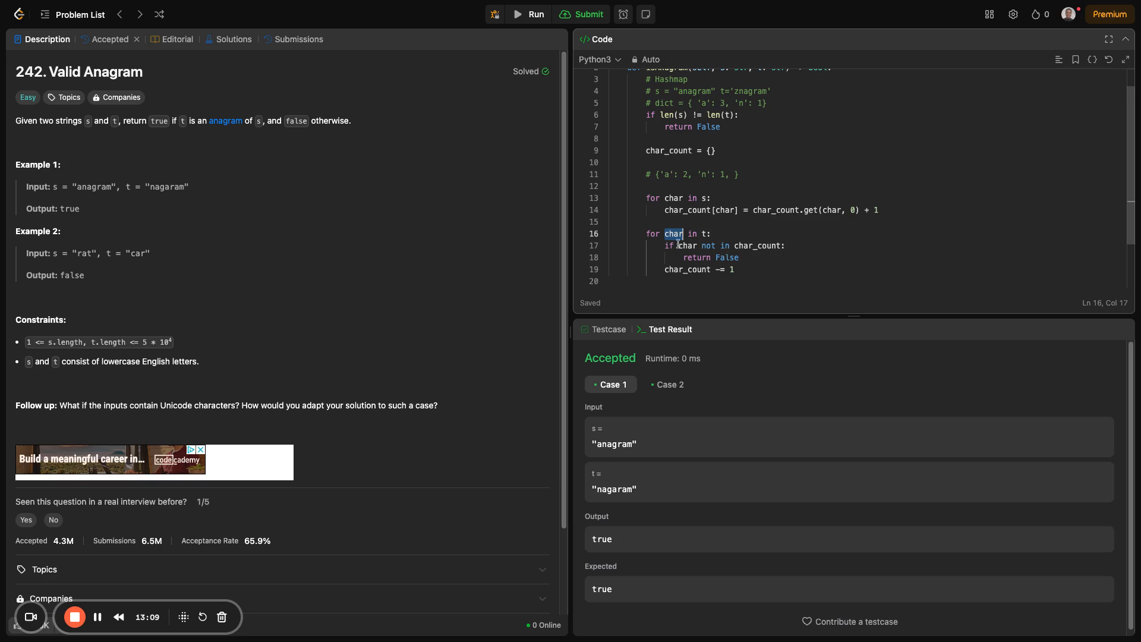
pyautogui.moveTo(727, 257)
pyautogui.write('3')
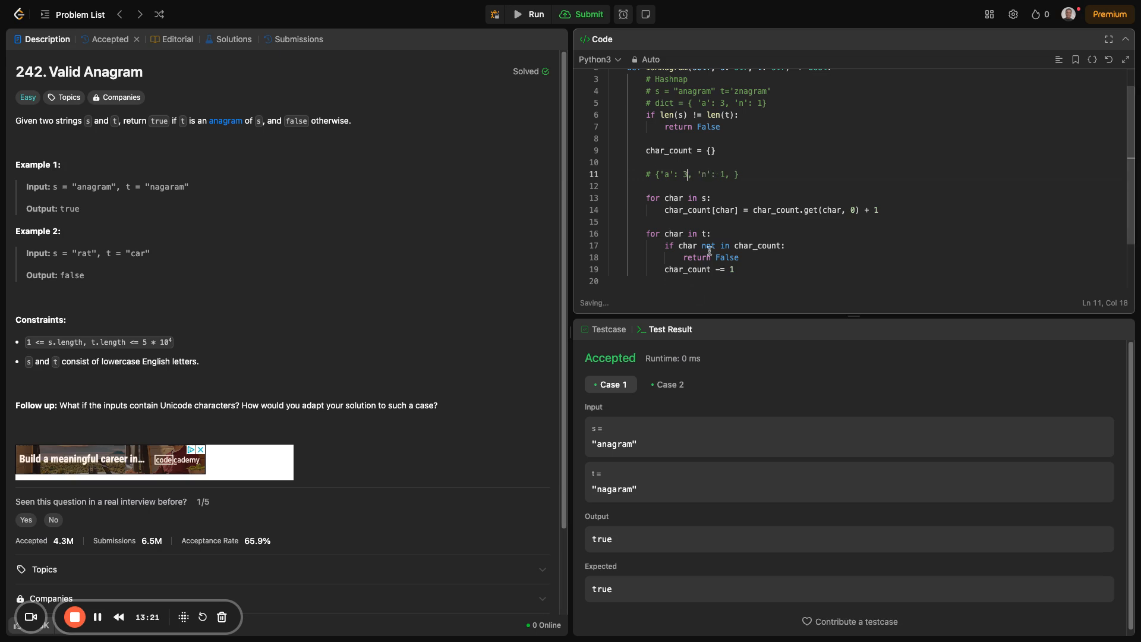
# - Add the condition 'if char_count[char] < 0:' inside the t loop
pyautogui.write('2')
pyautogui.click(864, 280)
pyautogui.write('if')
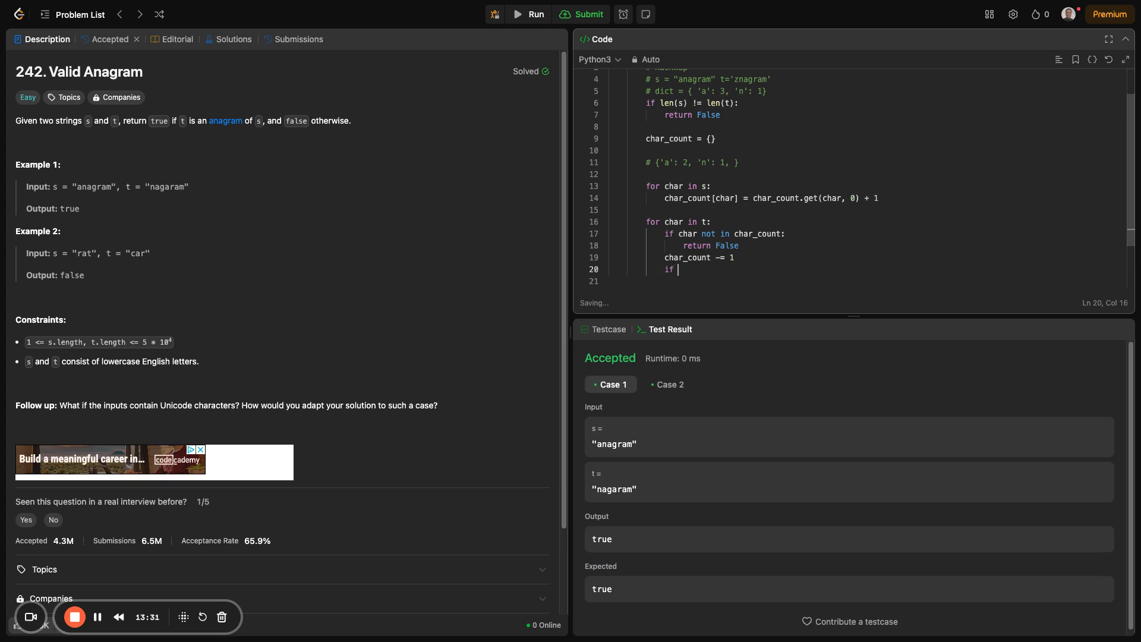
pyautogui.write('char_count[char]  < 0')
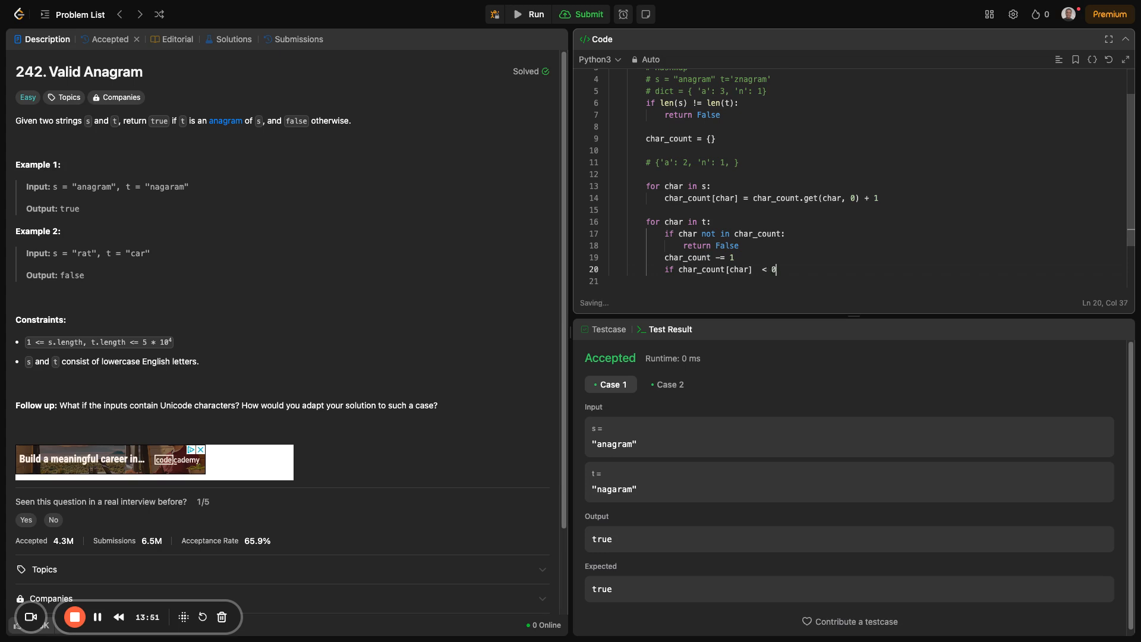
pyautogui.write(':')
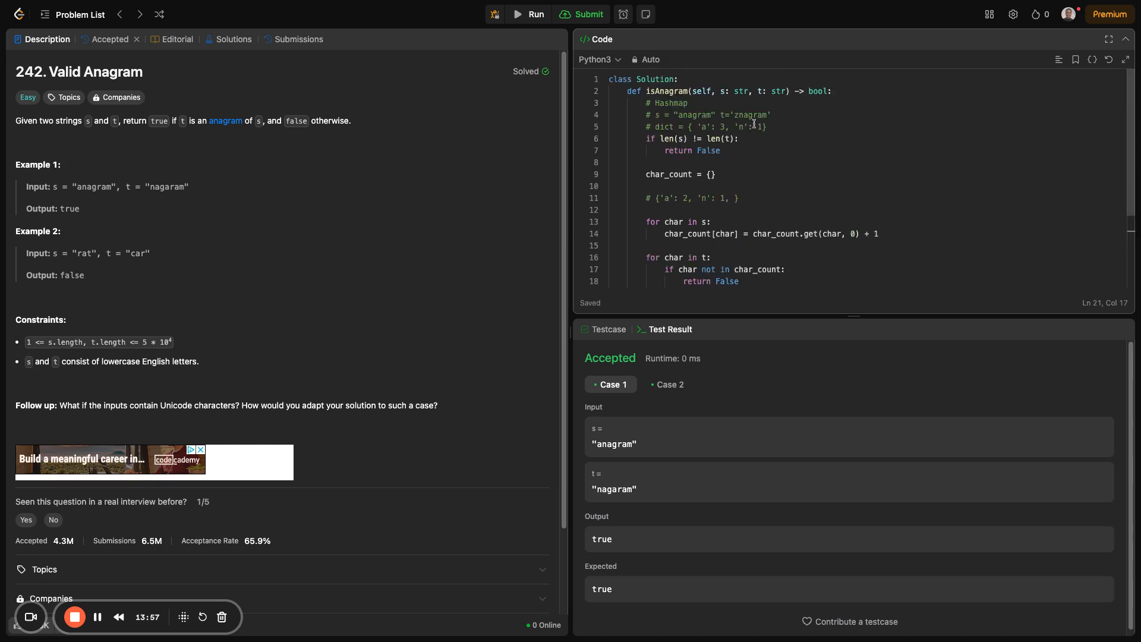
pyautogui.moveTo(737, 116)
pyautogui.write('m')
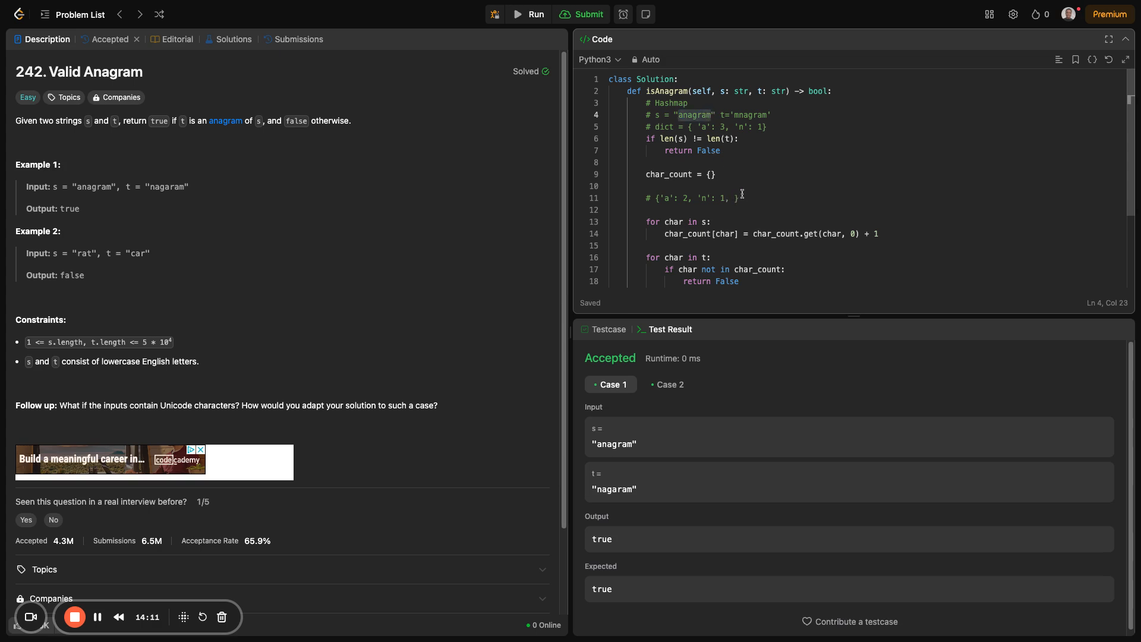
pyautogui.doubleClick(696, 116)
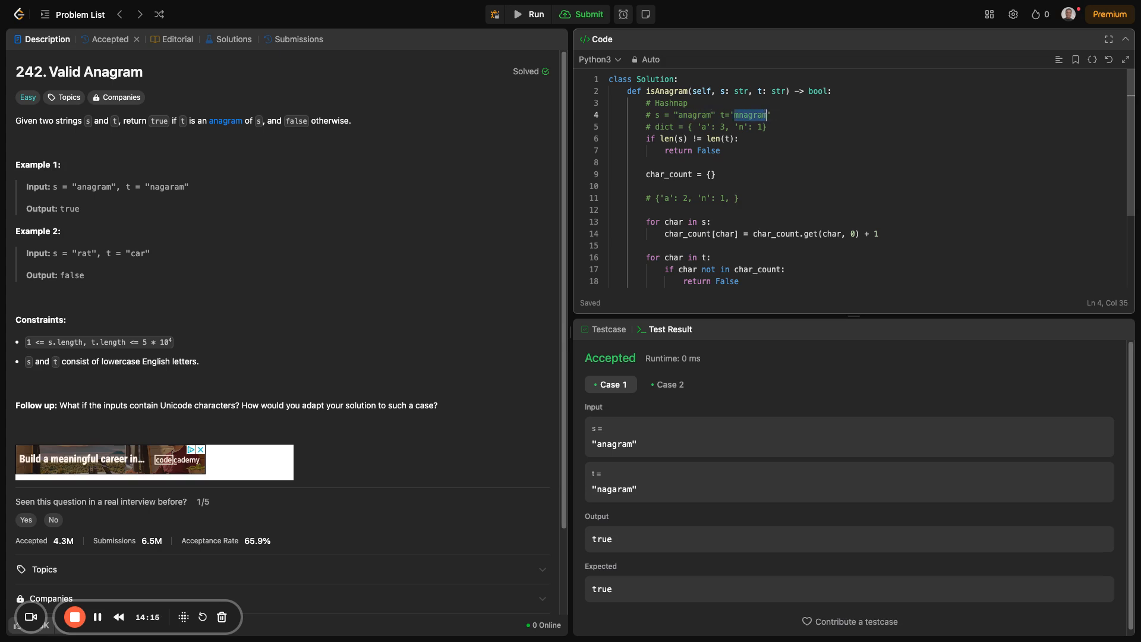
pyautogui.moveTo(775, 240)
pyautogui.write('if char_count[char]  < 0:')
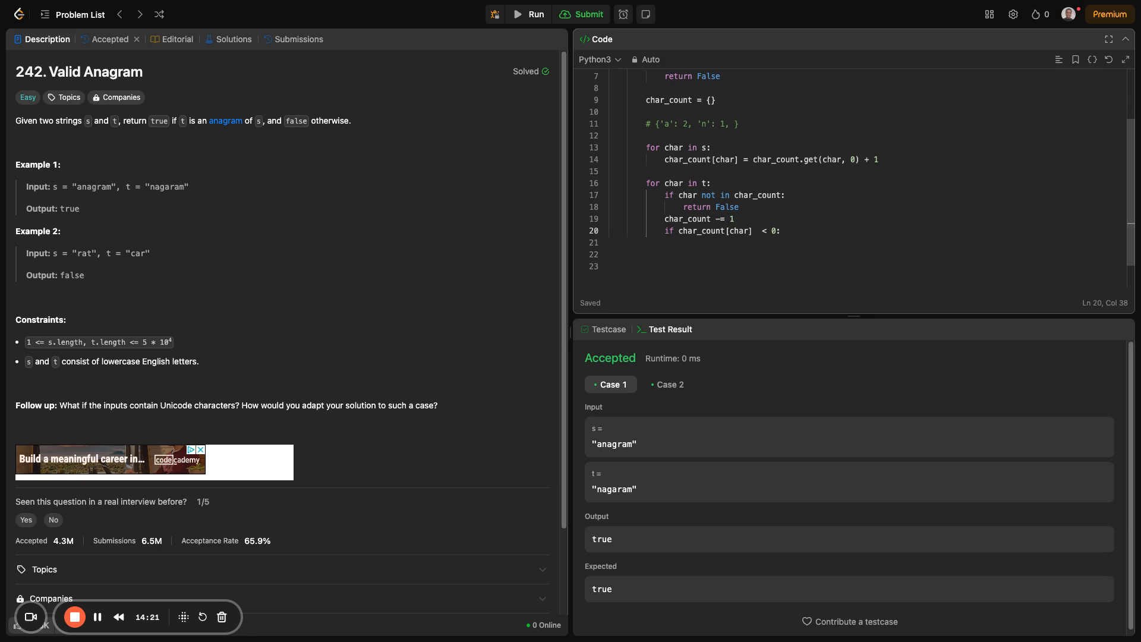
# - Return False under that condition when a count drops below zero
pyautogui.write('retrun')
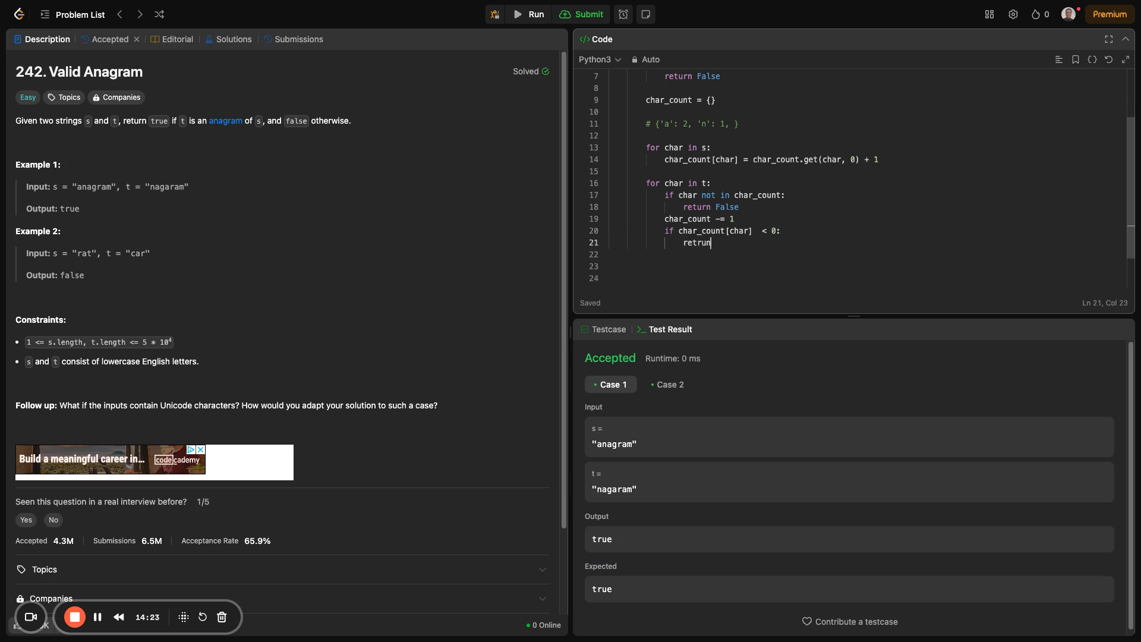
pyautogui.write('Fl')
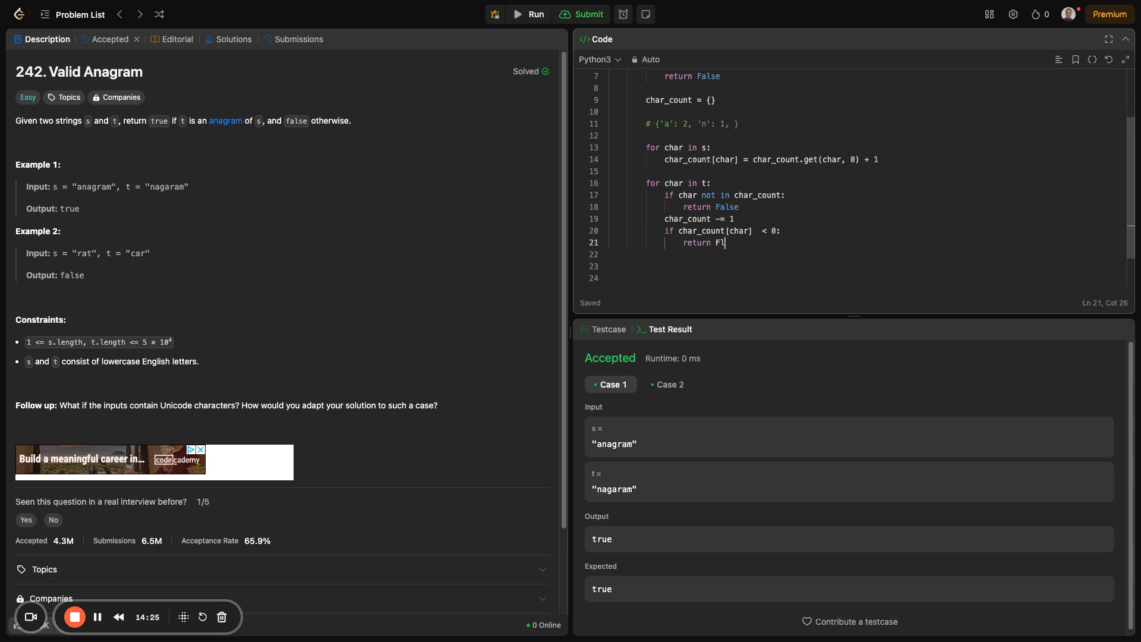
pyautogui.write('alse')
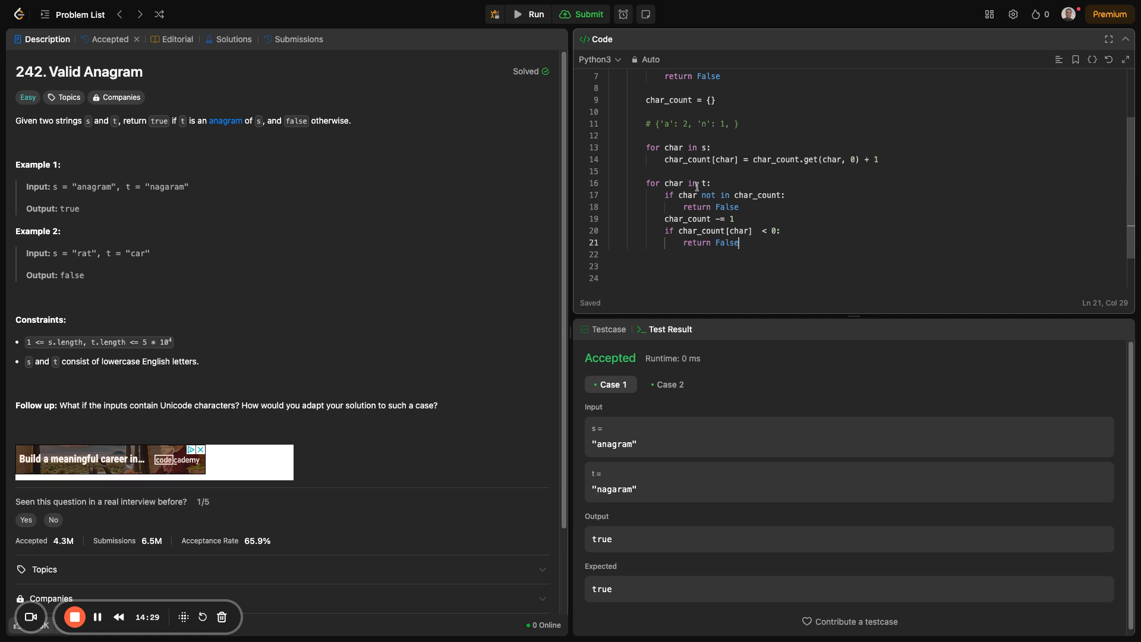
pyautogui.doubleClick(673, 183)
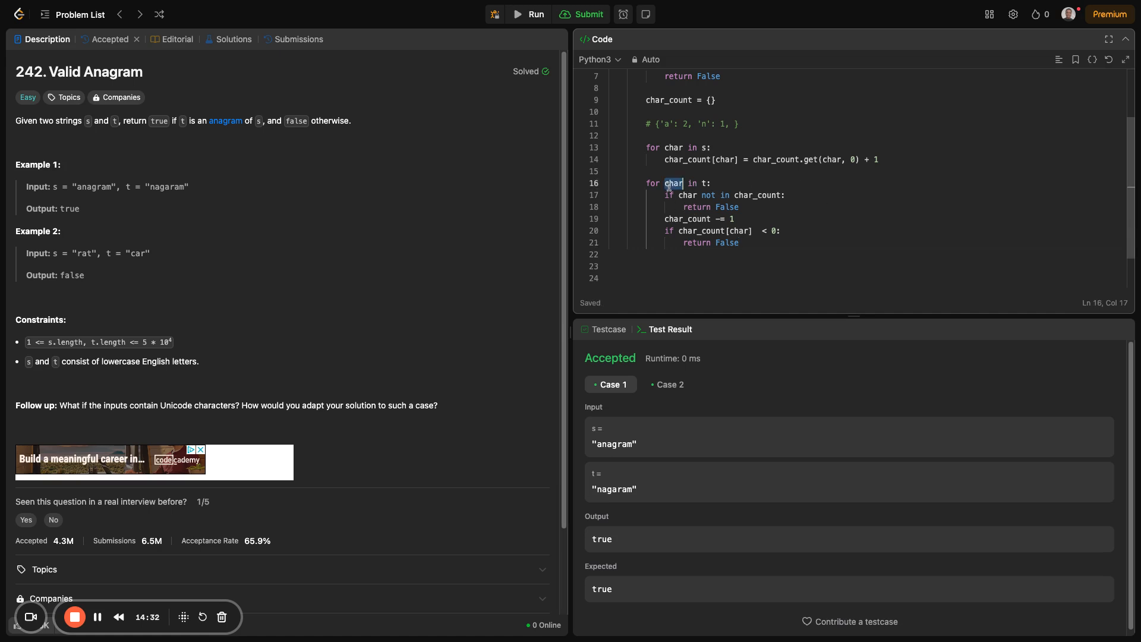
pyautogui.moveTo(873, 230)
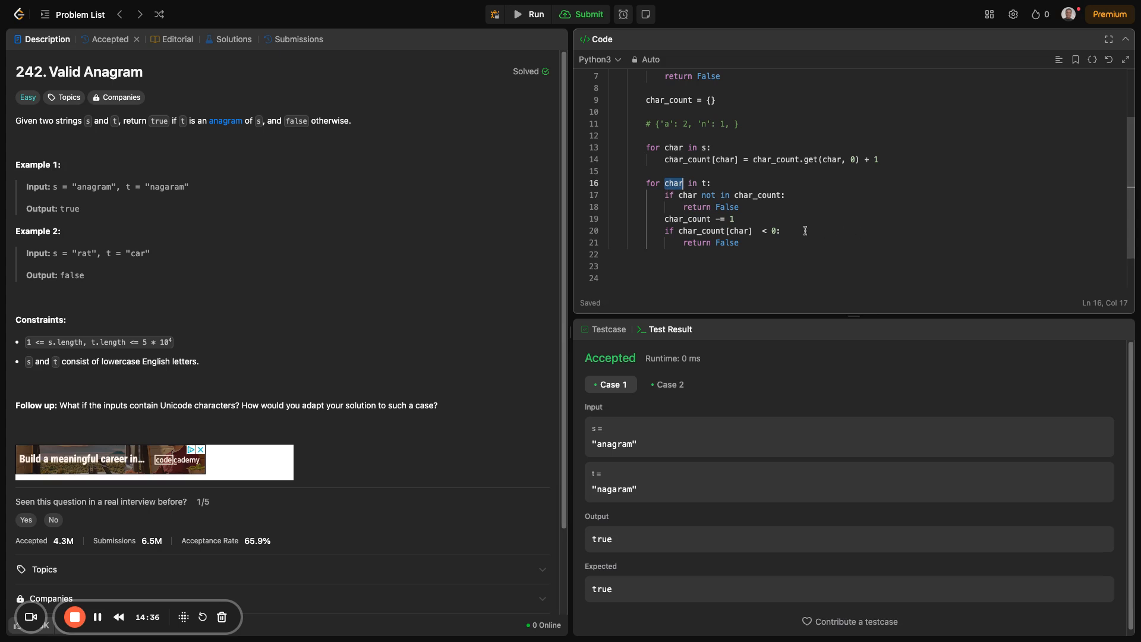
pyautogui.scroll(-3)
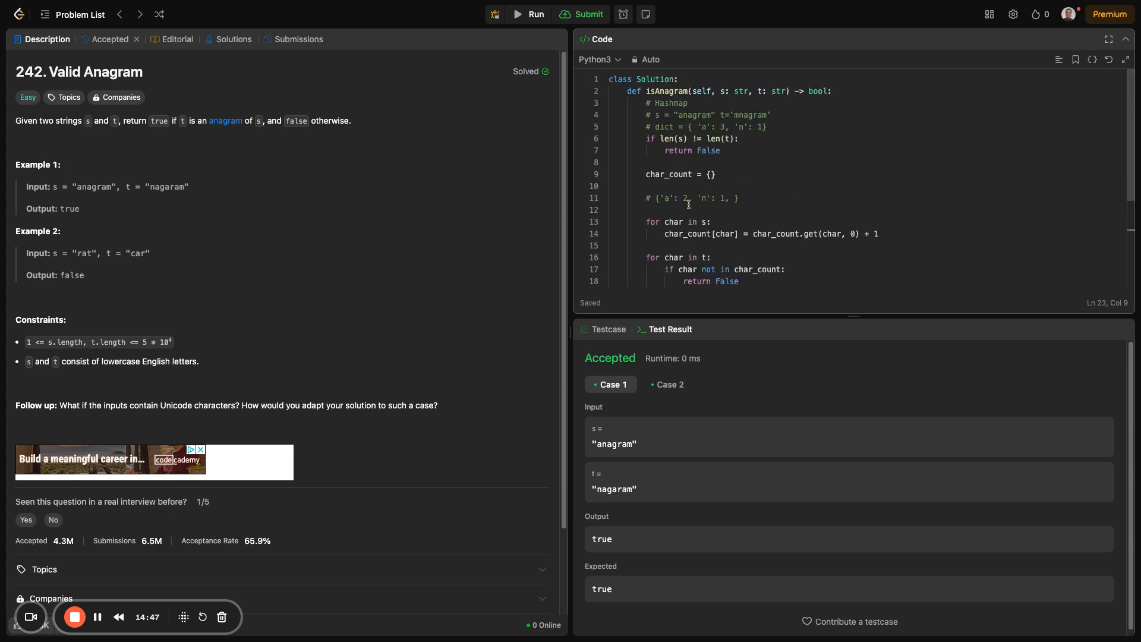
# - Finish with return all(count == 0 for count in char_count.values())
pyautogui.doubleClick(686, 197)
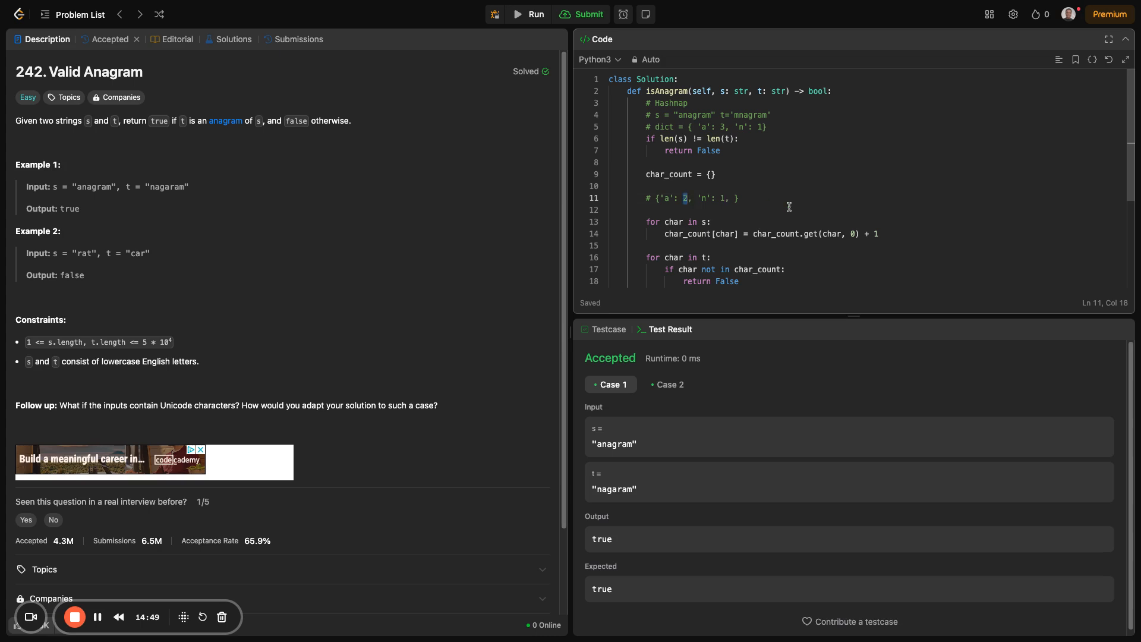
pyautogui.press('Backspace')
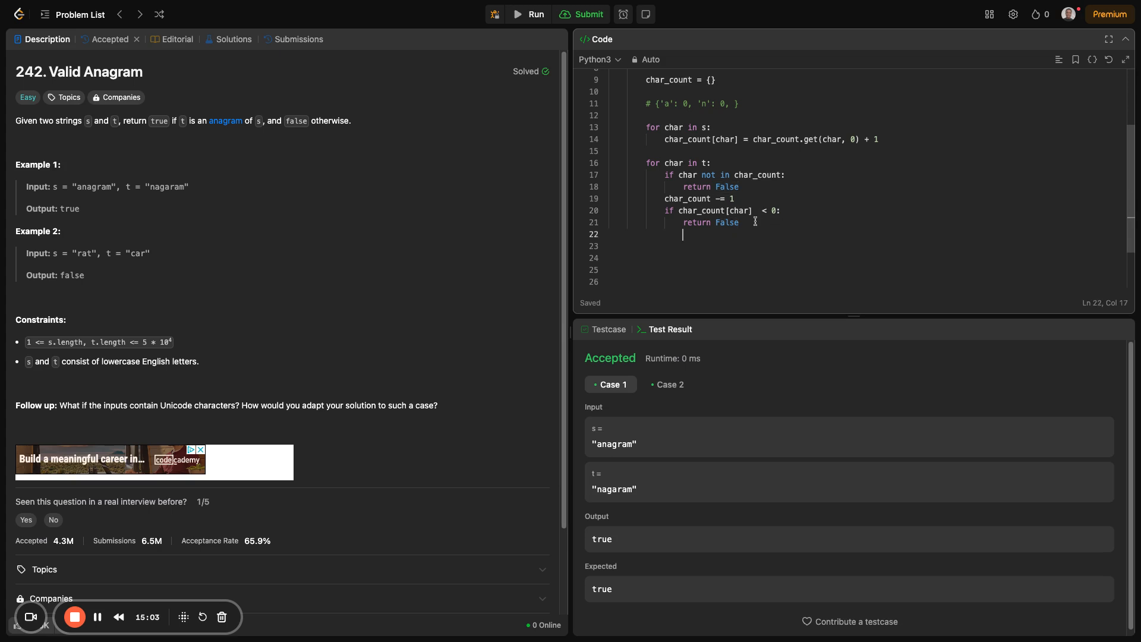
pyautogui.write('return all')
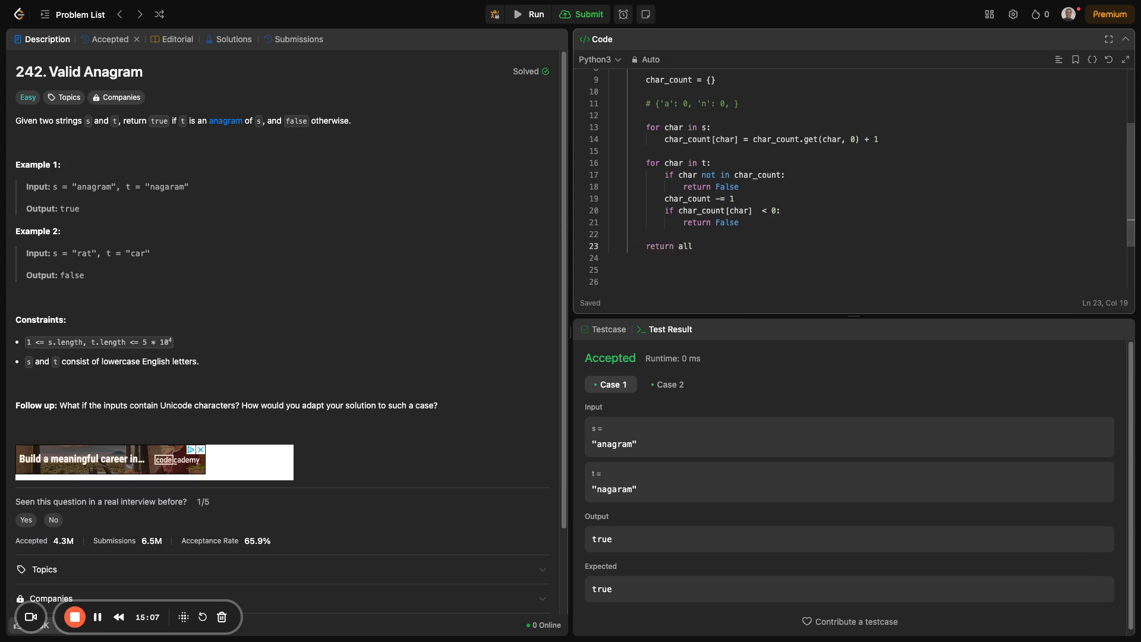
pyautogui.write('(count')
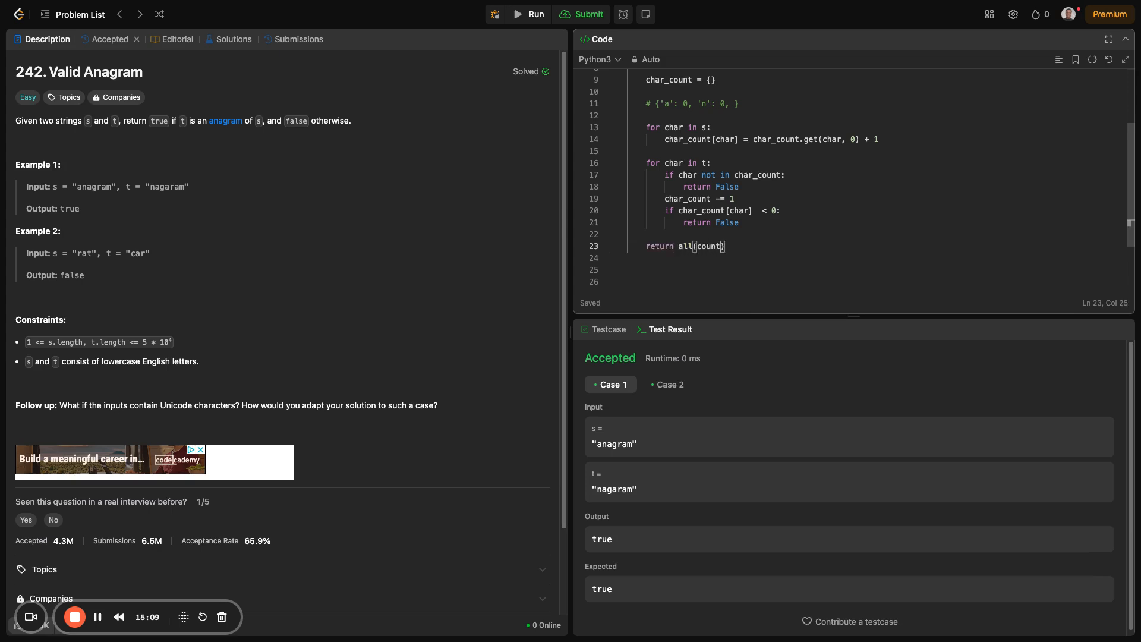
pyautogui.write('==')
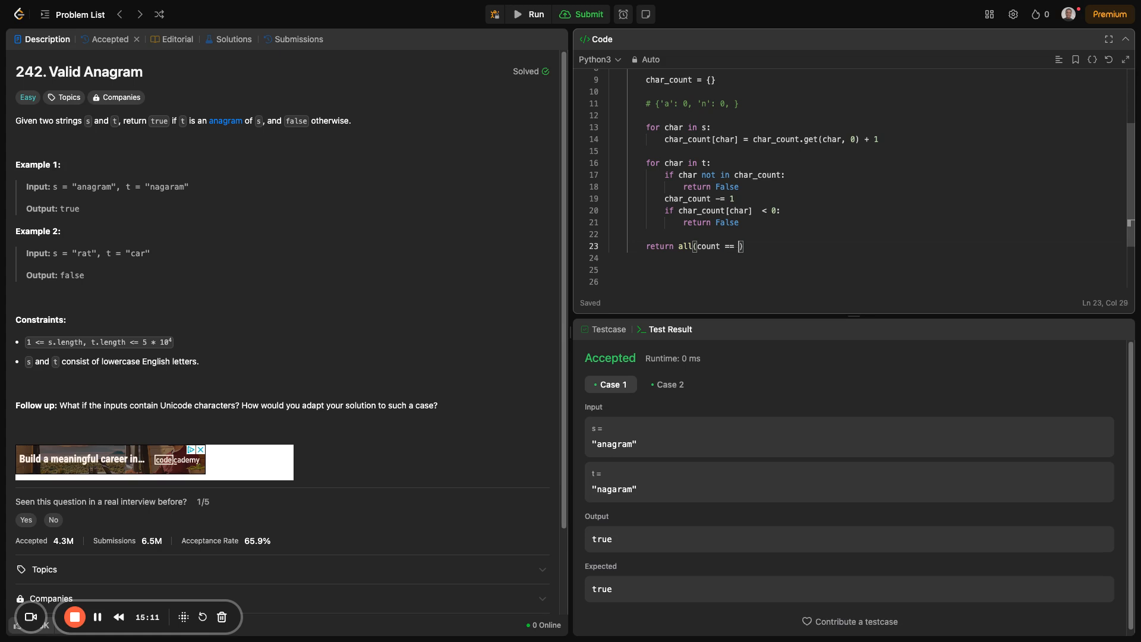
pyautogui.write('0 for count in char')
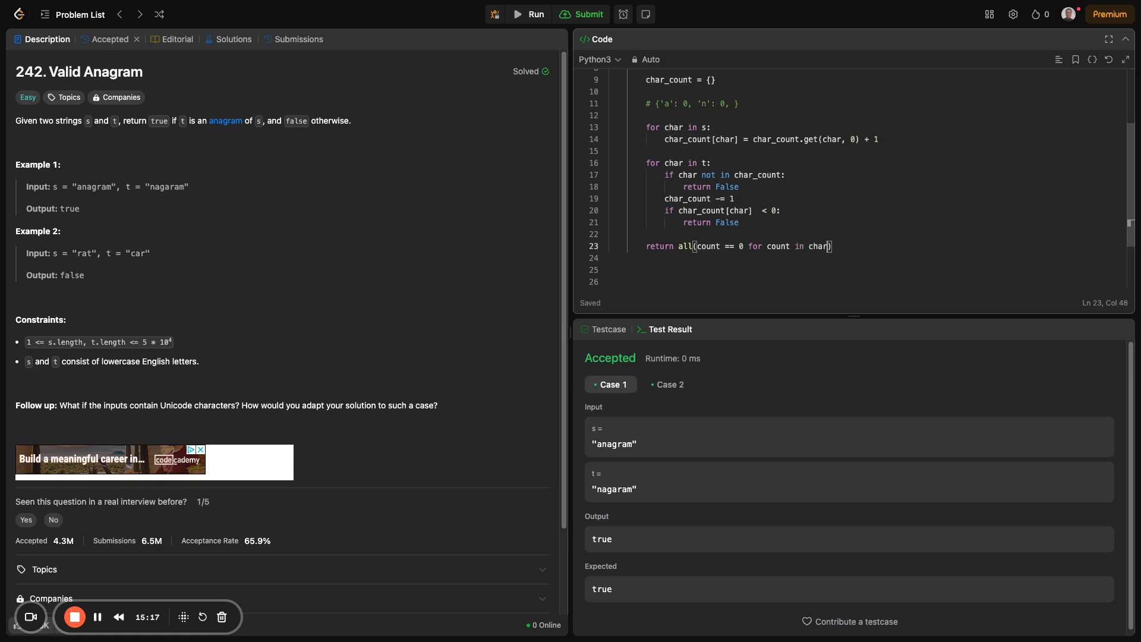
pyautogui.write('_count')
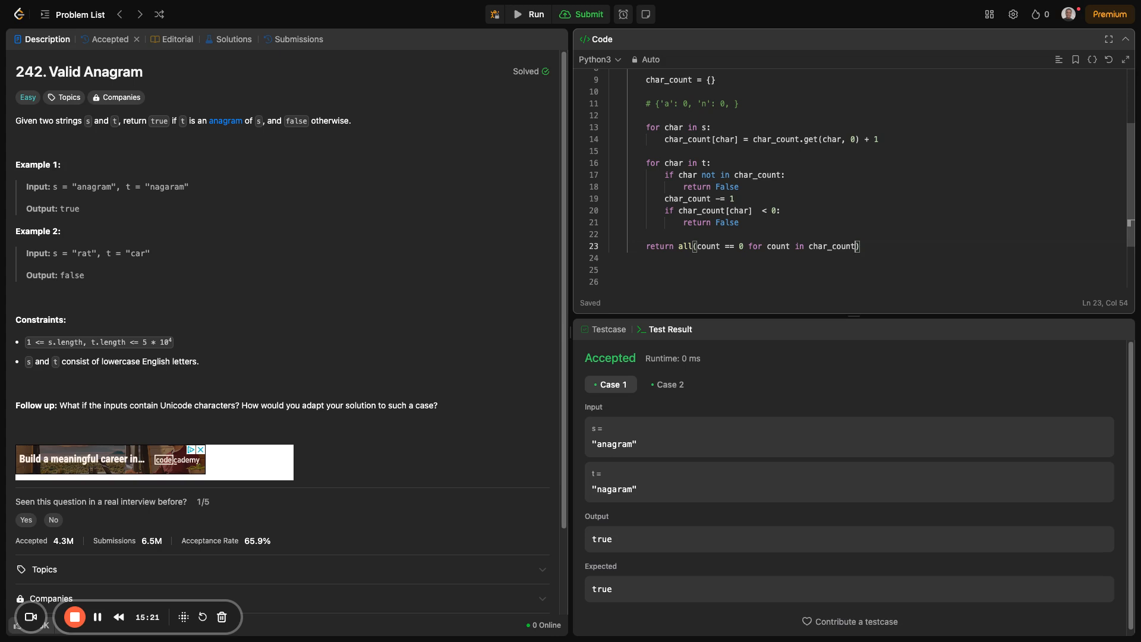
pyautogui.write('.value')
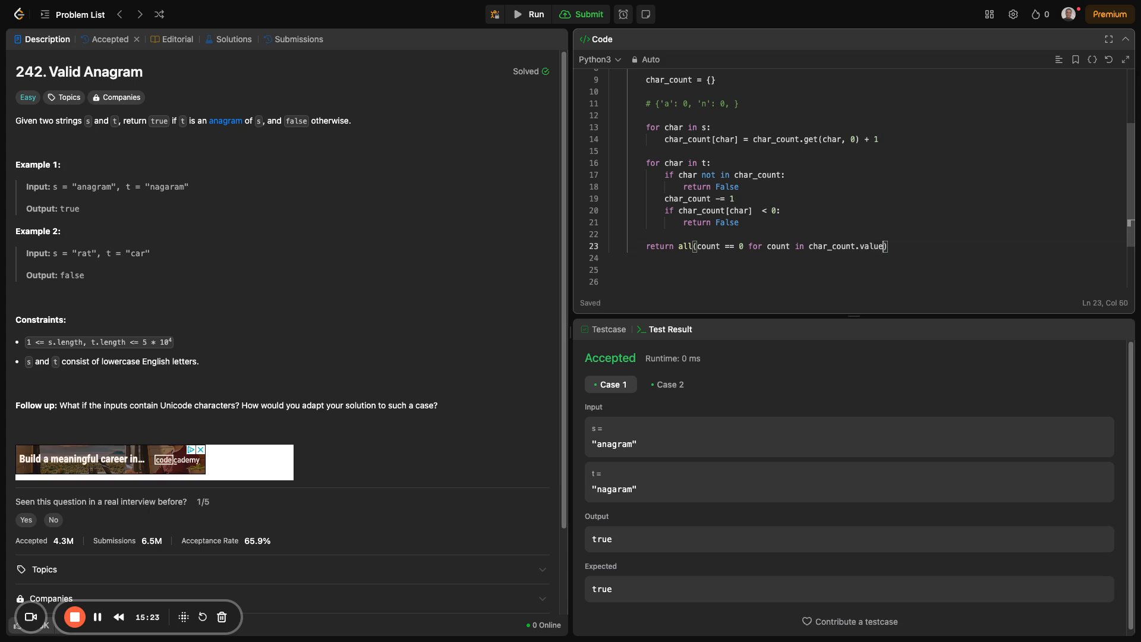
pyautogui.write('()')
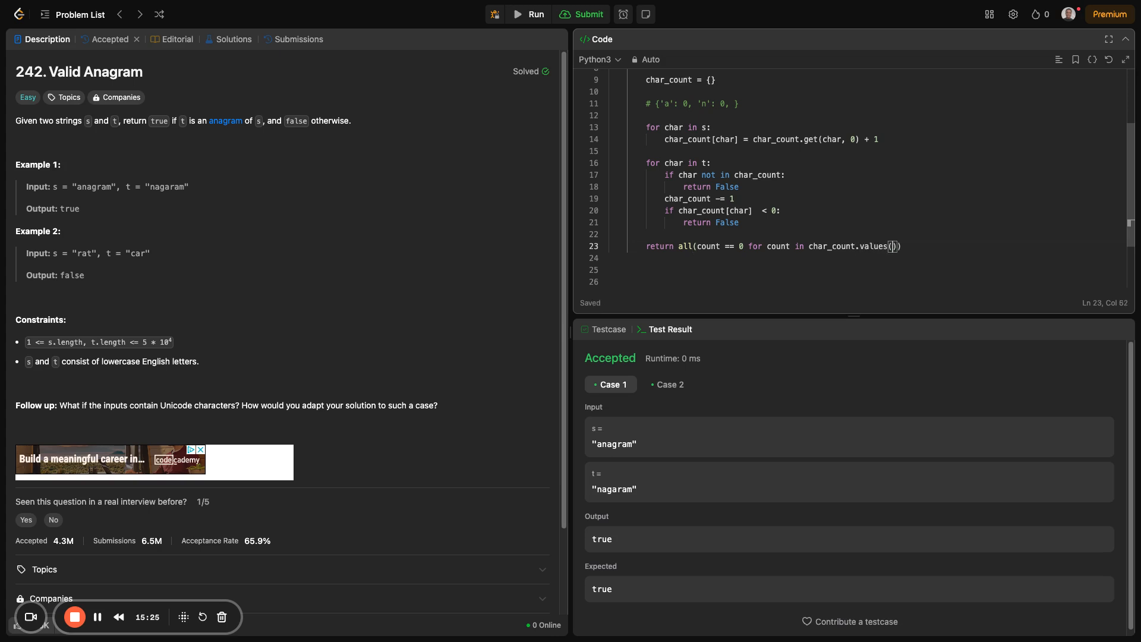
pyautogui.write(')')
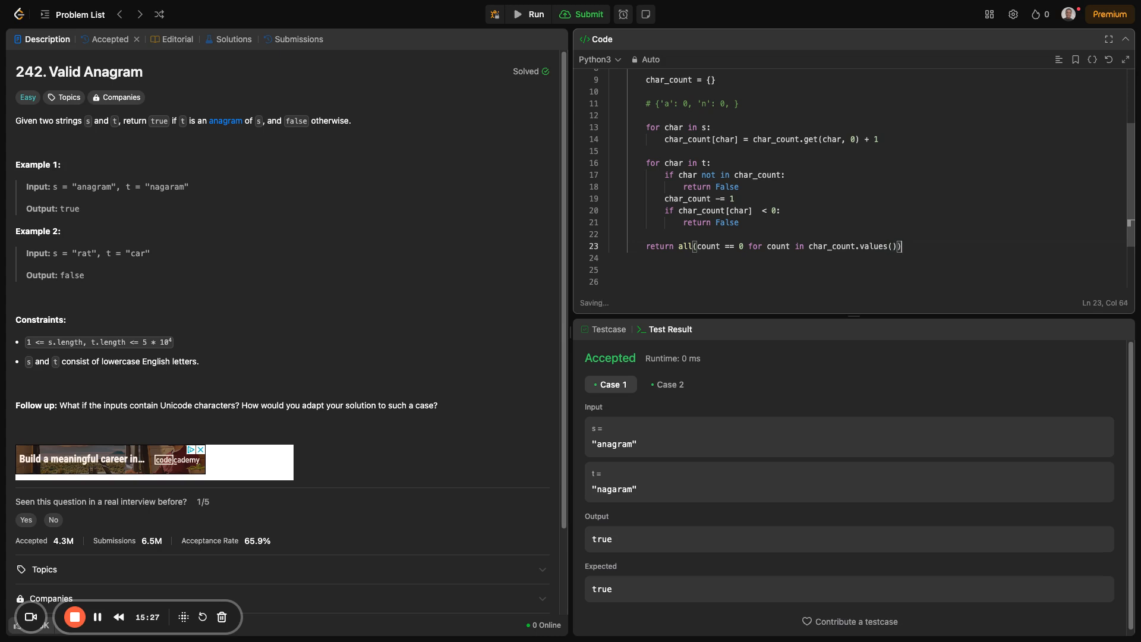
# - Run the samples, fix line 19 to char_count[char] -= 1, rerun and submit
pyautogui.click(581, 14)
pyautogui.write('[')
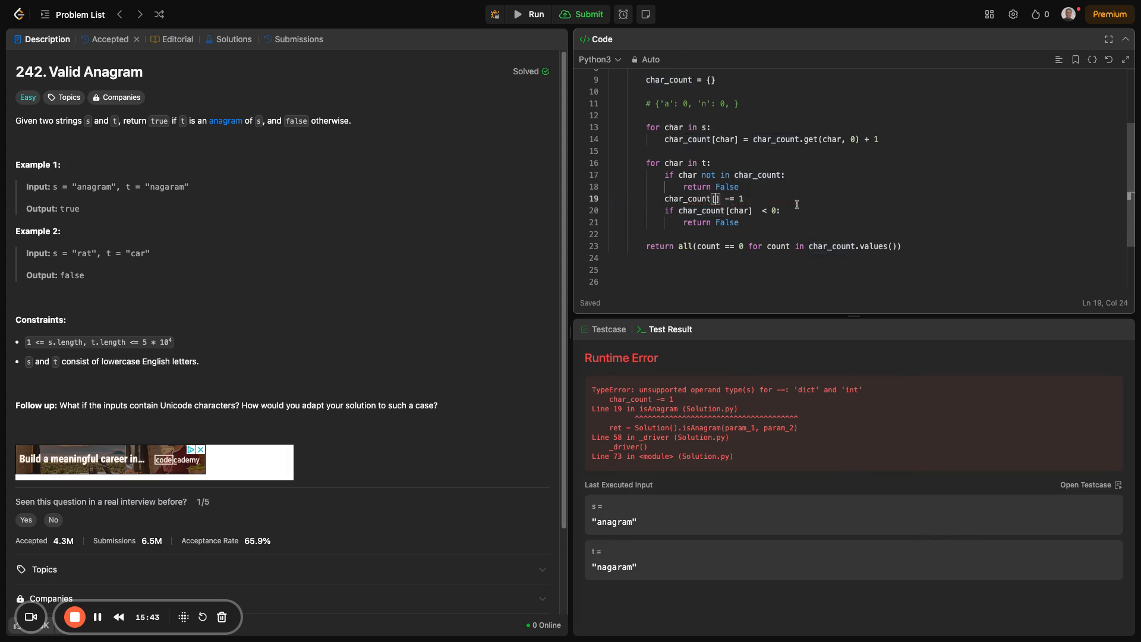
pyautogui.write('char')
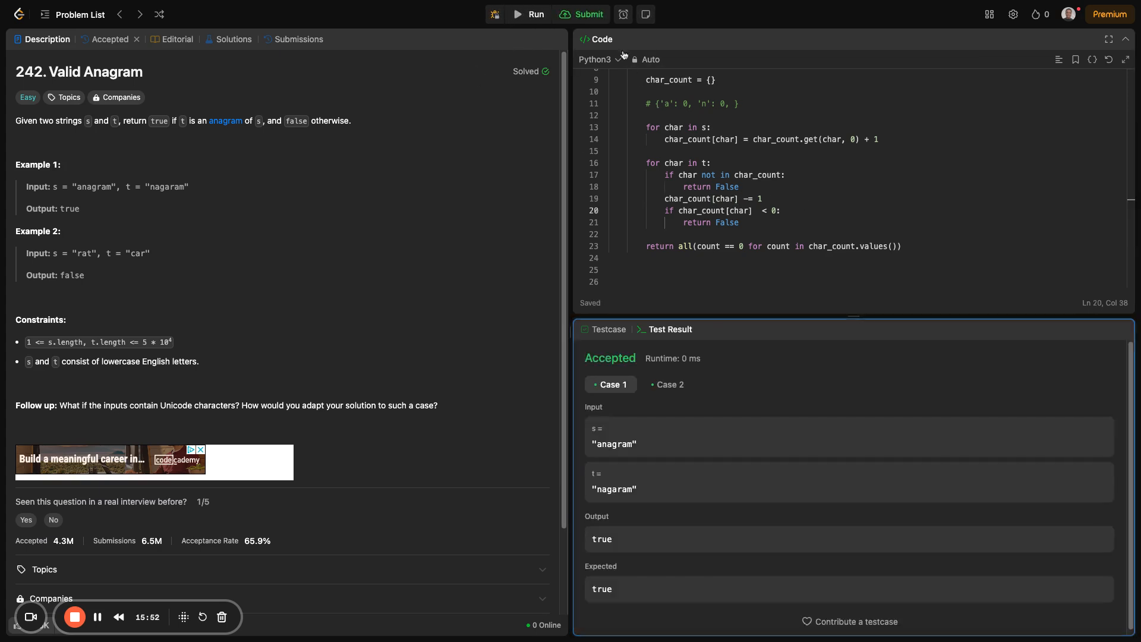
pyautogui.click(582, 14)
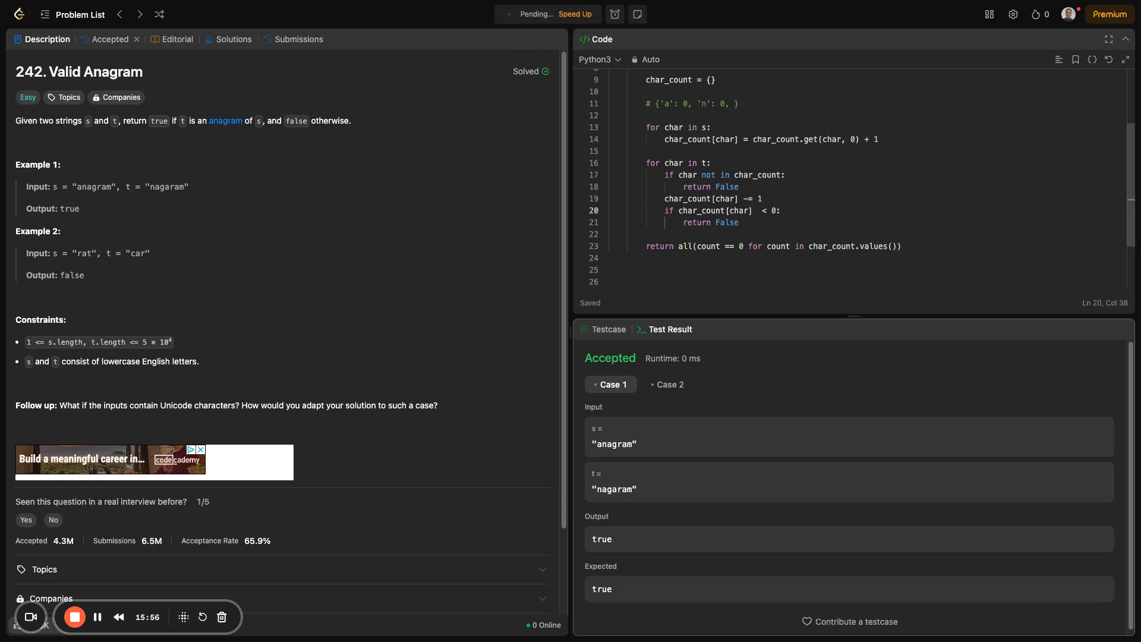
# - Review the Accepted result (52/52, 15 ms, 17.90 MB) and explain the final return line and count
pyautogui.click(109, 39)
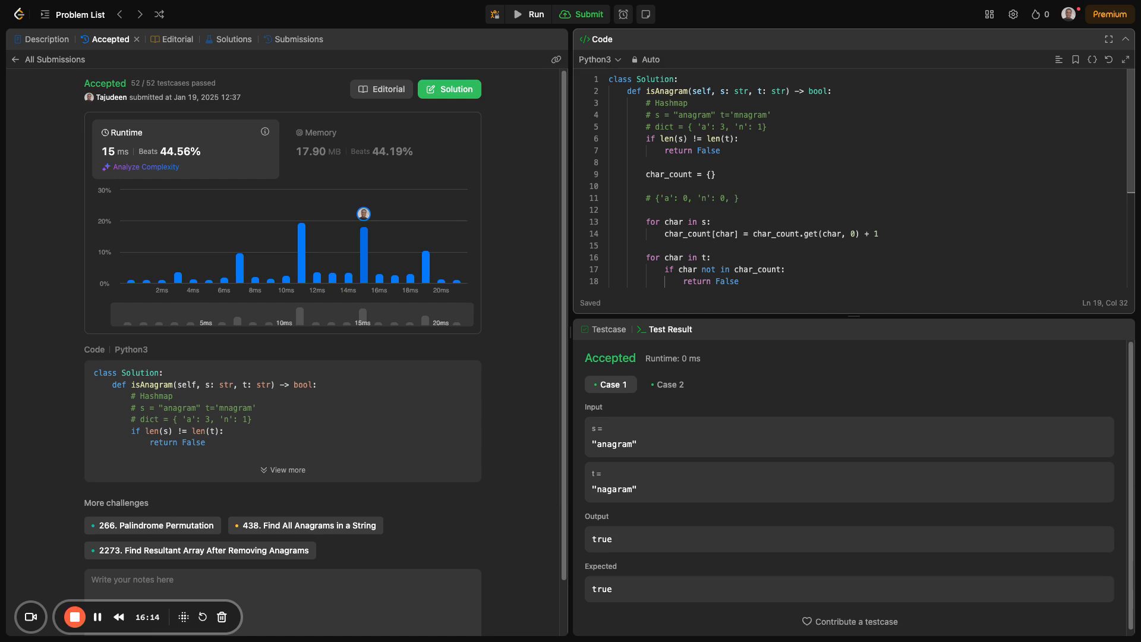
pyautogui.scroll(-3)
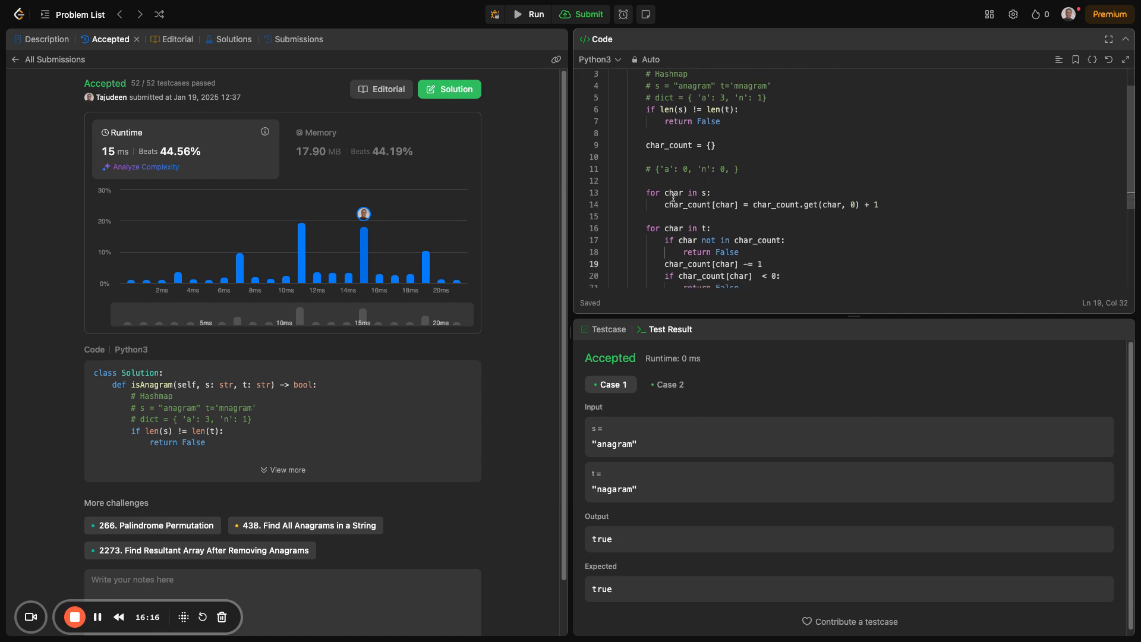
pyautogui.moveTo(644, 167); pyautogui.dragTo(742, 168)
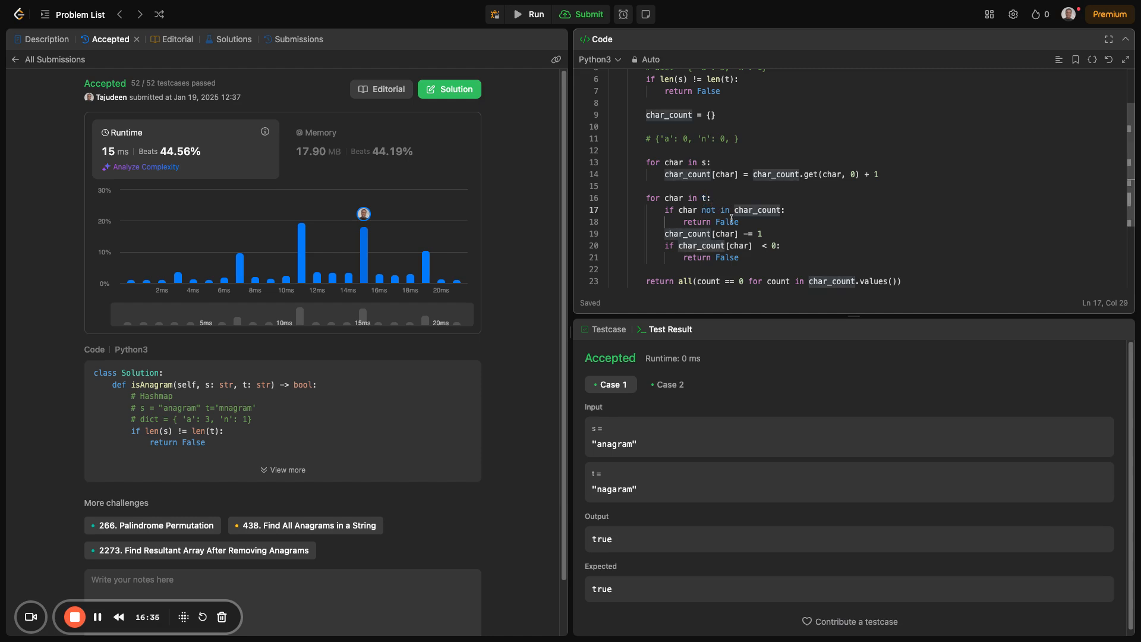
pyautogui.click(705, 197)
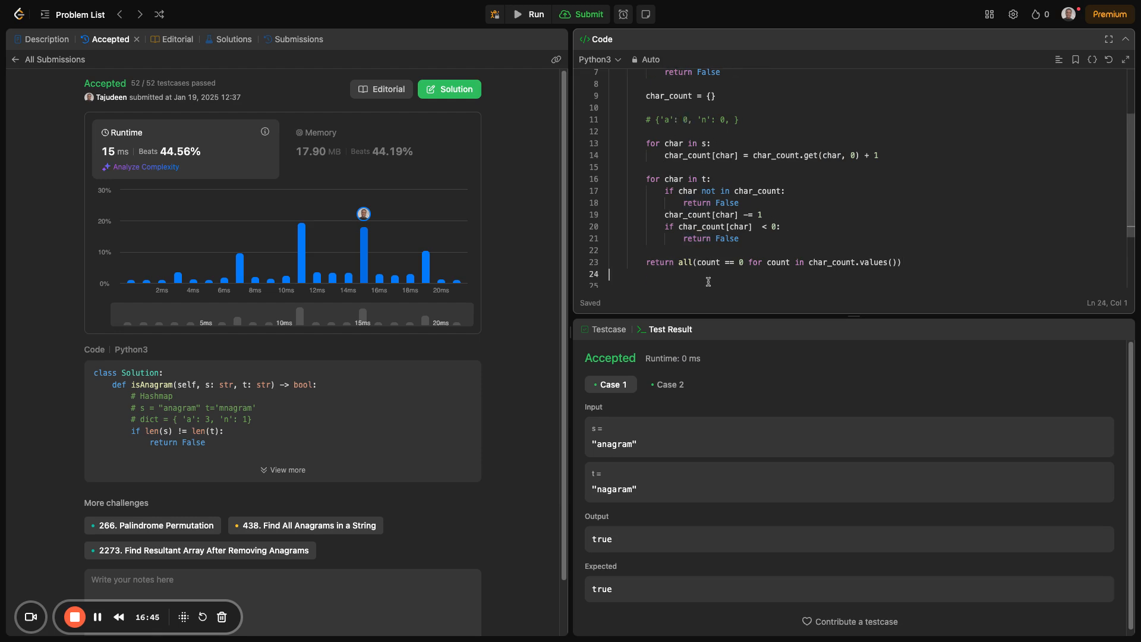
pyautogui.doubleClick(656, 261)
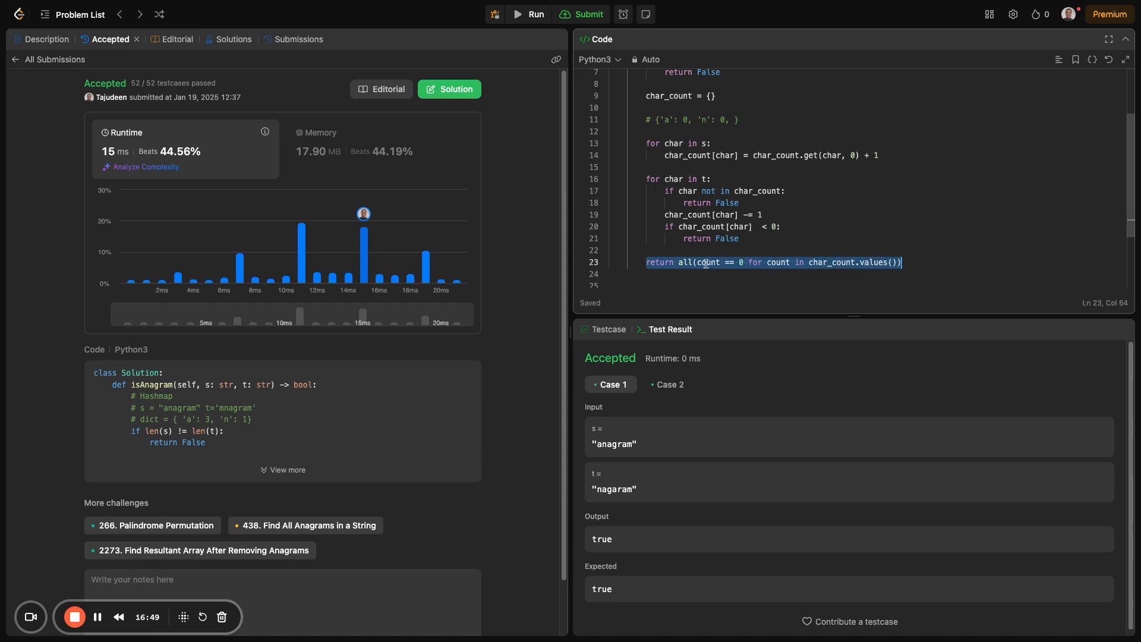
pyautogui.doubleClick(708, 261)
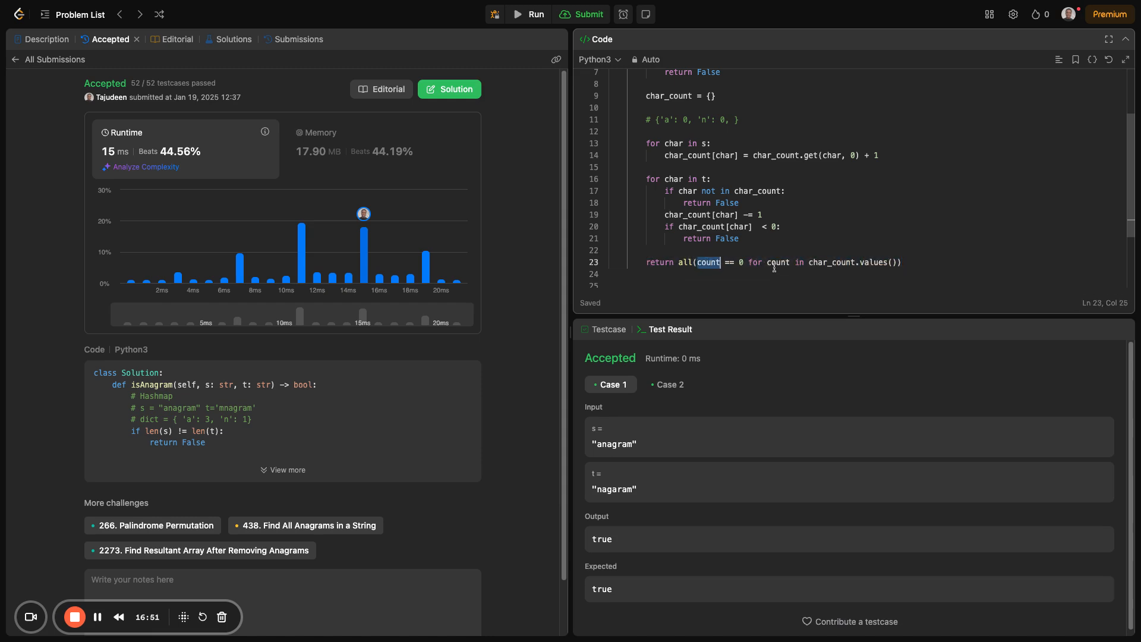
pyautogui.moveTo(767, 262)
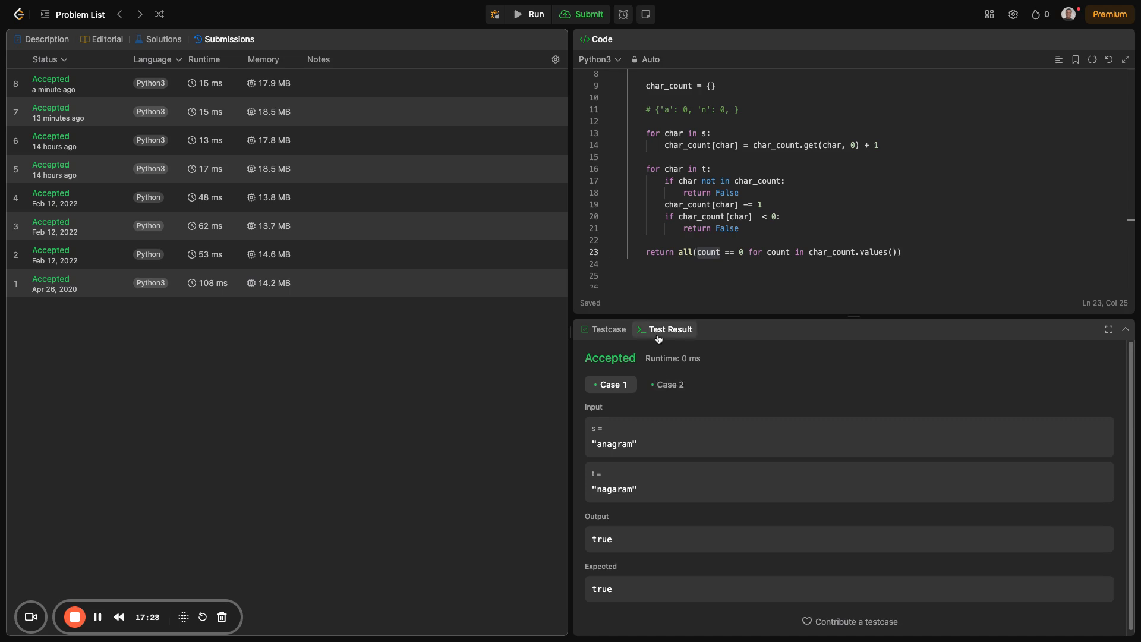
# - Add Case 3 with s and t both empty, run it, and see it rejected as invalid
pyautogui.click(610, 329)
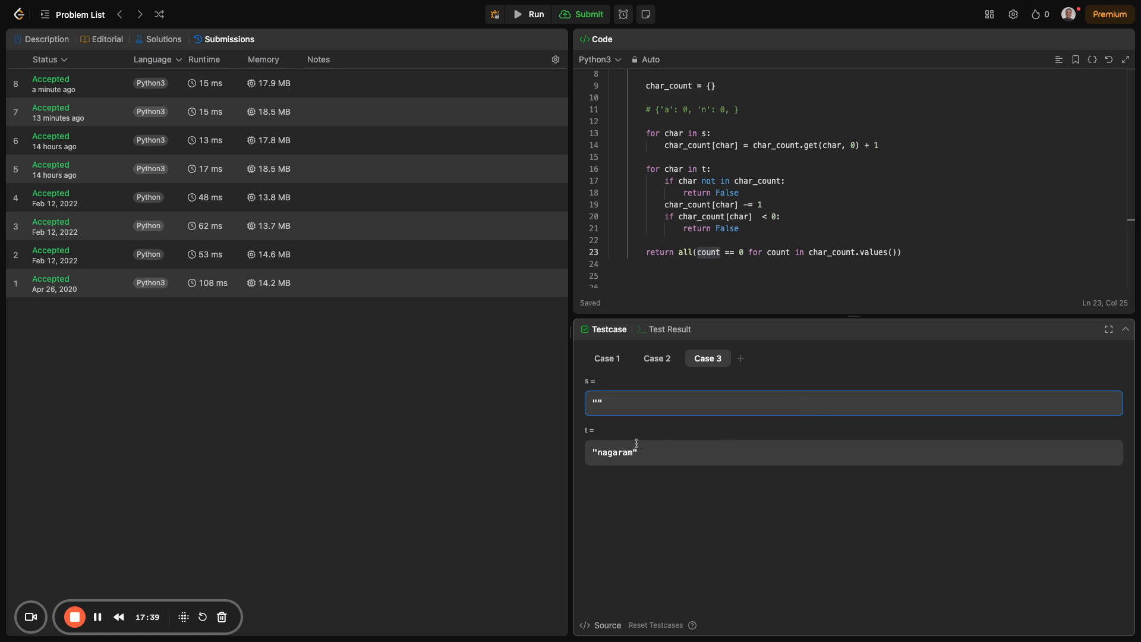
pyautogui.doubleClick(613, 452)
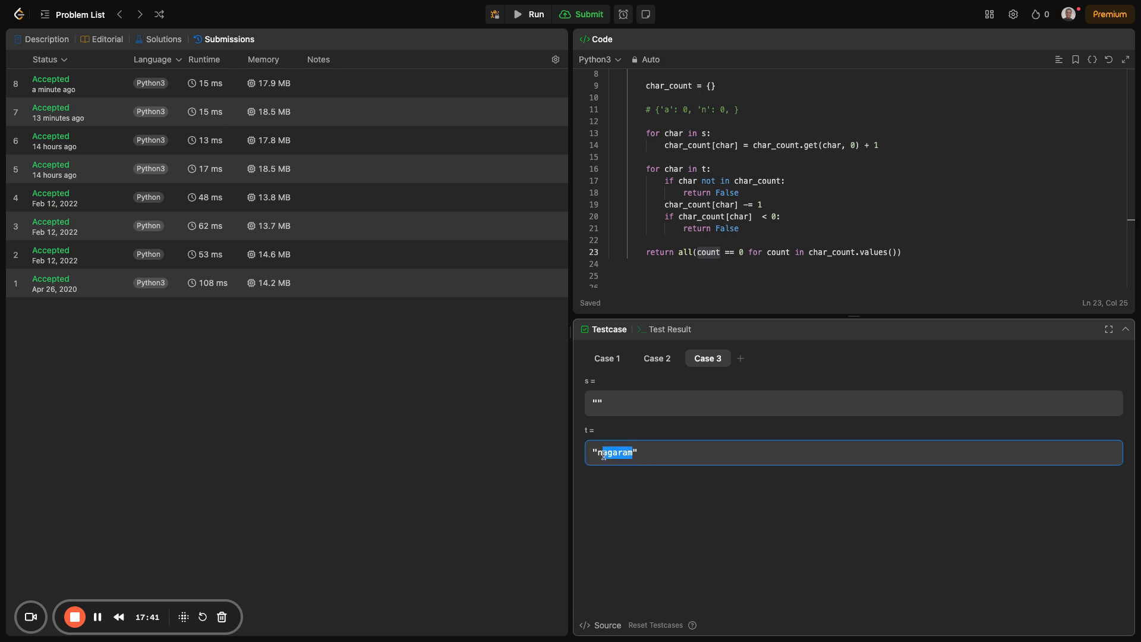
pyautogui.press('Delete')
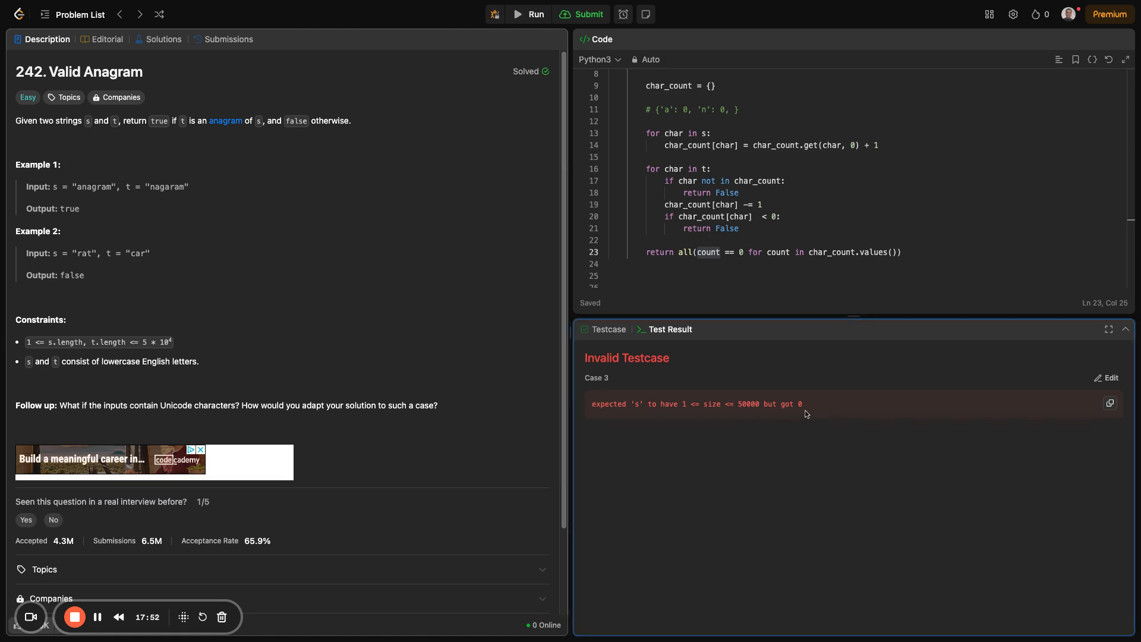
pyautogui.moveTo(794, 425)
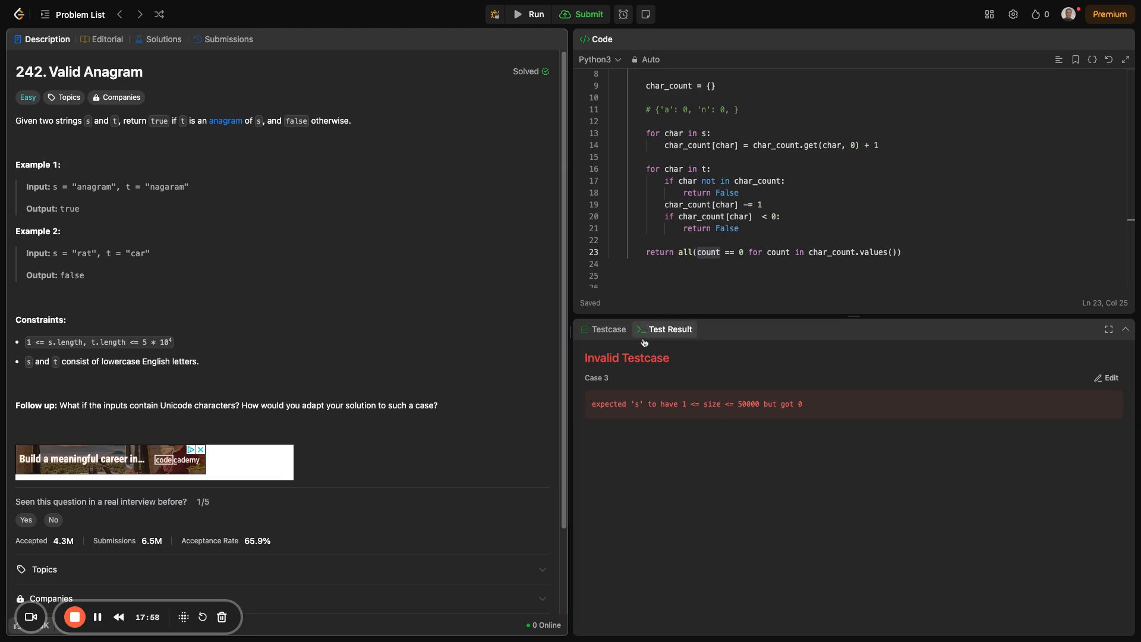
pyautogui.moveTo(631, 340)
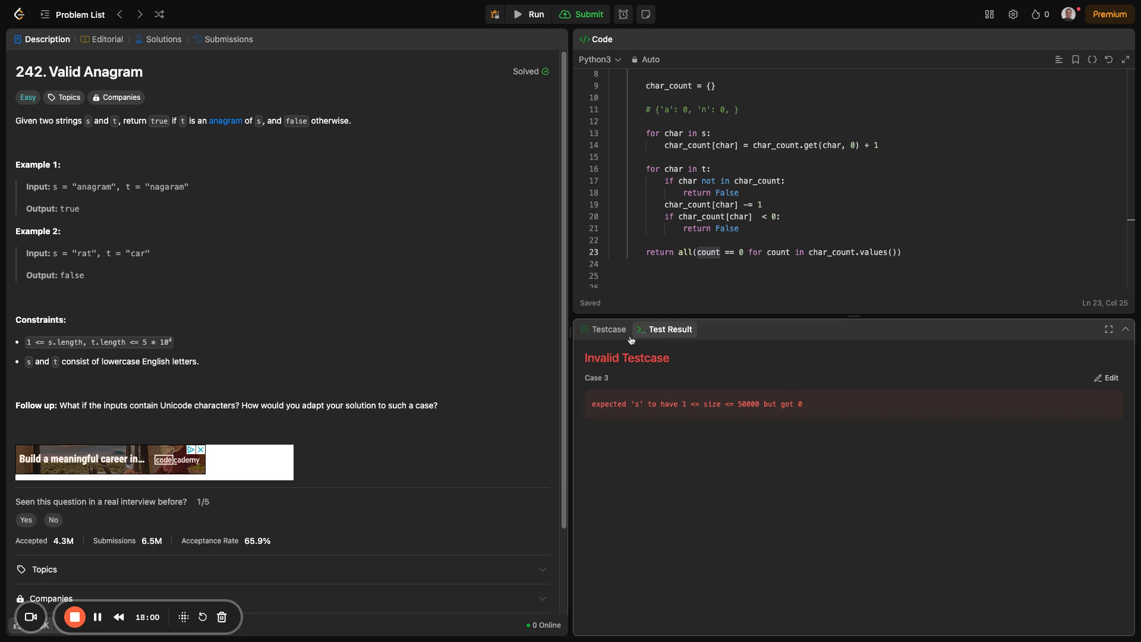
pyautogui.click(609, 330)
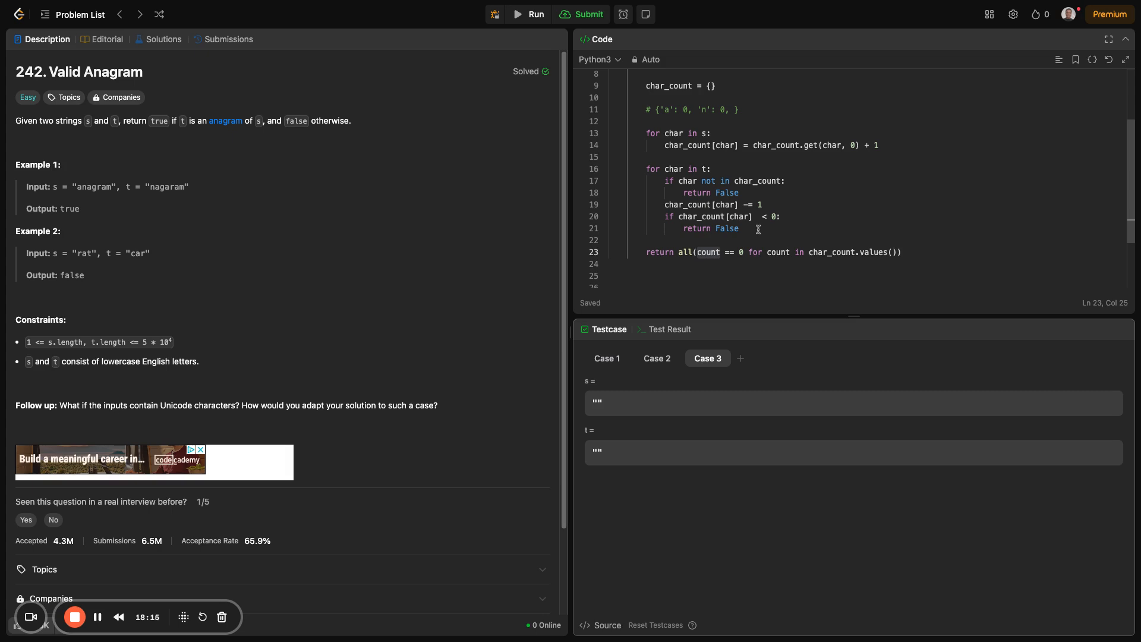
pyautogui.moveTo(782, 219)
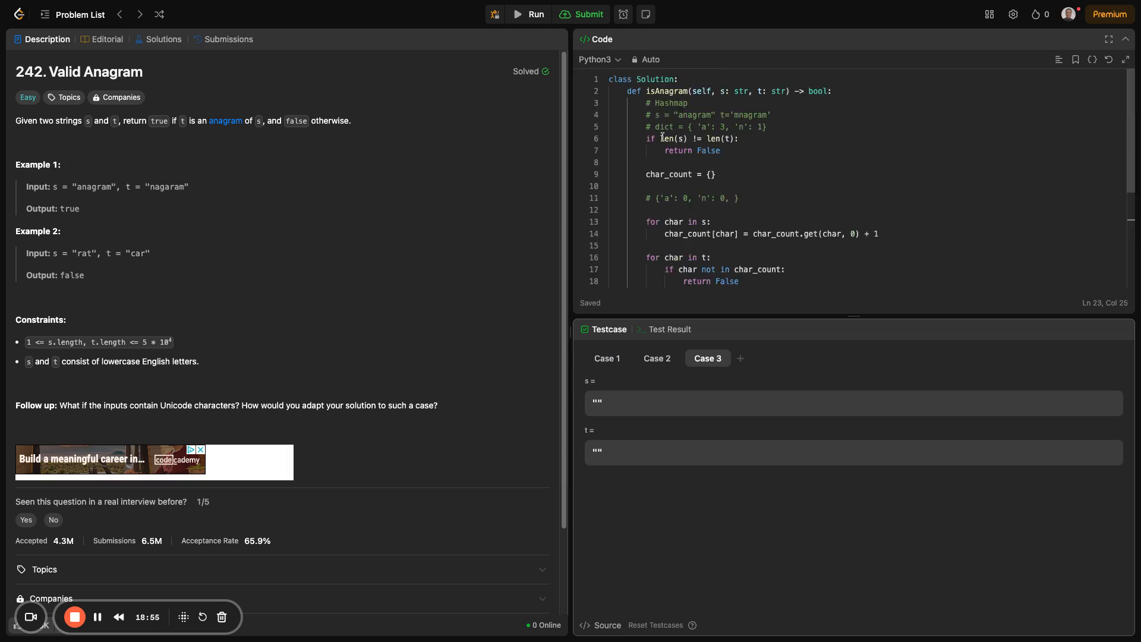
pyautogui.moveTo(705, 128)
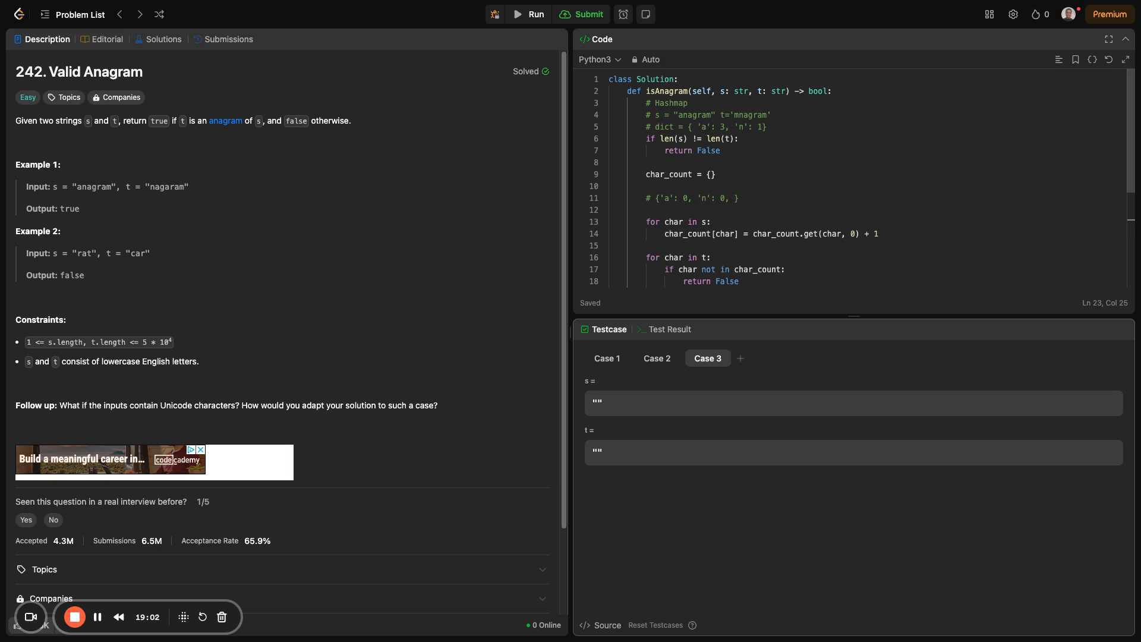
pyautogui.moveTo(724, 185)
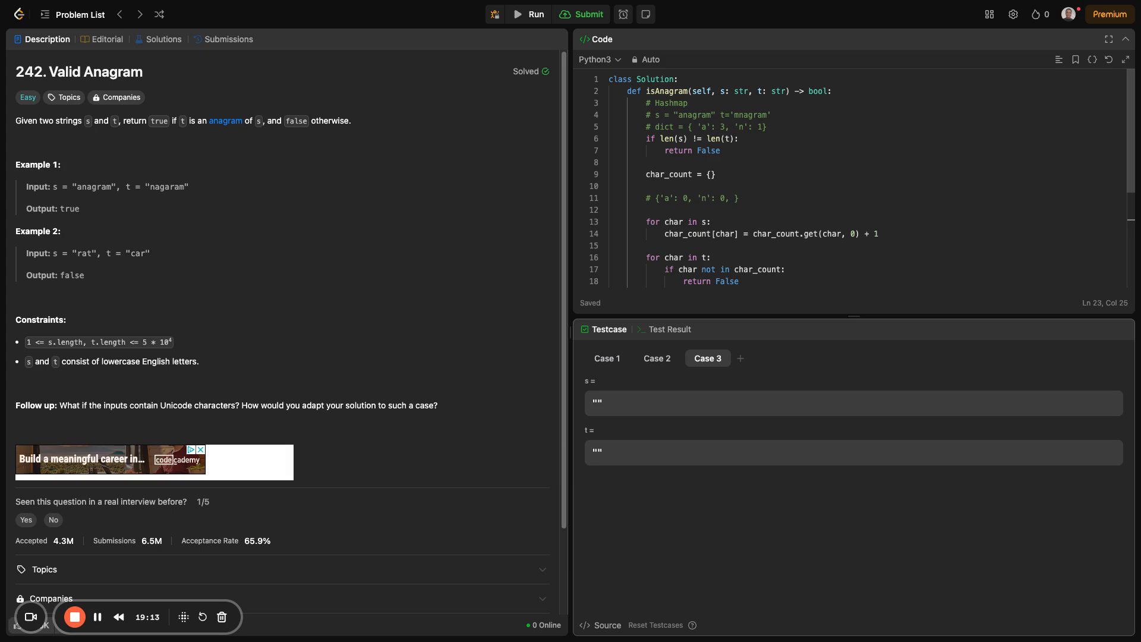
pyautogui.moveTo(718, 190)
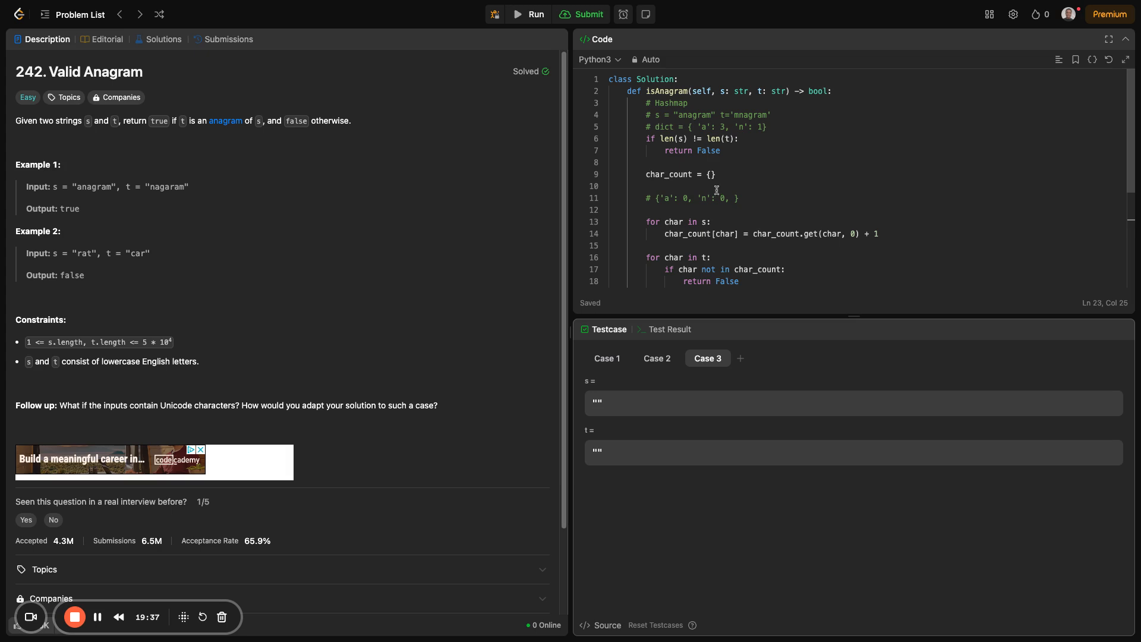